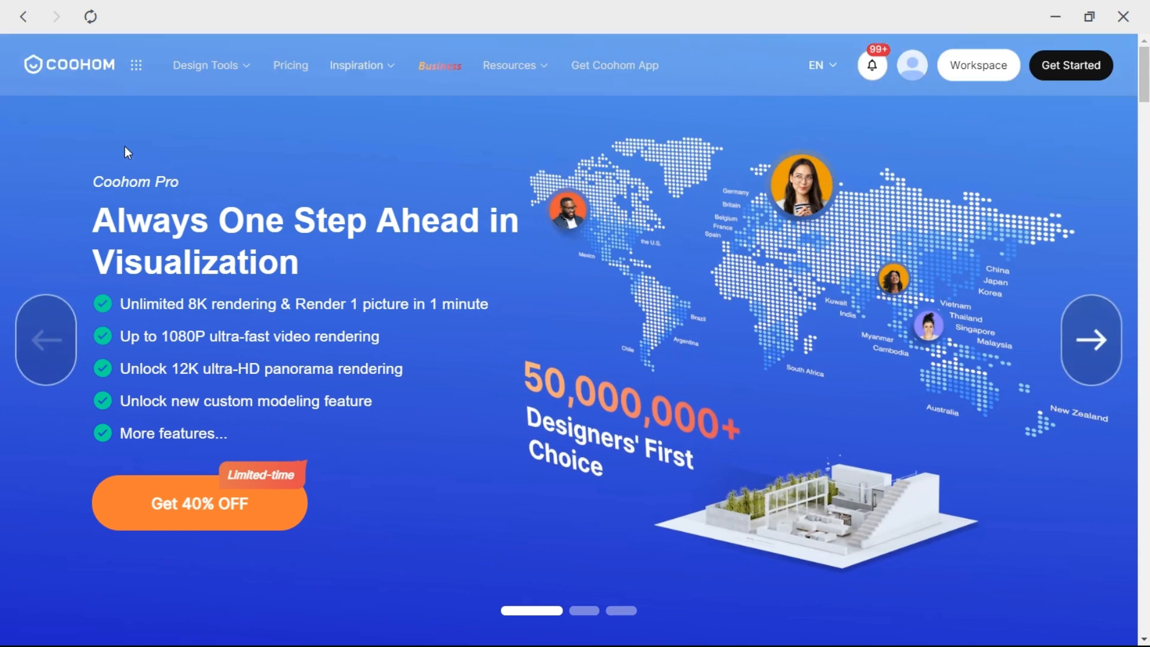
# Scroll down through the first sections of the Coohom marketing homepage.
pyautogui.scroll(-3)
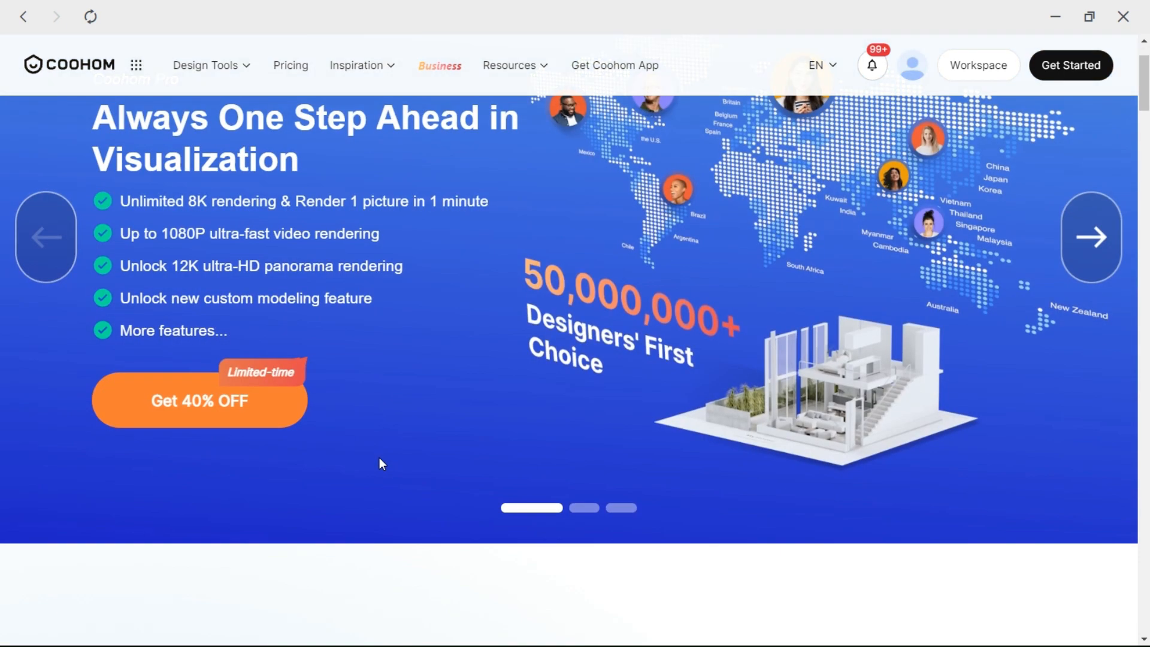
pyautogui.scroll(-3)
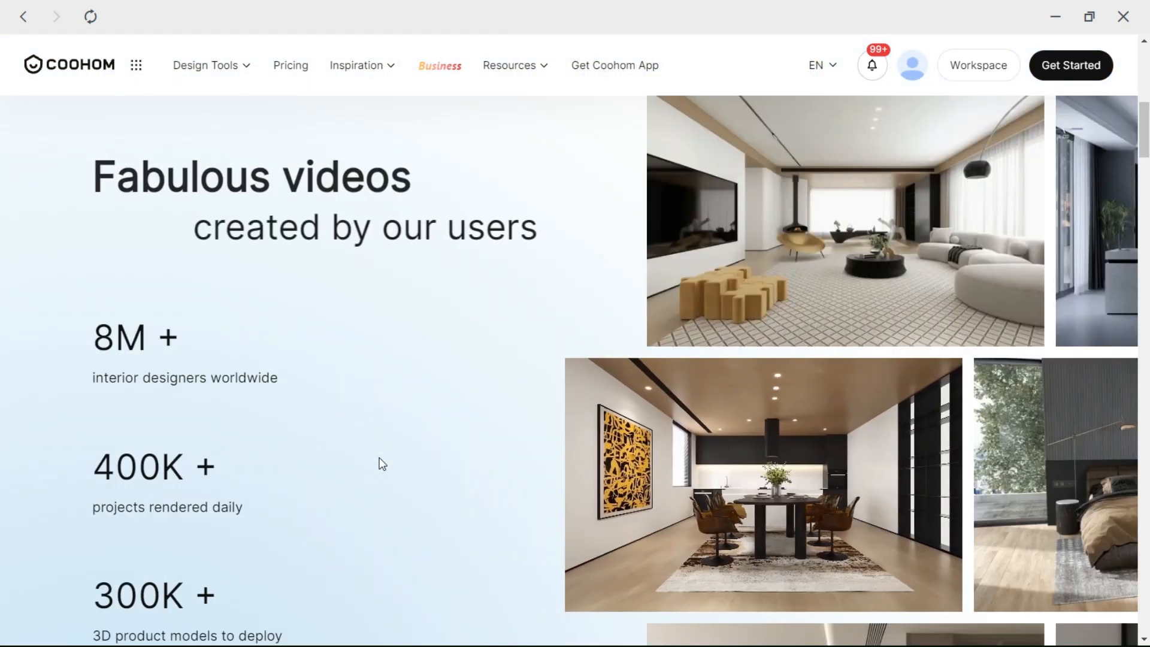
pyautogui.scroll(-3)
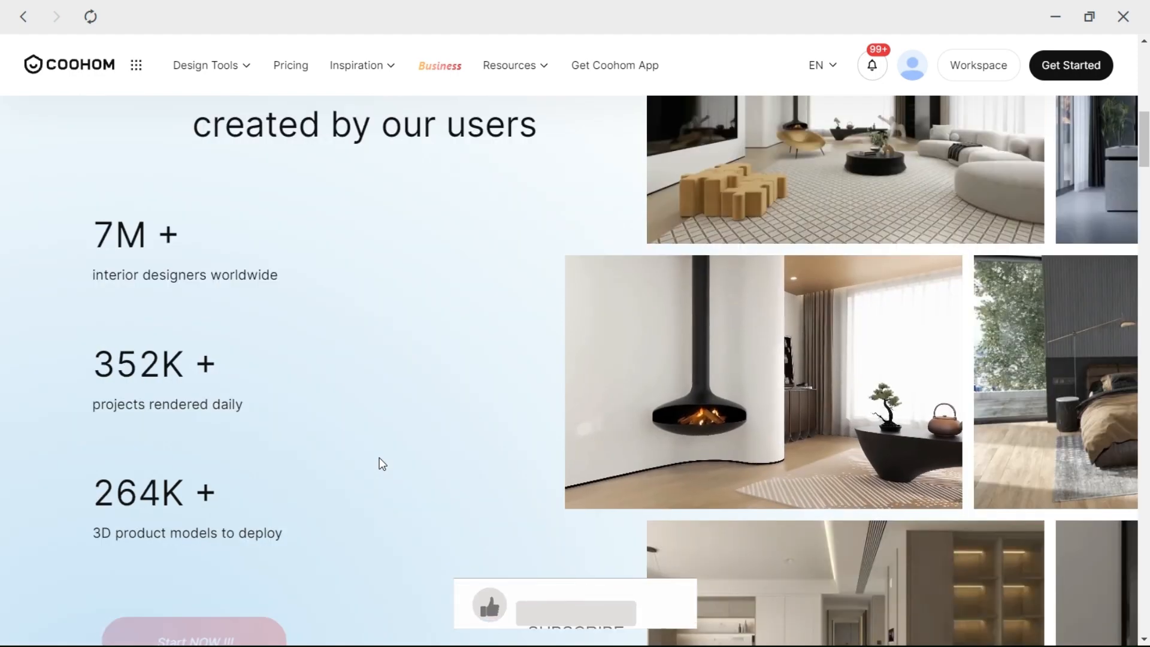
pyautogui.scroll(-3)
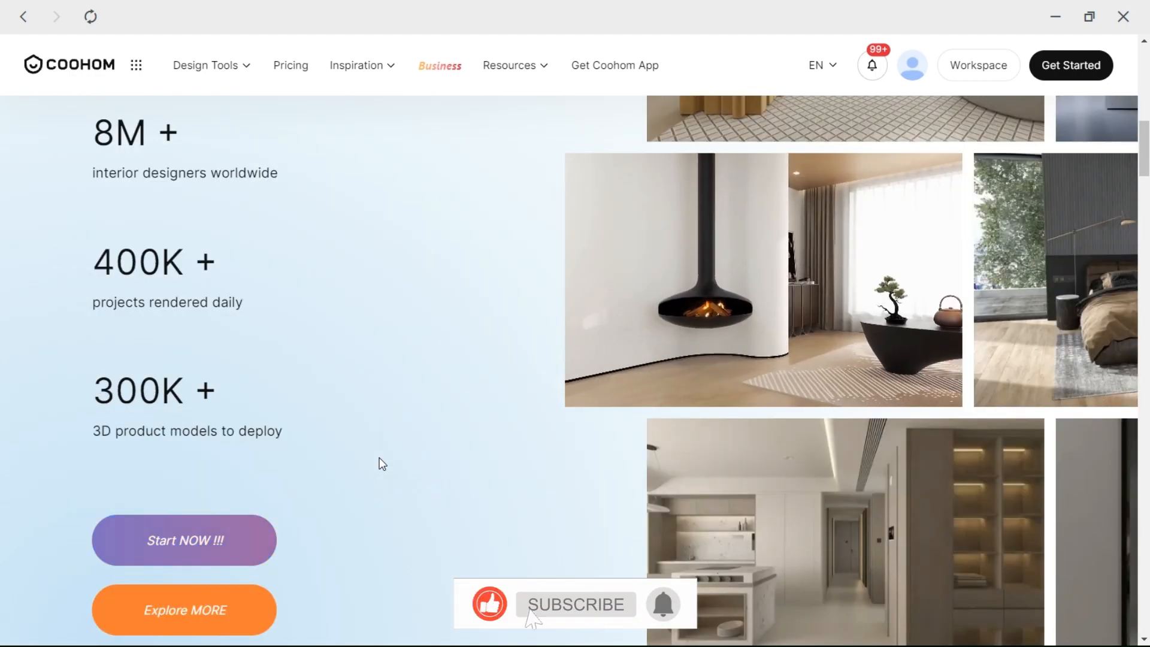
pyautogui.click(576, 604)
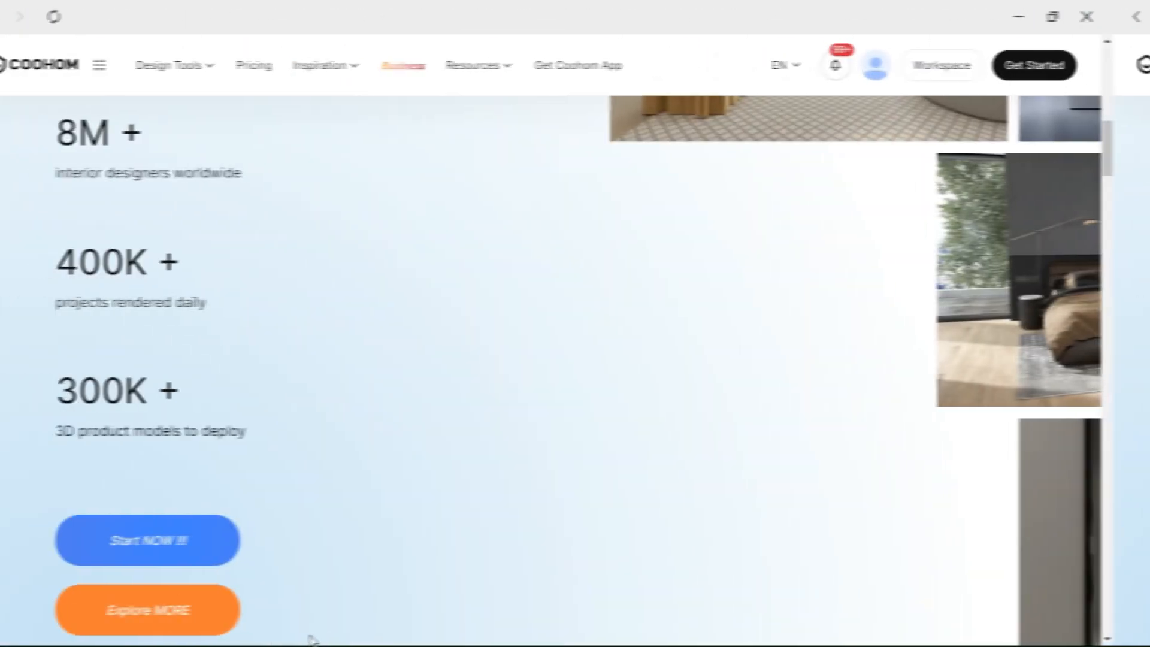
# Browse the remaining homepage sections, then enter the workspace listing 16 saved projects.
pyautogui.scroll(-3)
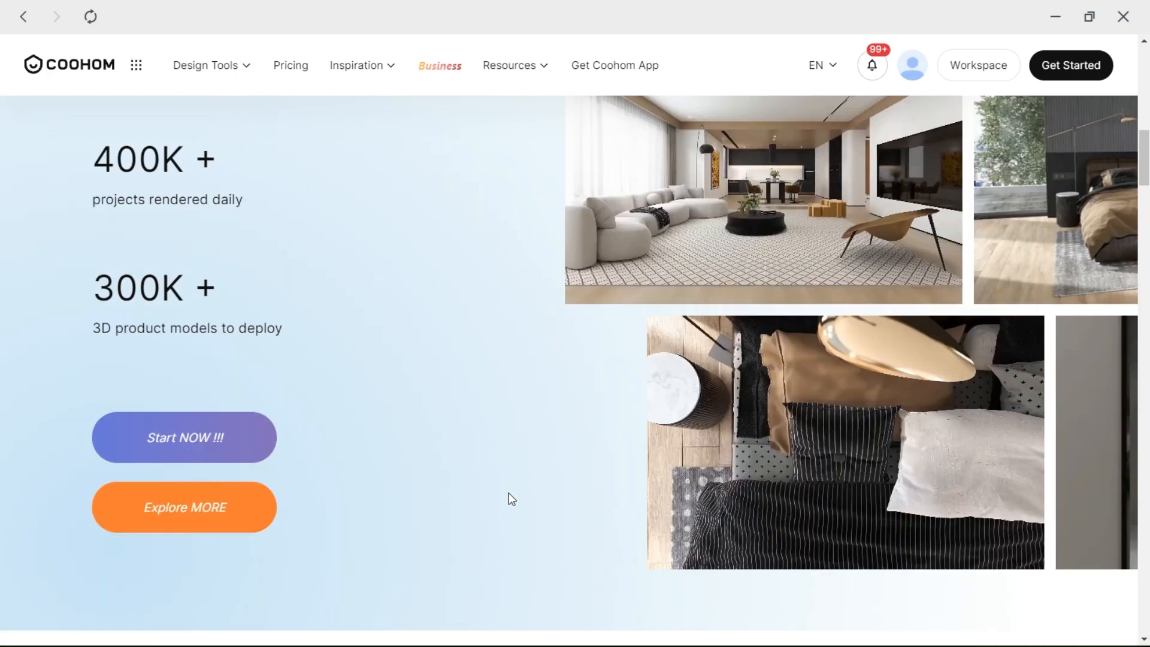
pyautogui.scroll(-3)
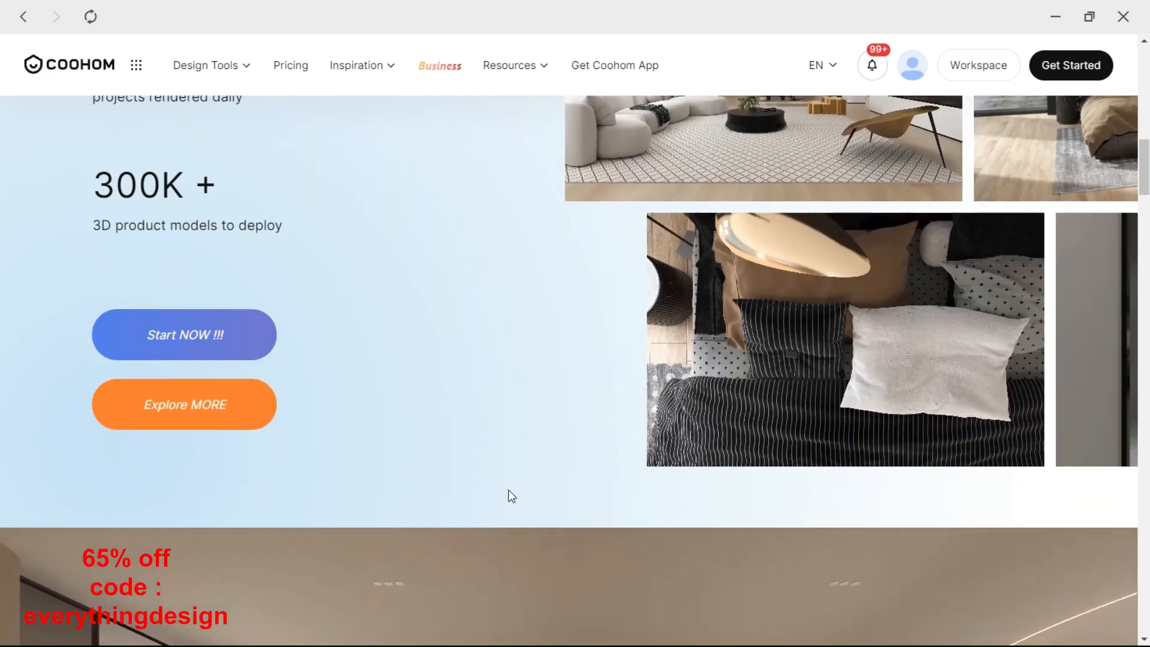
pyautogui.scroll(-3)
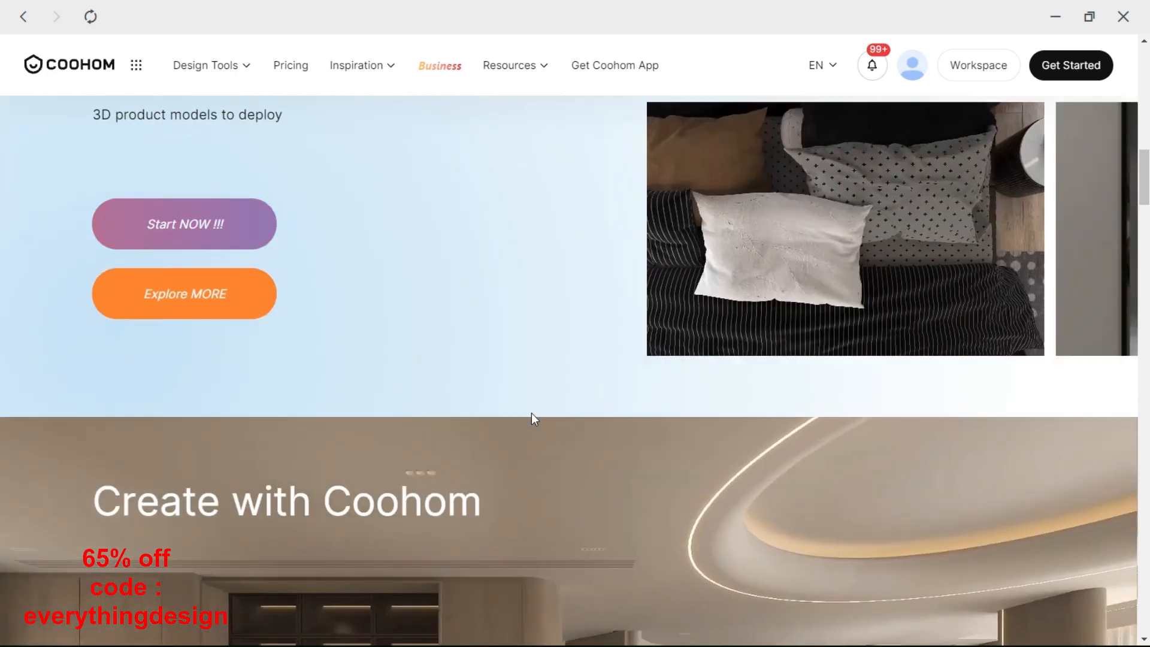
pyautogui.scroll(-3)
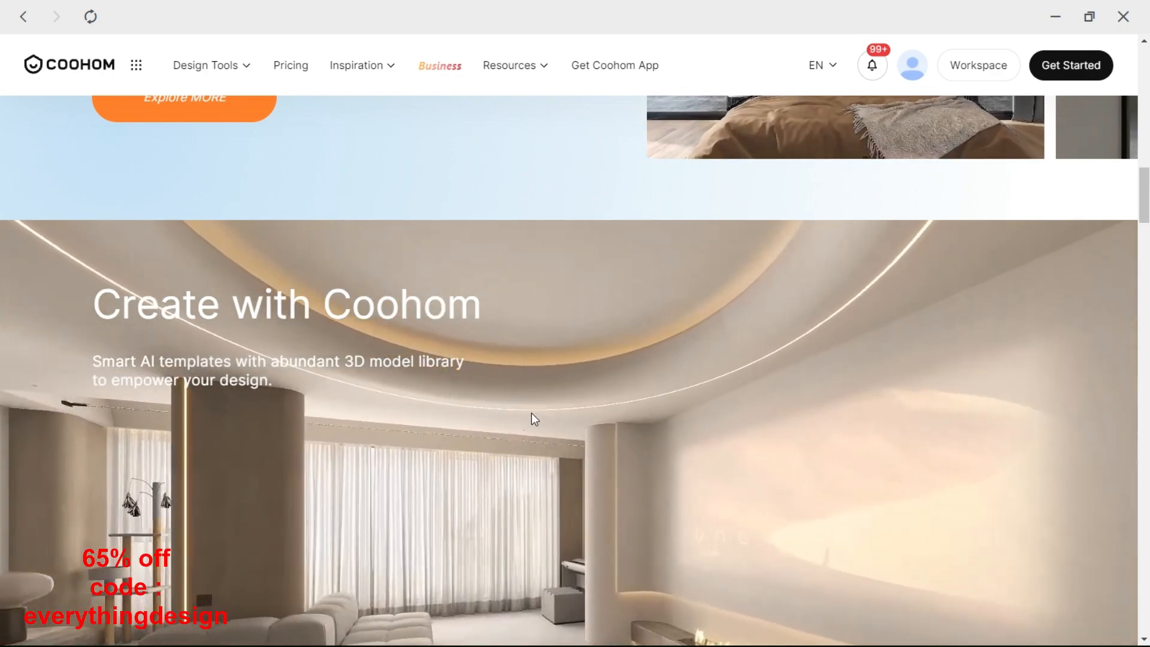
pyautogui.scroll(-3)
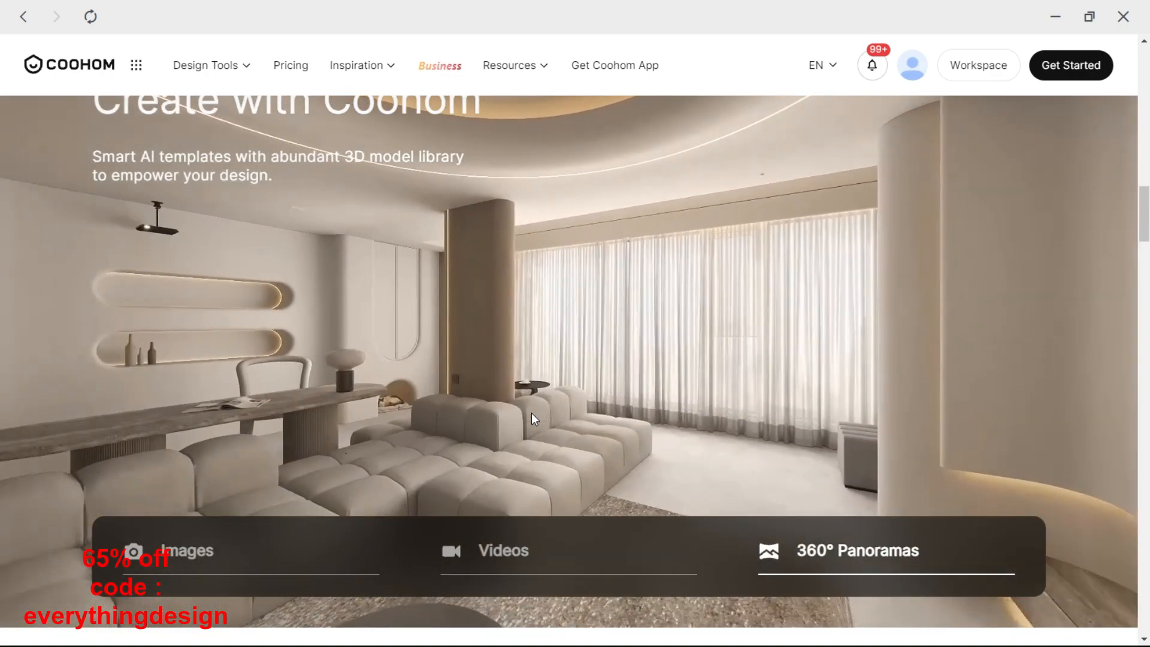
pyautogui.scroll(-3)
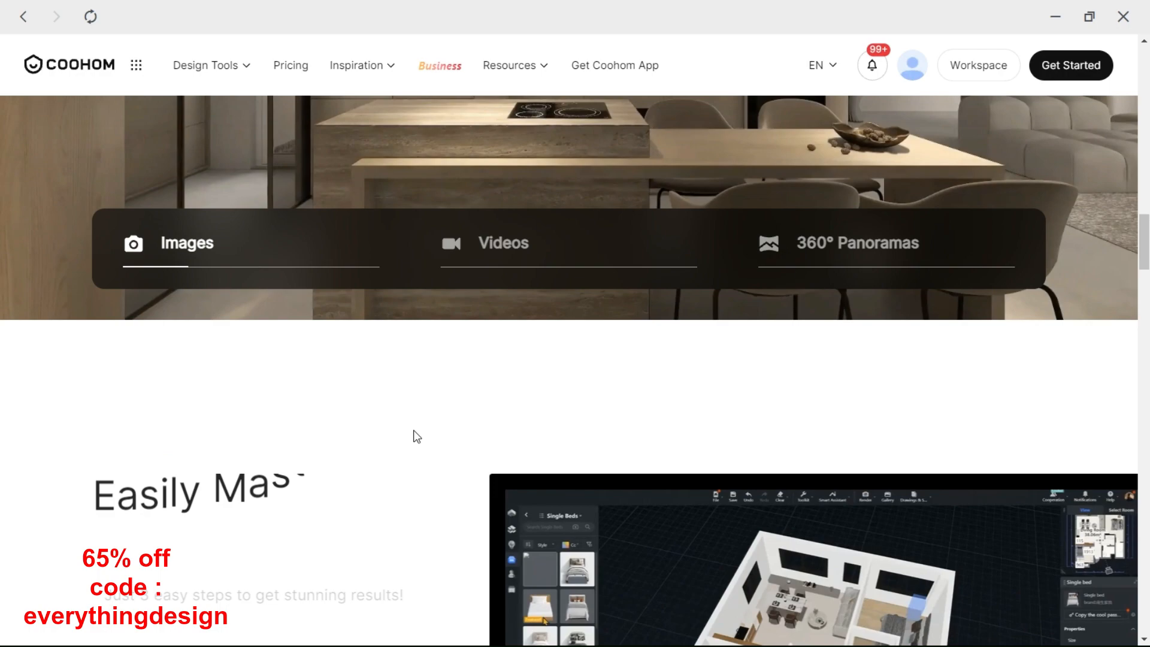
pyautogui.scroll(-3)
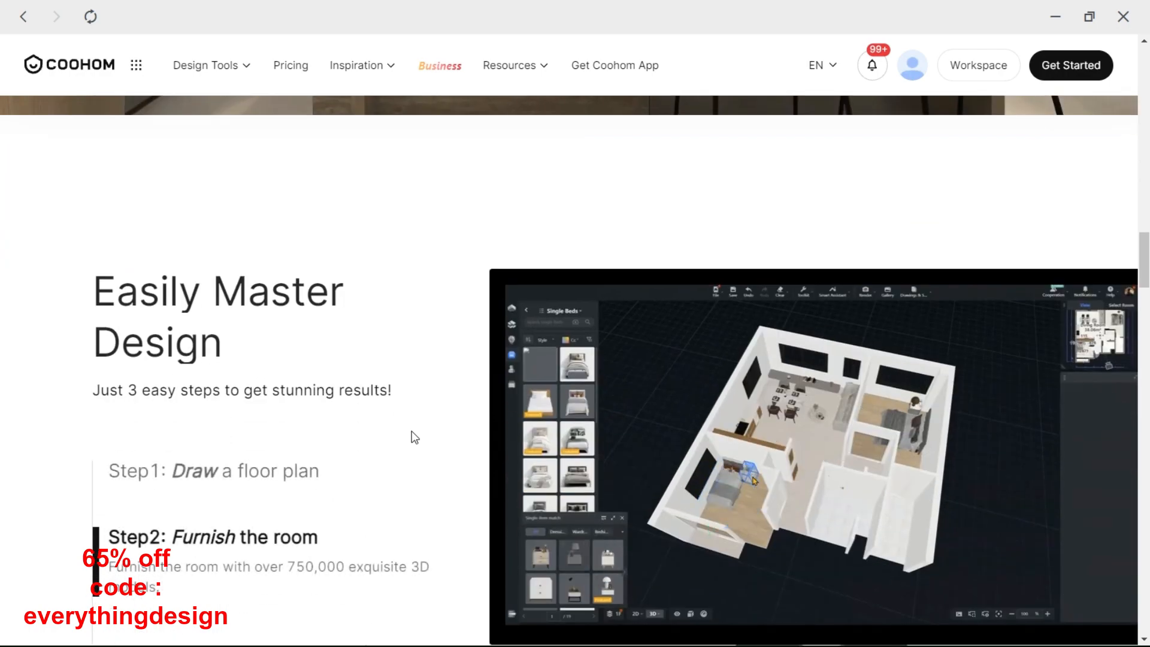
pyautogui.scroll(3)
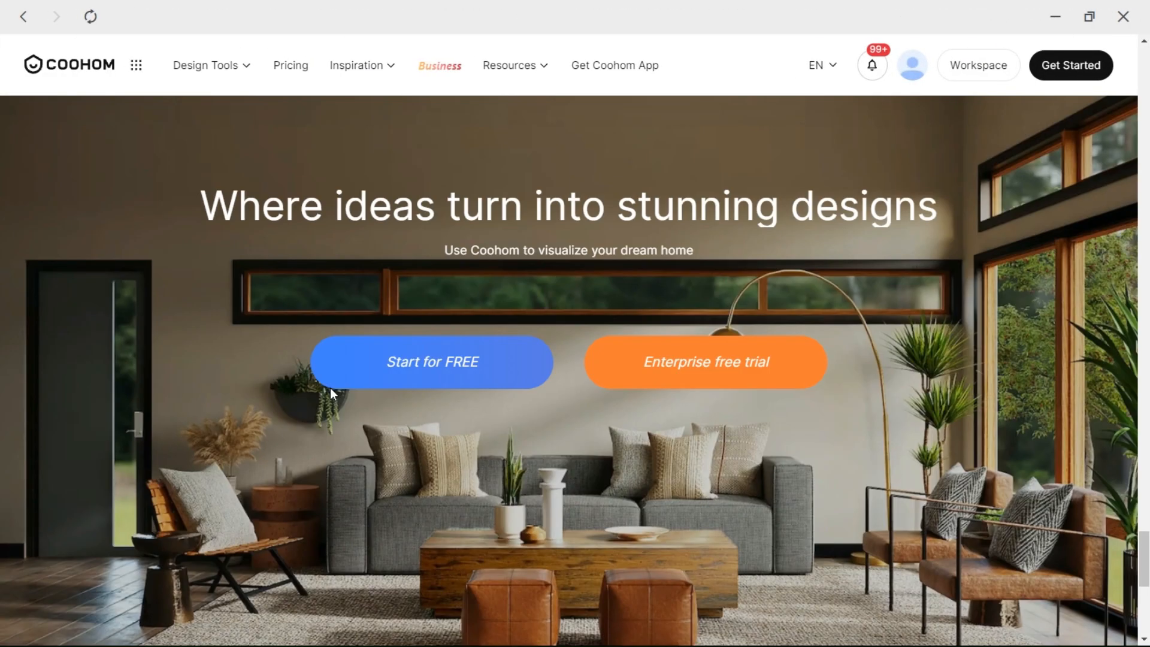
pyautogui.click(208, 65)
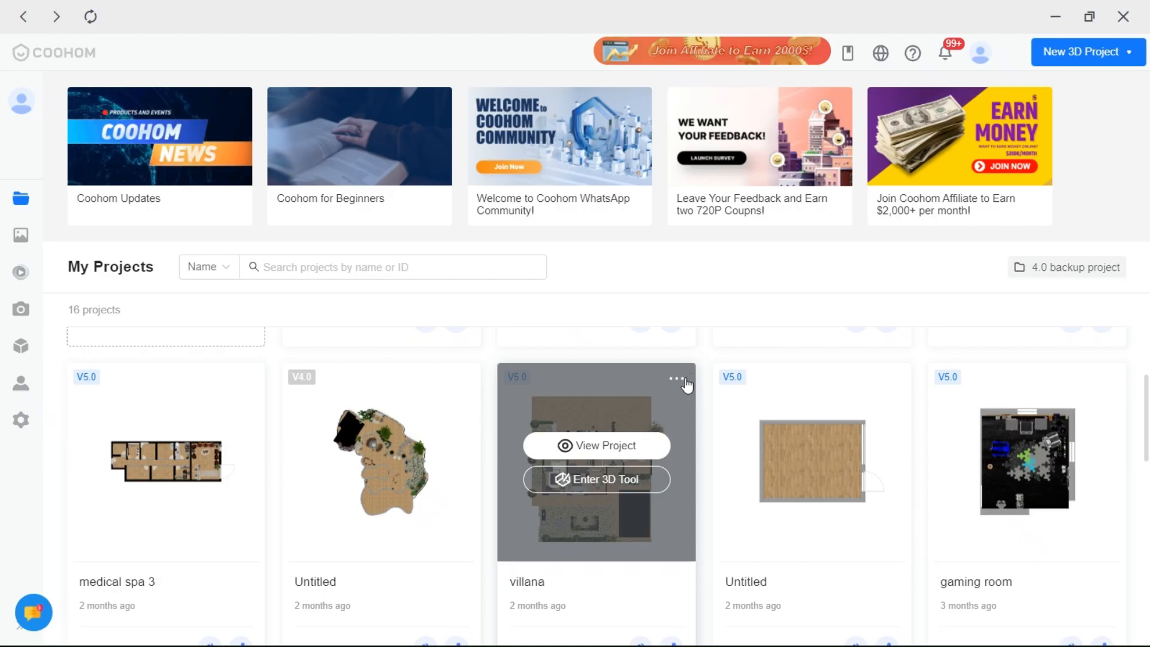
# From the villana card's Collaborate settings, copy a permanent view-only share link.
pyautogui.click(675, 379)
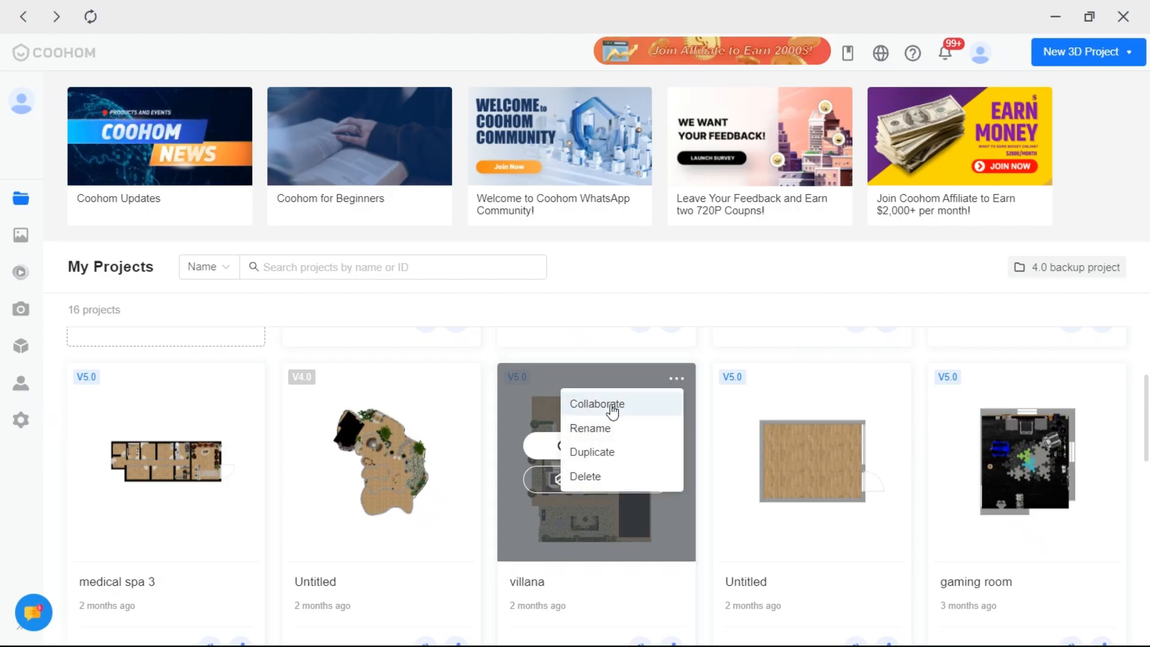
pyautogui.click(596, 404)
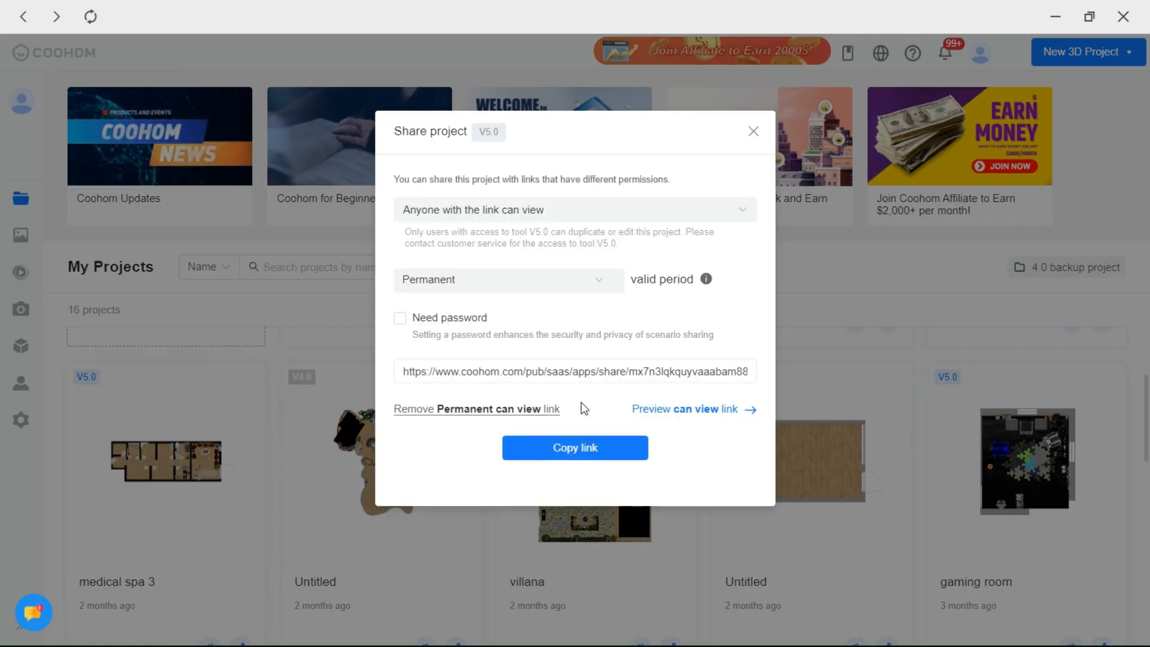
pyautogui.moveTo(727, 423)
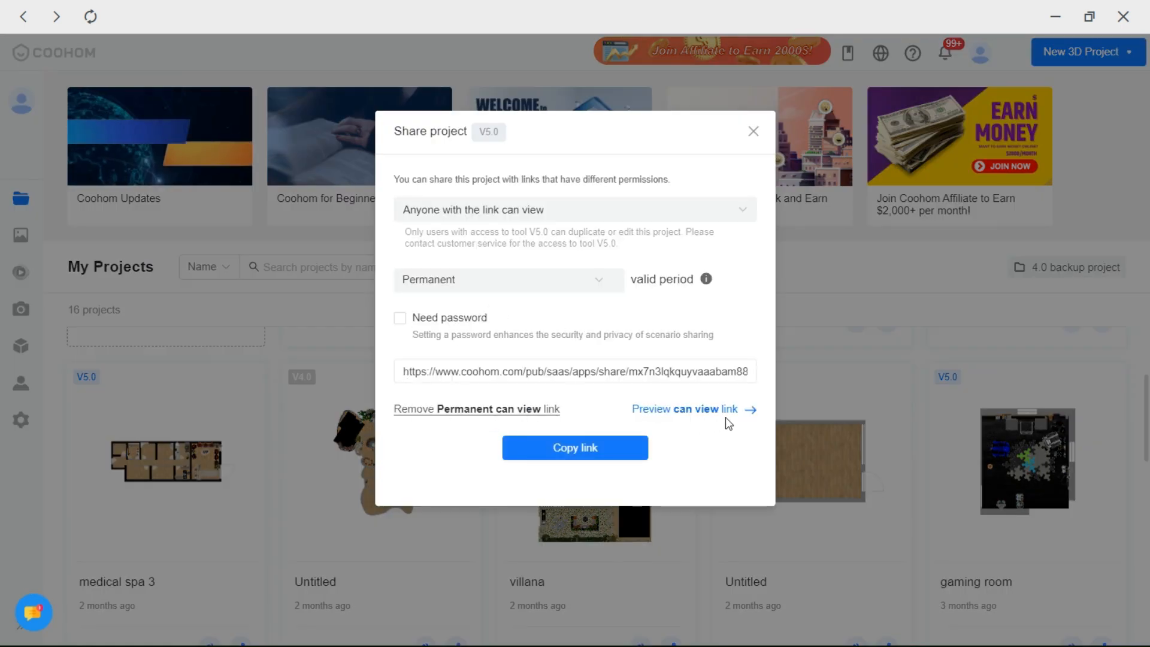
pyautogui.click(573, 208)
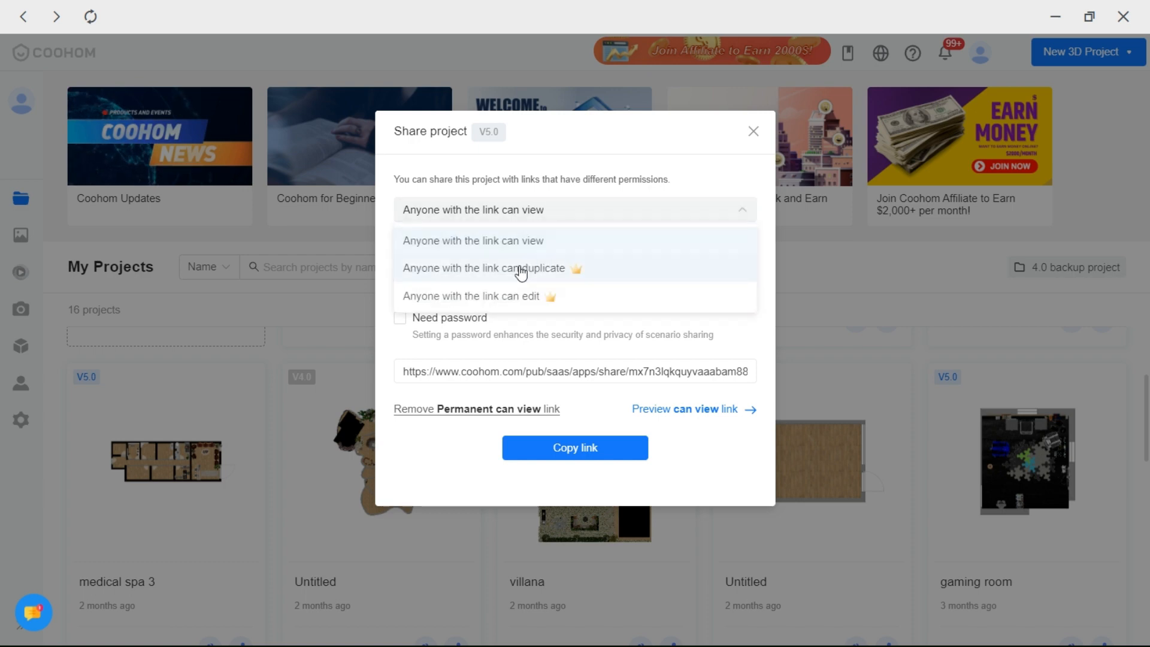
pyautogui.moveTo(573, 309)
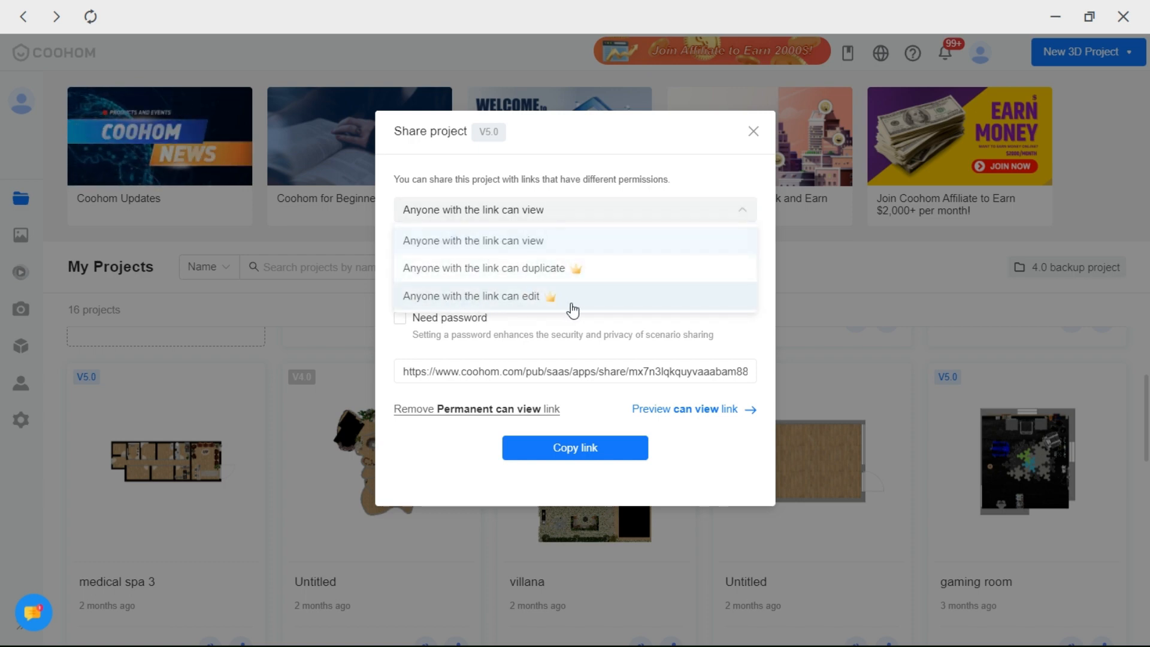
pyautogui.moveTo(522, 194)
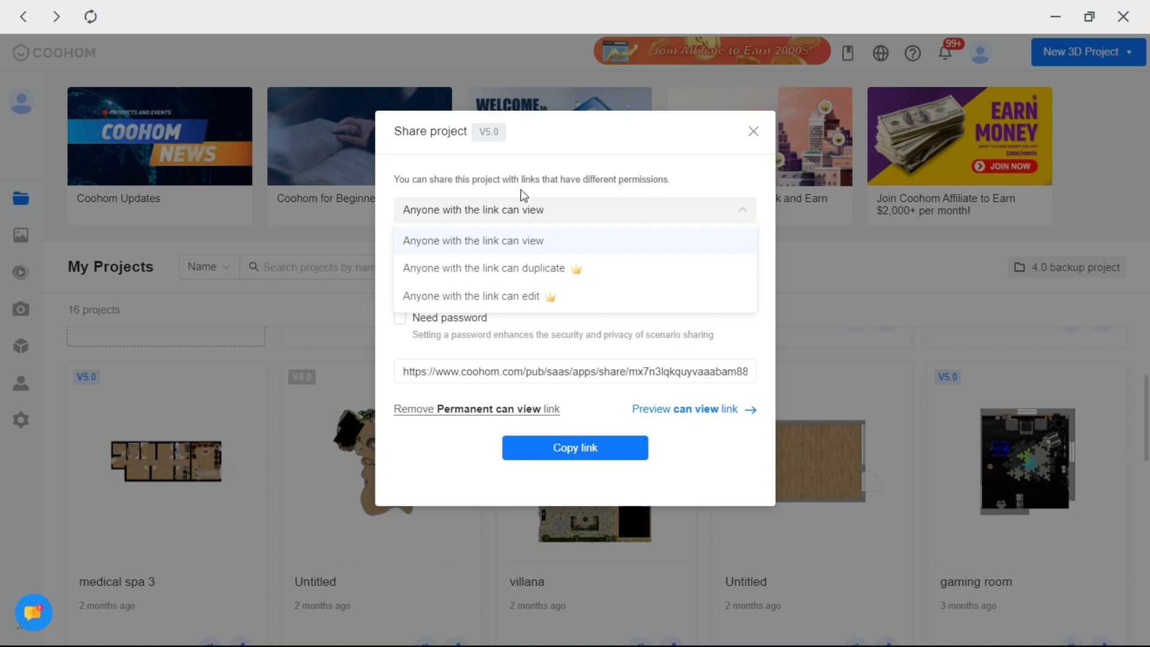
pyautogui.moveTo(614, 346)
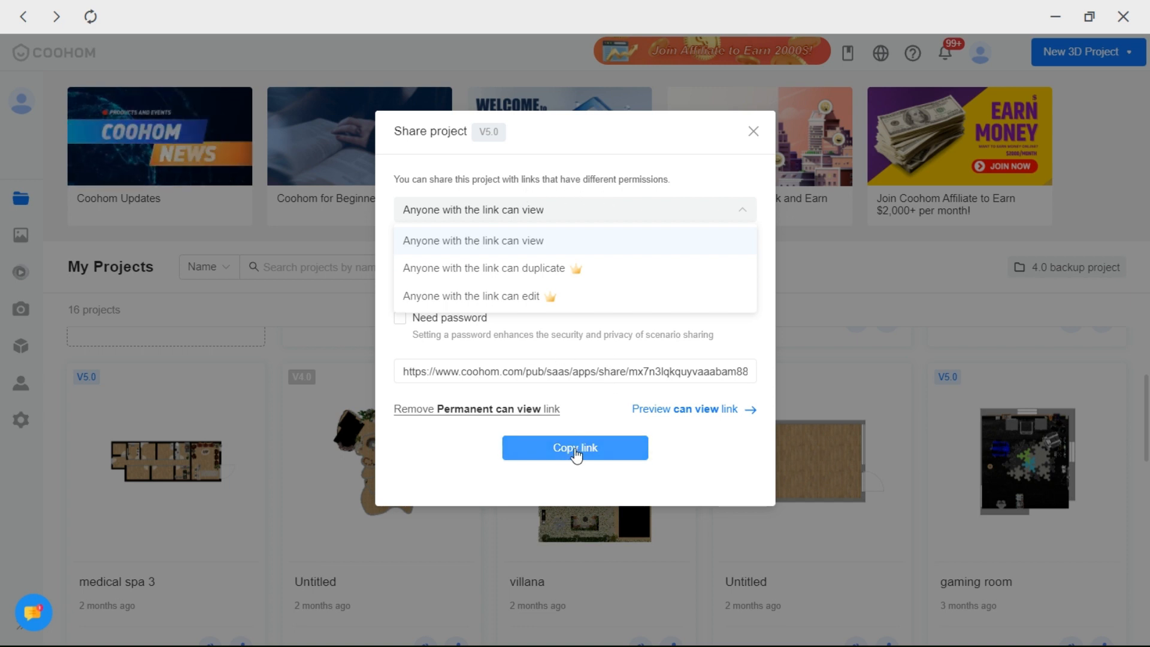
pyautogui.click(752, 132)
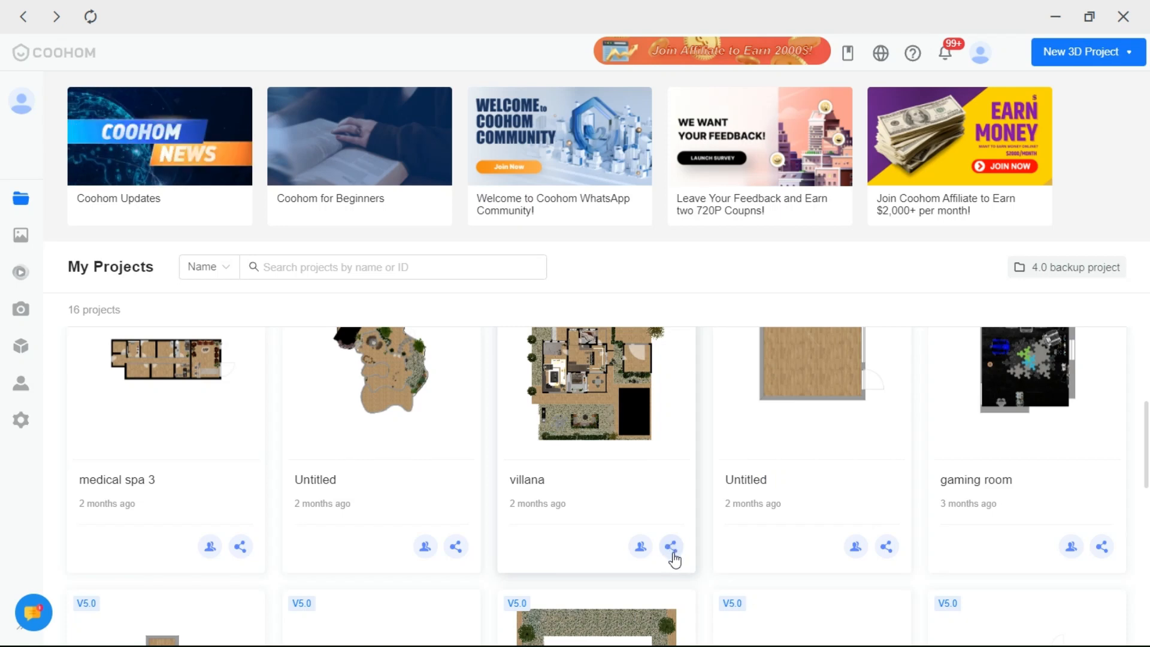
pyautogui.click(671, 546)
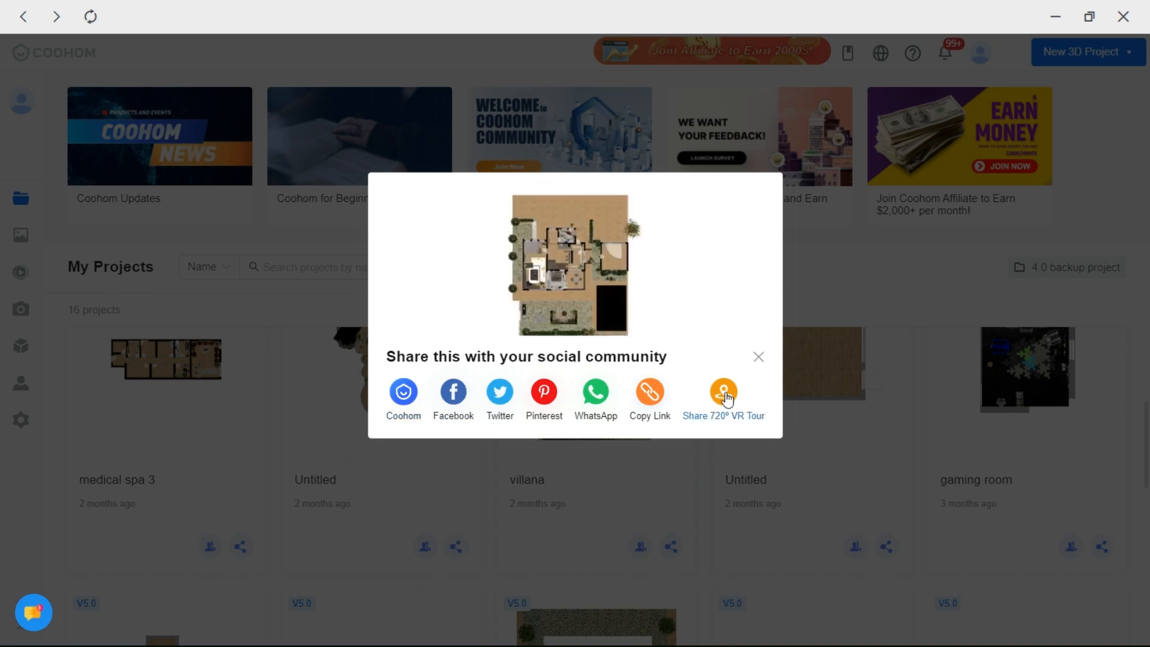
pyautogui.click(758, 356)
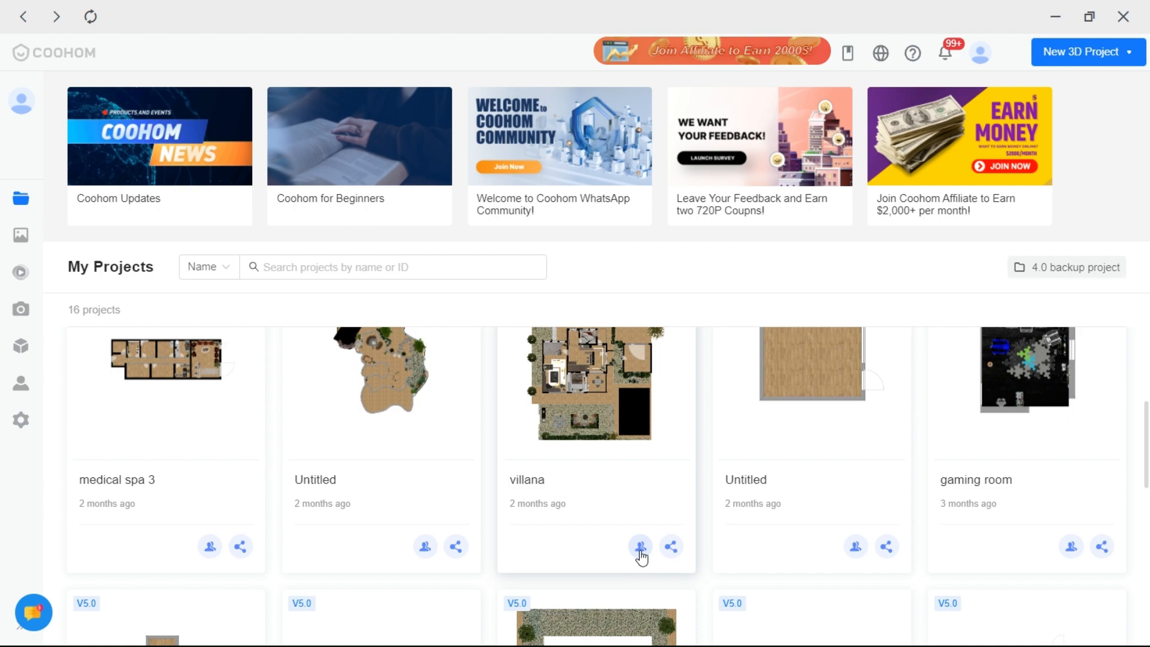
pyautogui.click(669, 547)
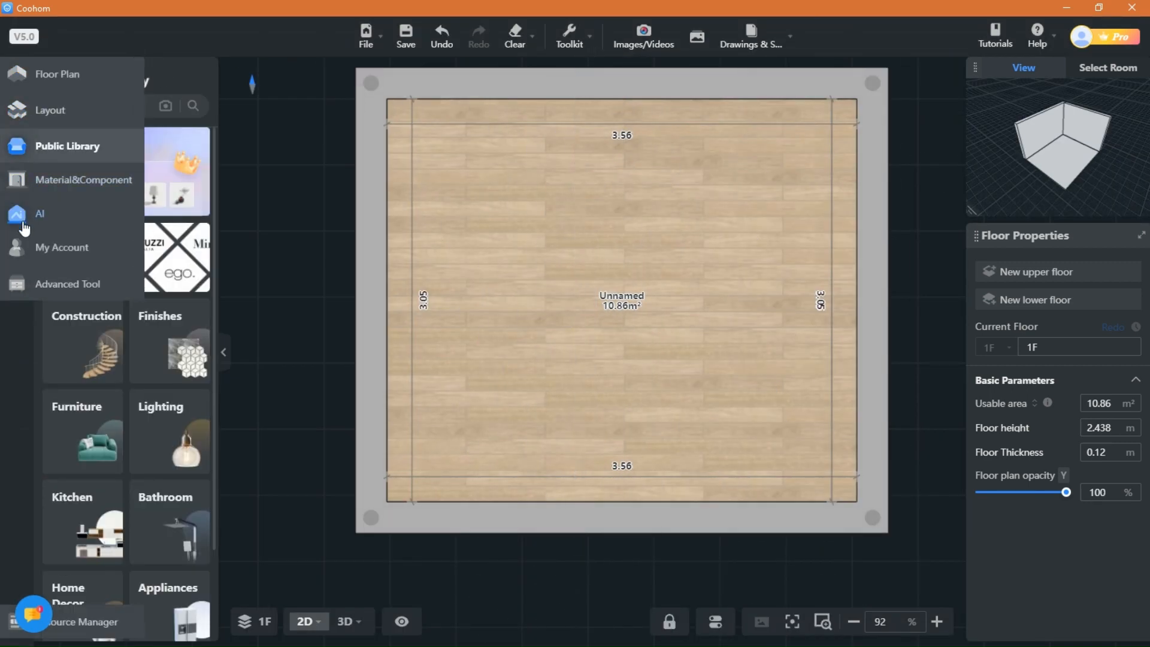
# Show the Advanced Tool panel, then go to Images/Videos rendering.
pyautogui.click(68, 284)
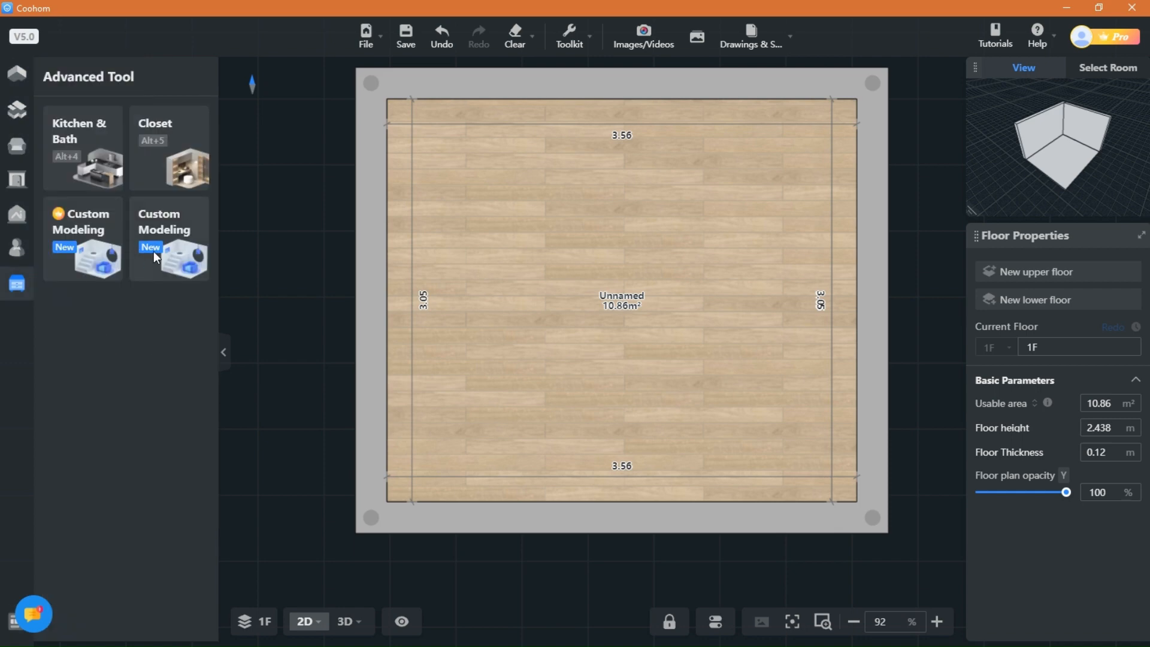
pyautogui.moveTo(150, 334)
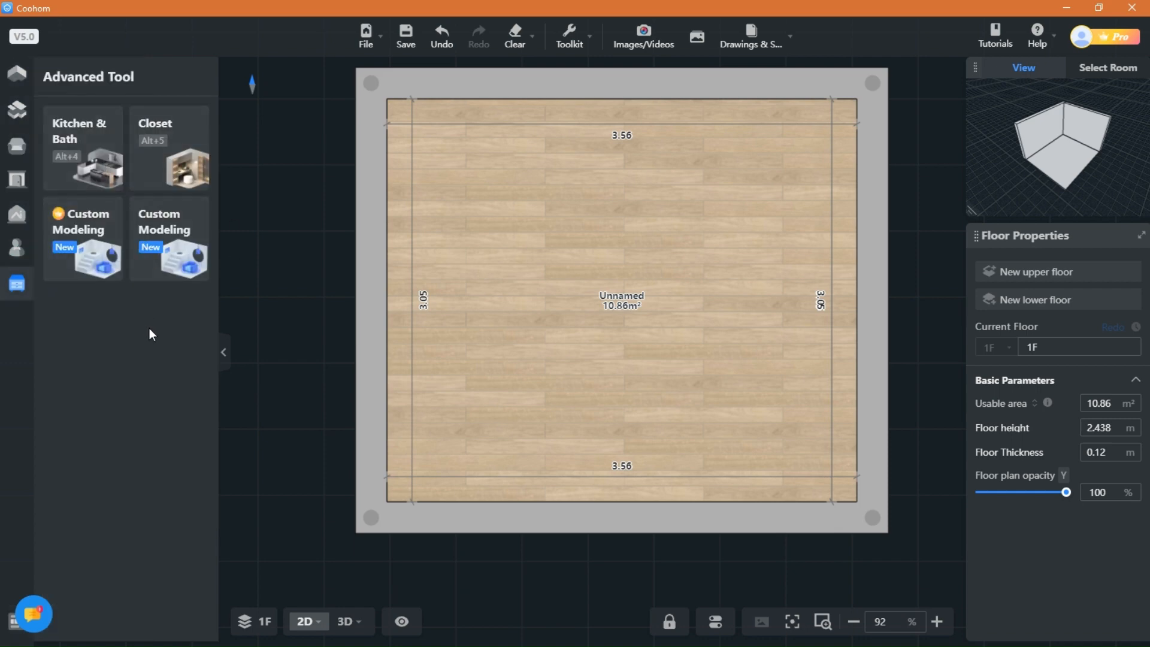
pyautogui.moveTo(643, 35)
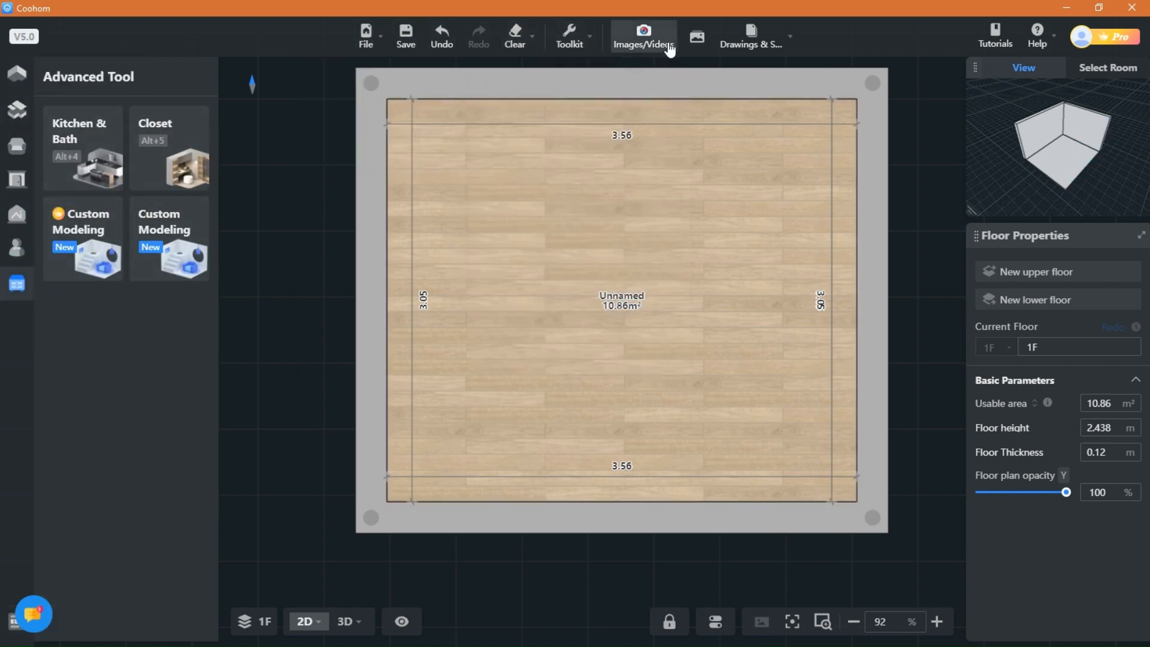
pyautogui.click(752, 37)
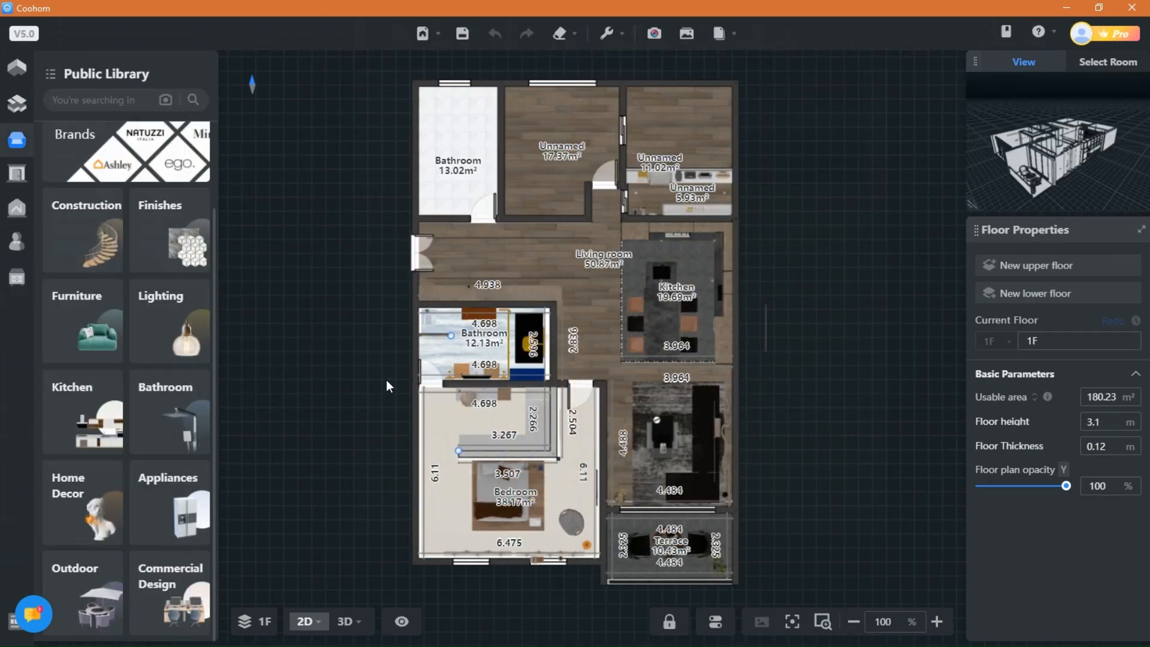
# Browse the Public Library's Lighting category, then Home Decor and its subcategories.
pyautogui.scroll(-3)
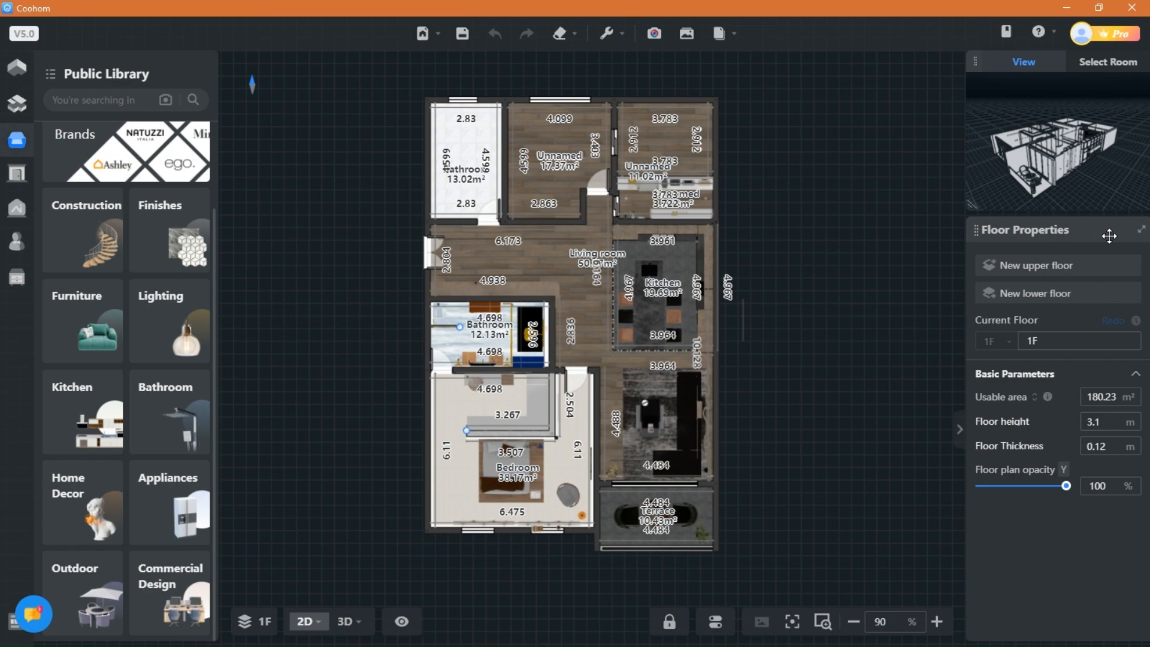
pyautogui.click(345, 622)
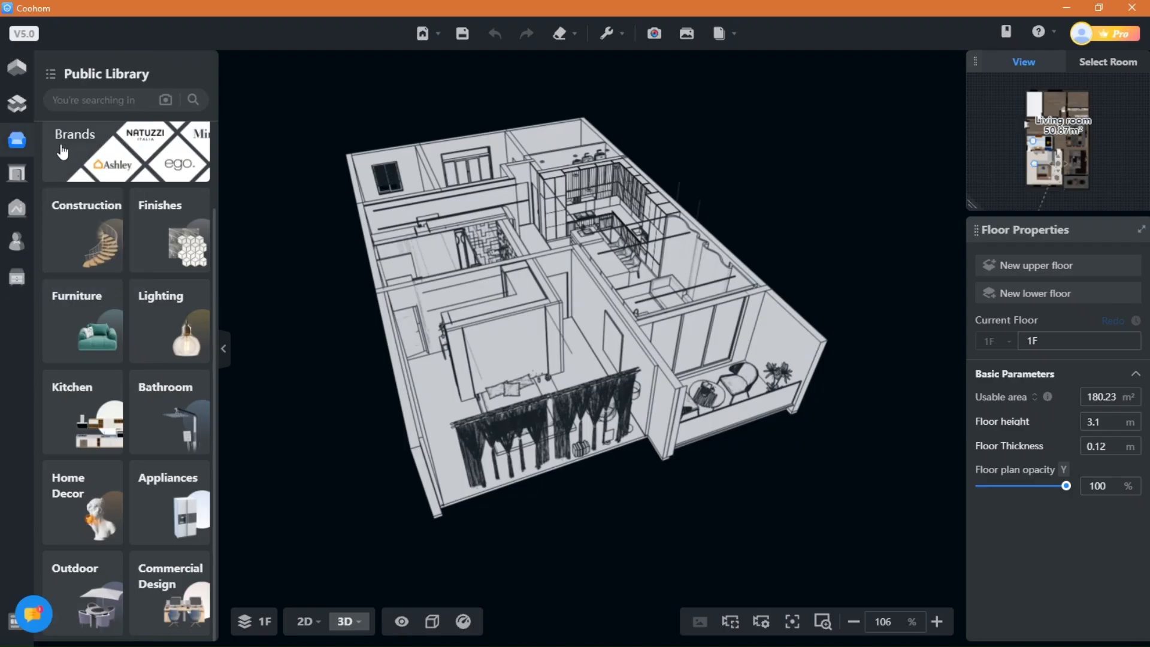
pyautogui.moveTo(103, 318)
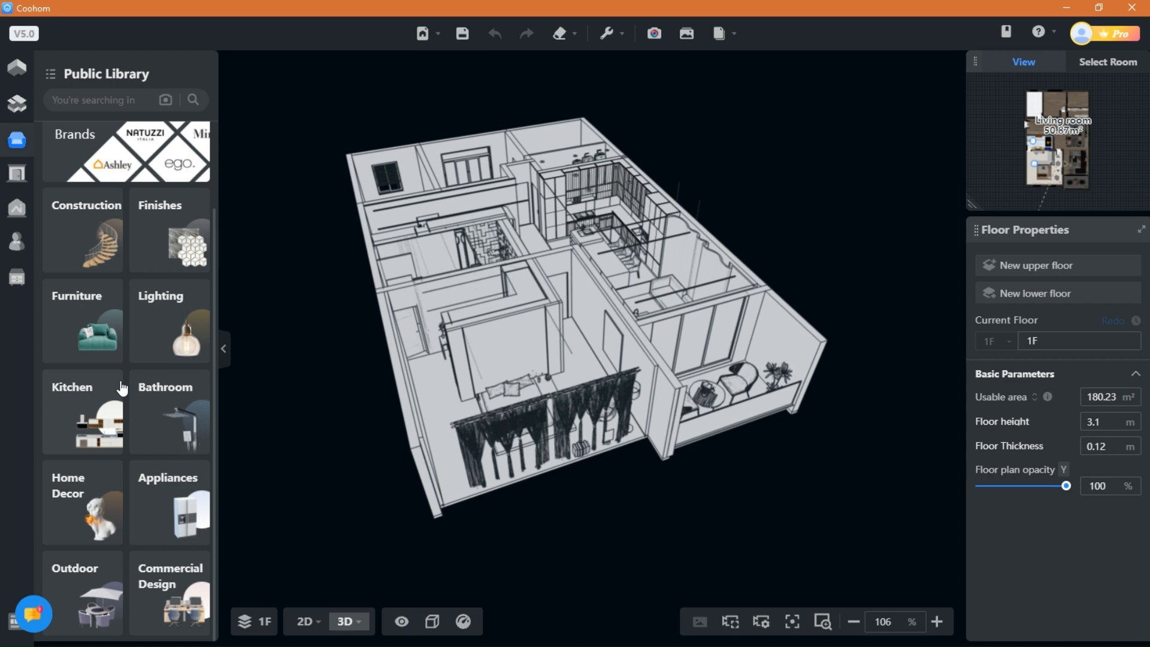
pyautogui.click(169, 330)
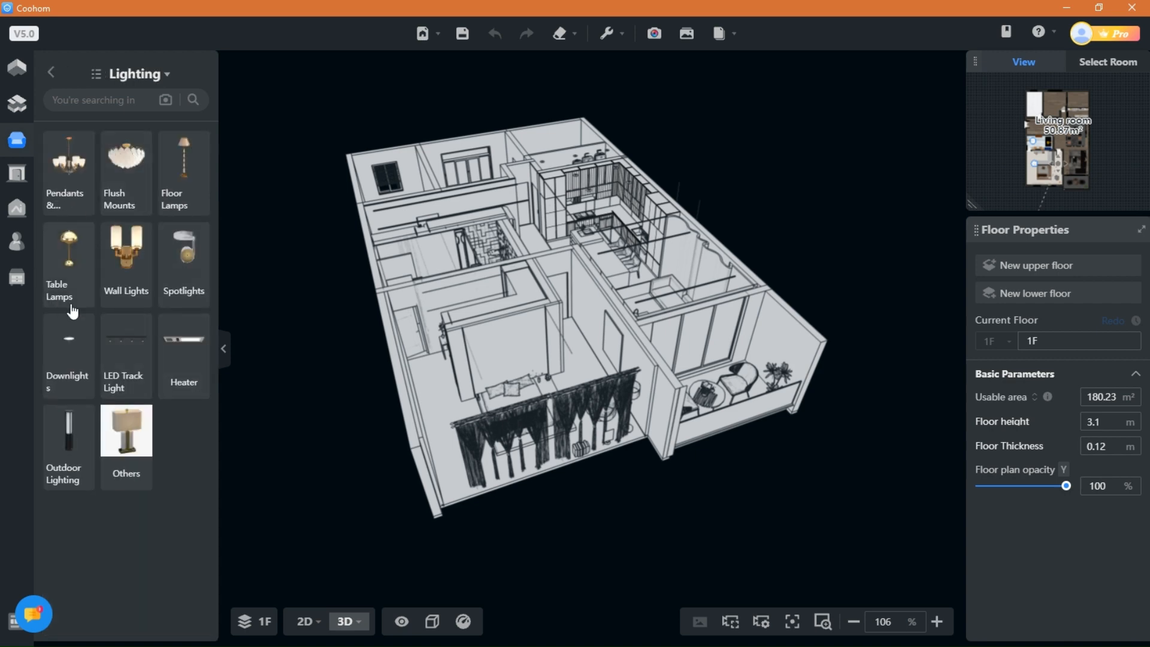
pyautogui.click(50, 73)
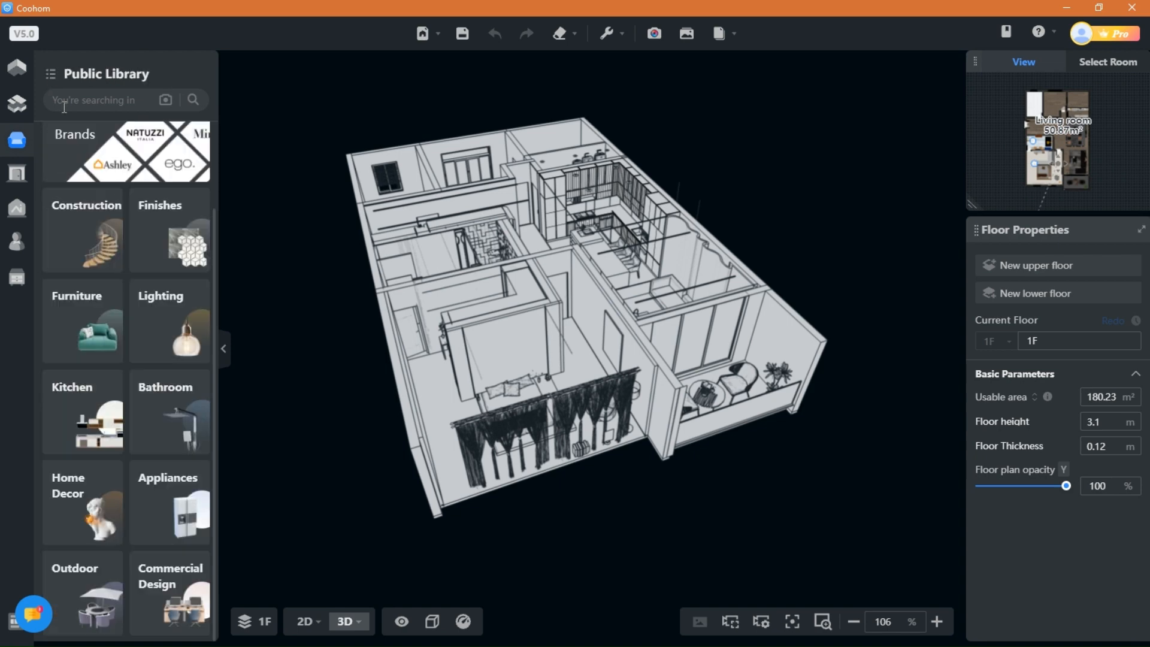
pyautogui.click(82, 502)
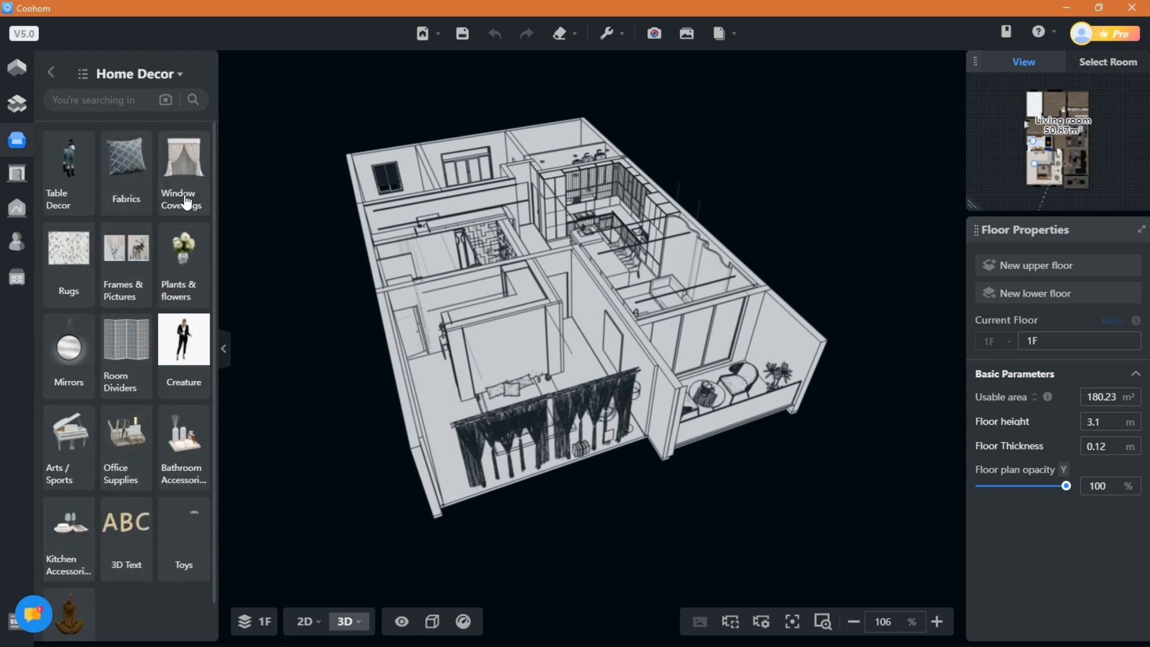
pyautogui.click(685, 34)
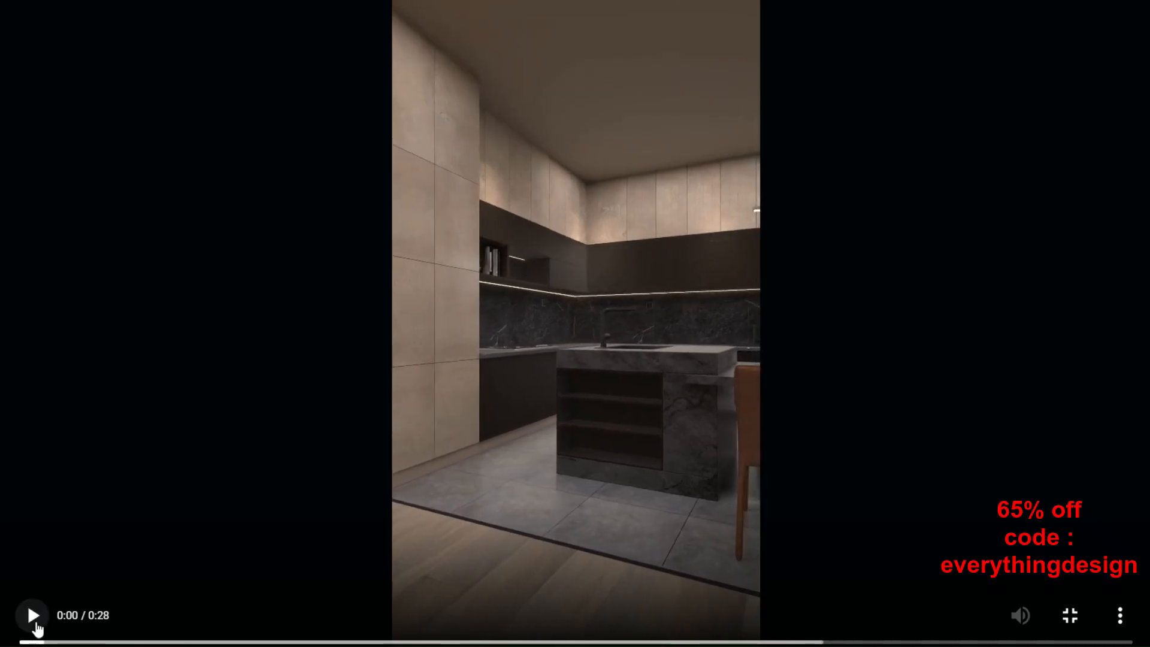
# Play the 28-second rendered kitchen walkthrough video.
pyautogui.click(31, 614)
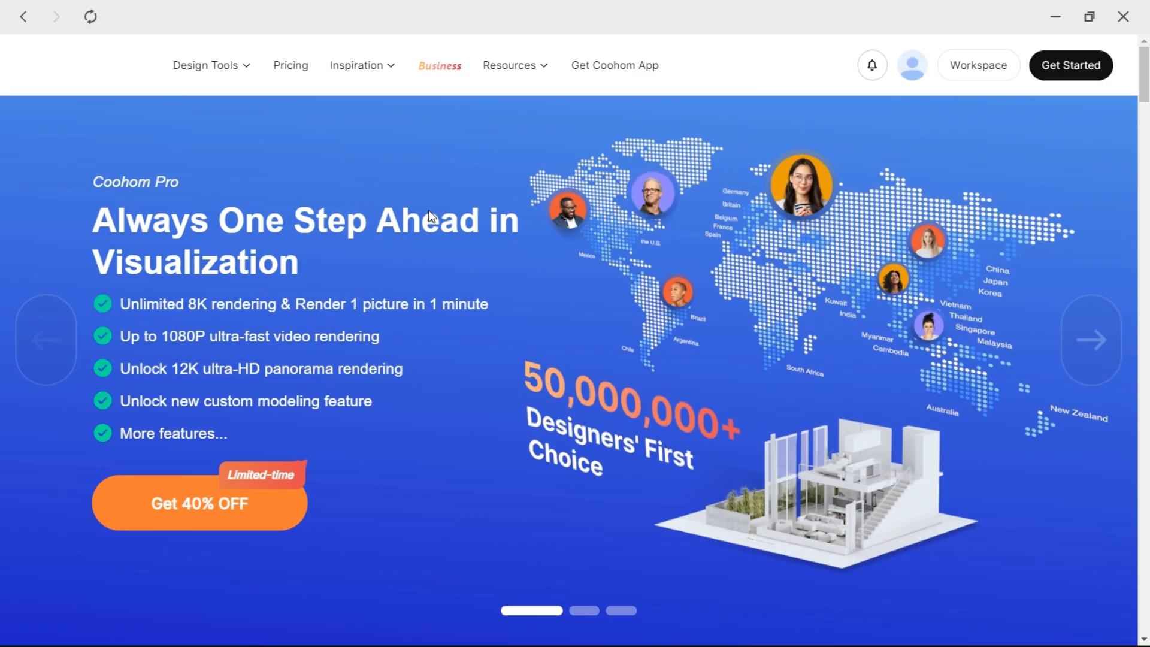
# Go to the Coohom for Business site and scroll through its Resources landing page.
pyautogui.click(440, 64)
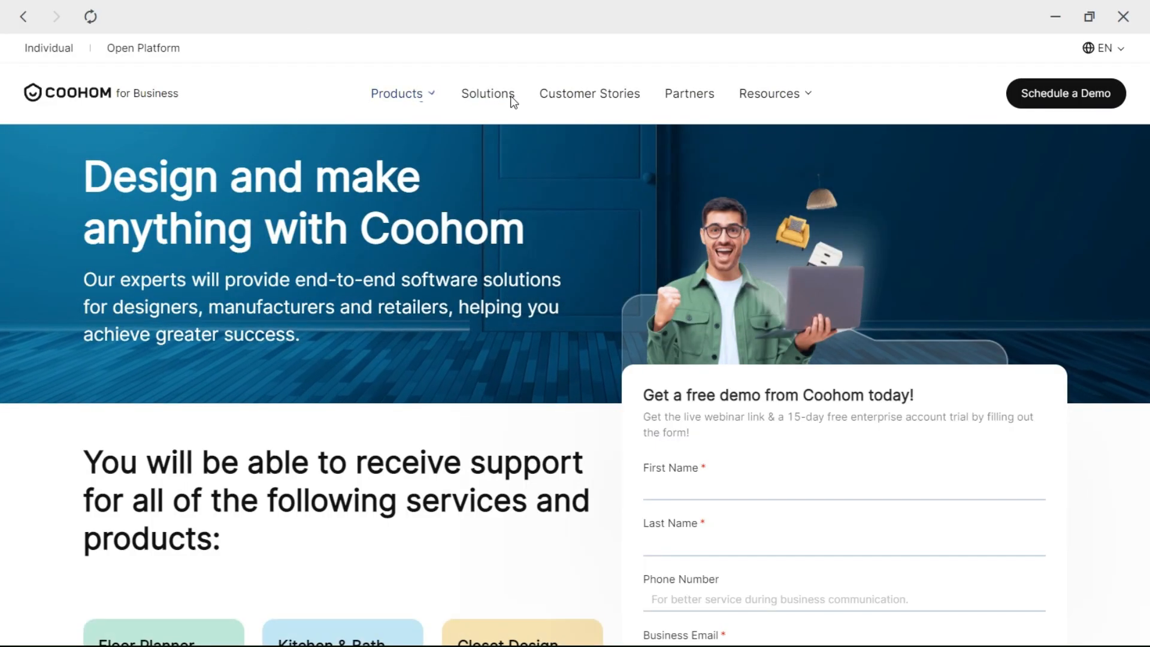
pyautogui.click(769, 93)
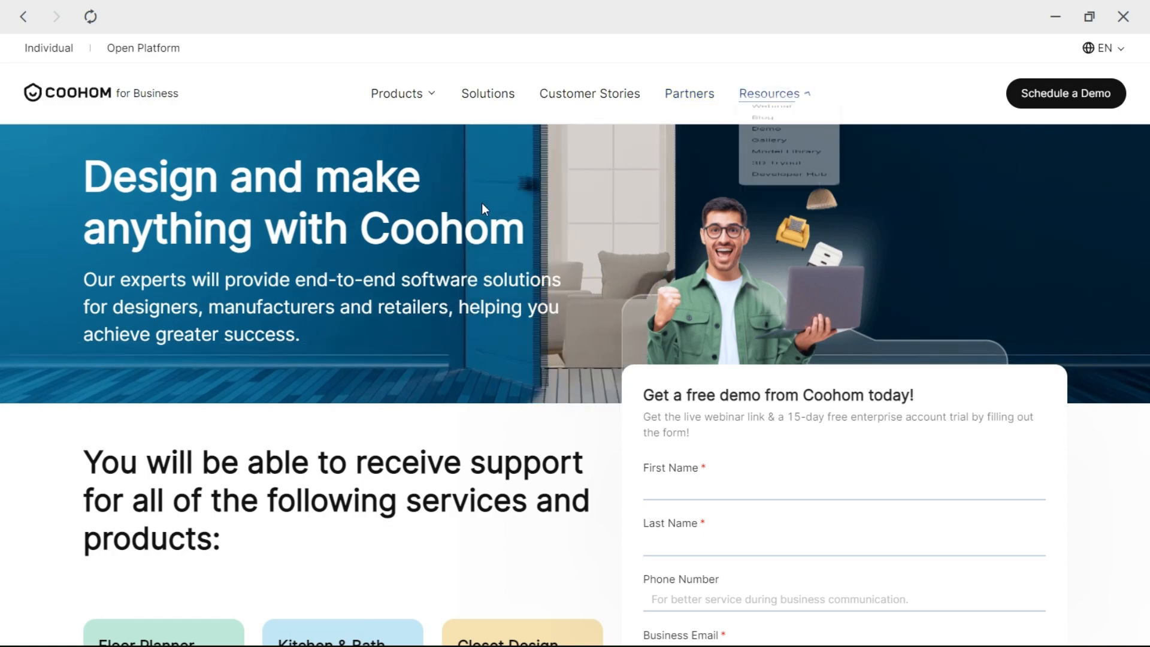
pyautogui.scroll(-3)
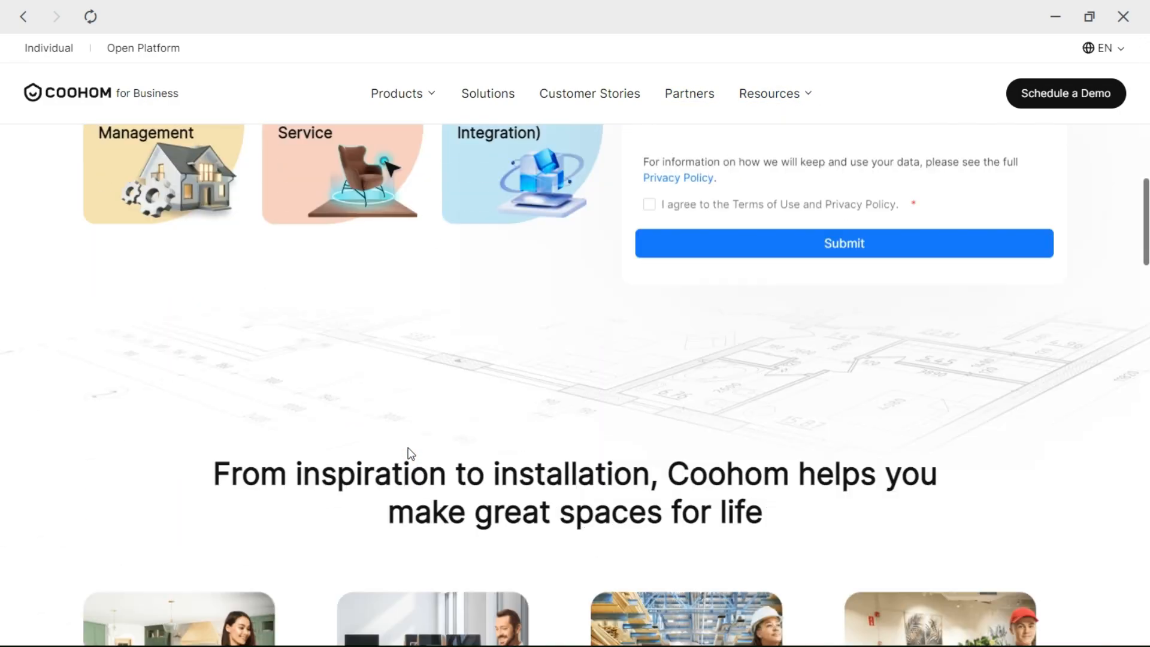
pyautogui.scroll(-3)
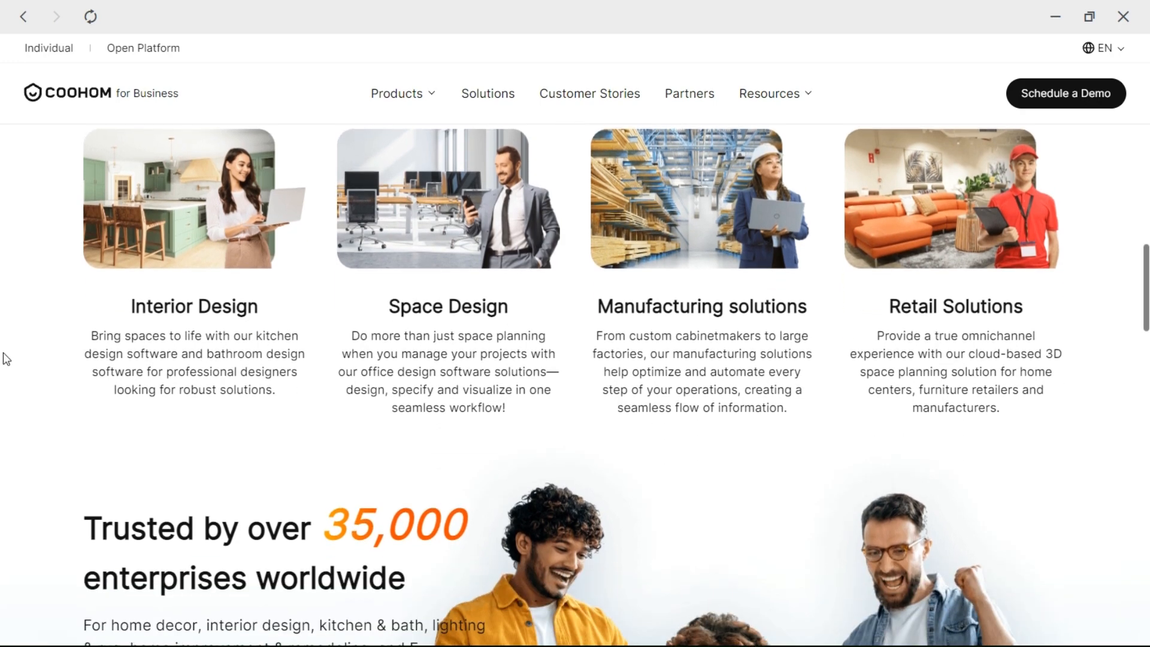
pyautogui.scroll(-3)
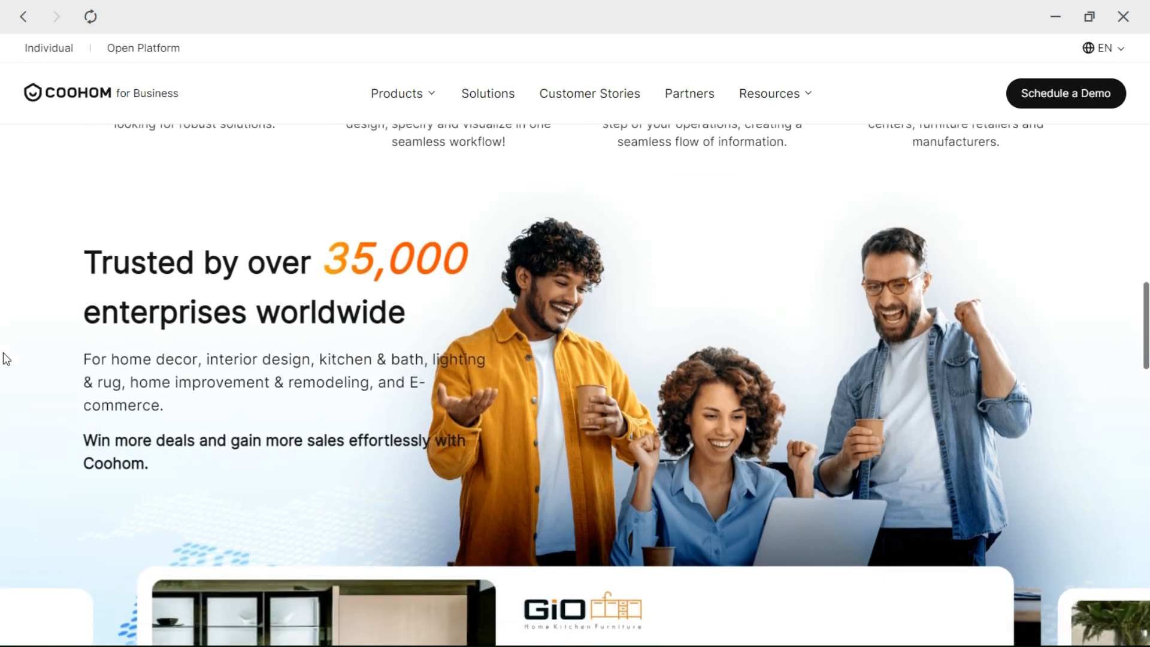
pyautogui.scroll(-3)
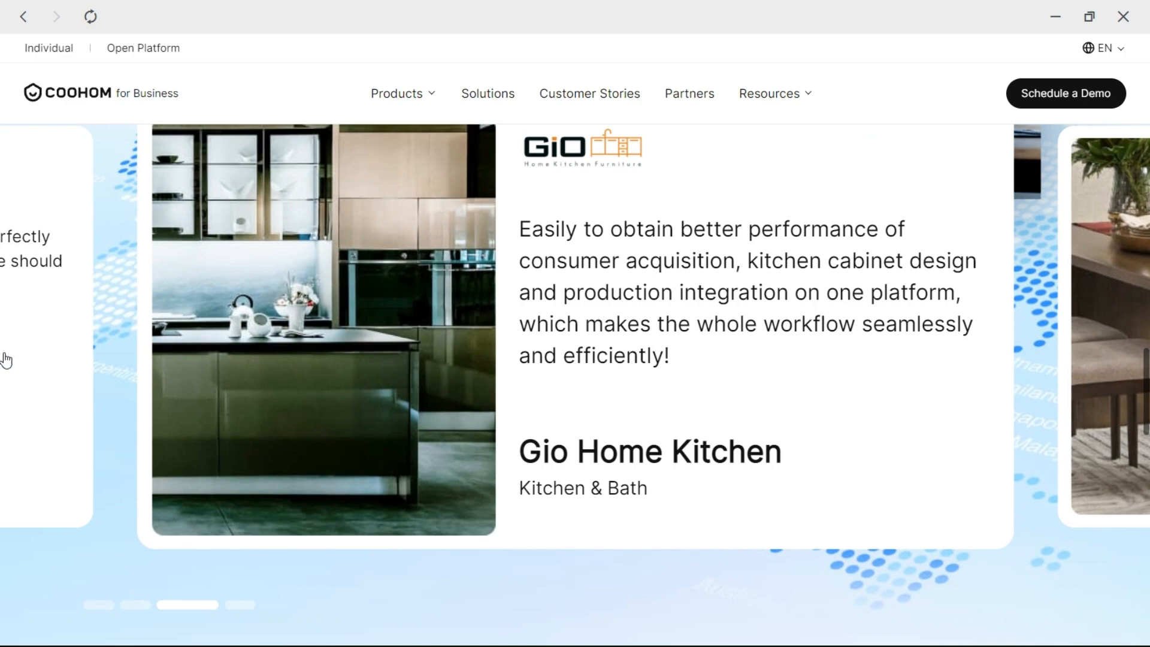
pyautogui.scroll(-3)
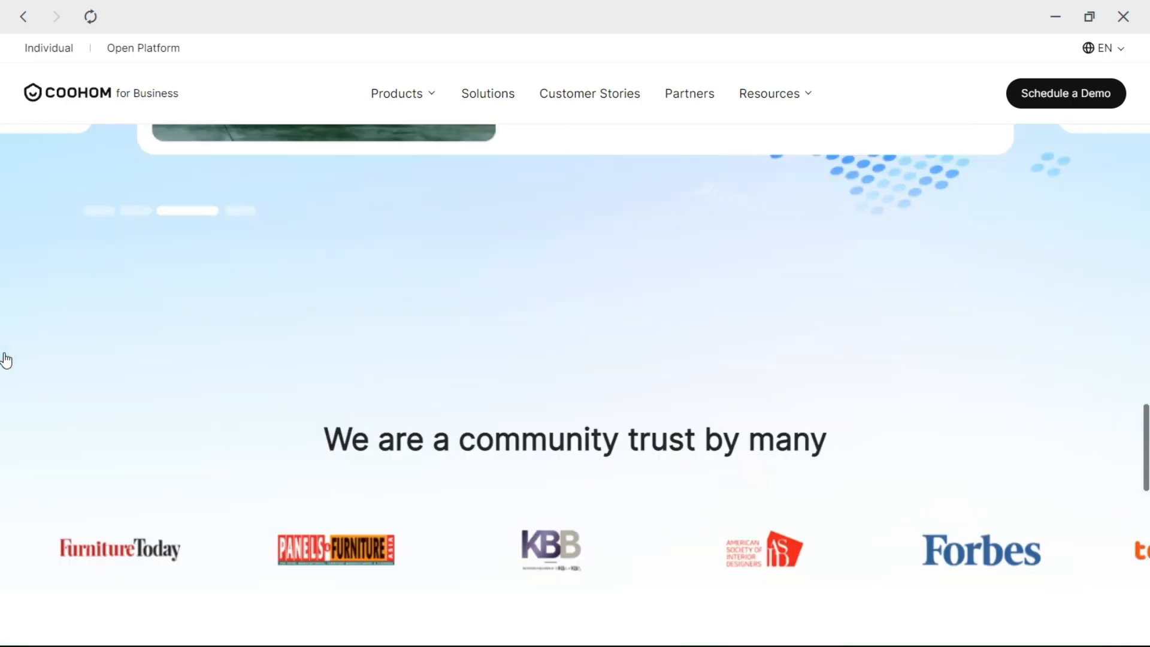
pyautogui.scroll(-3)
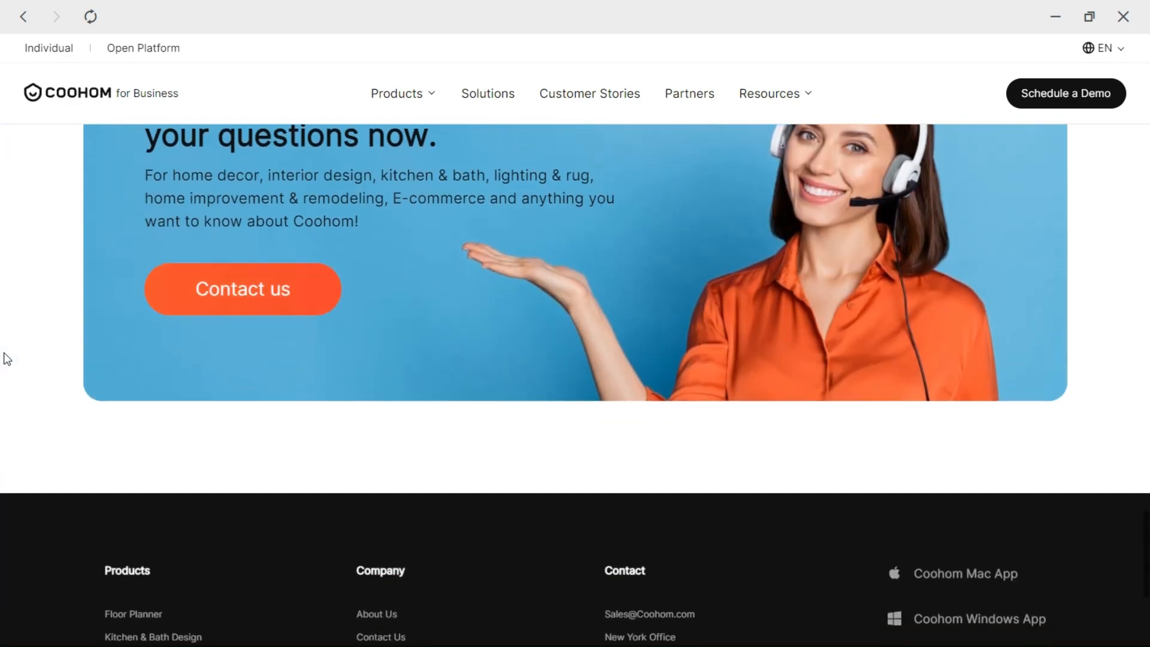
pyautogui.scroll(-3)
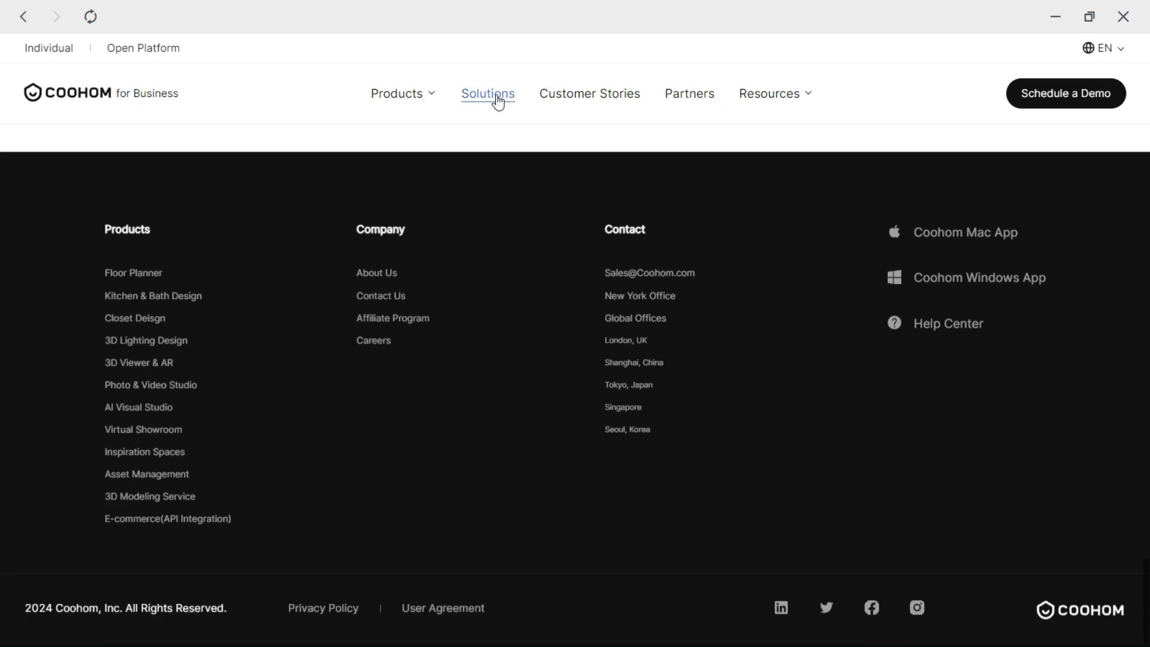
# Browse the business Solutions page's offerings down to the footer.
pyautogui.click(487, 94)
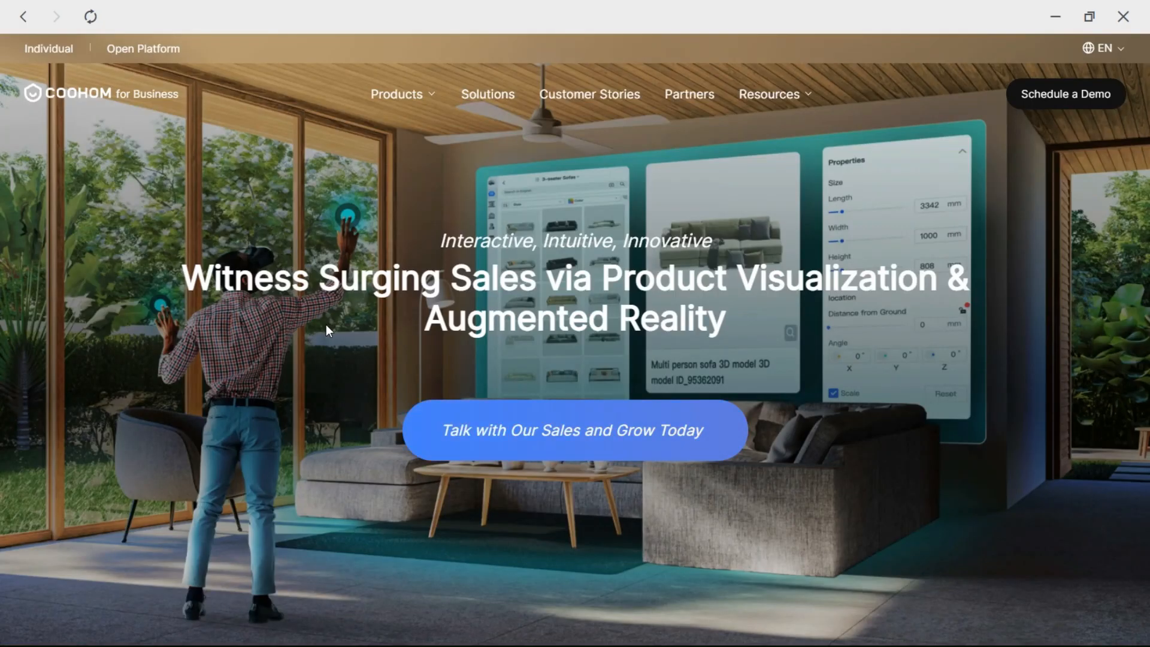
pyautogui.moveTo(492, 351)
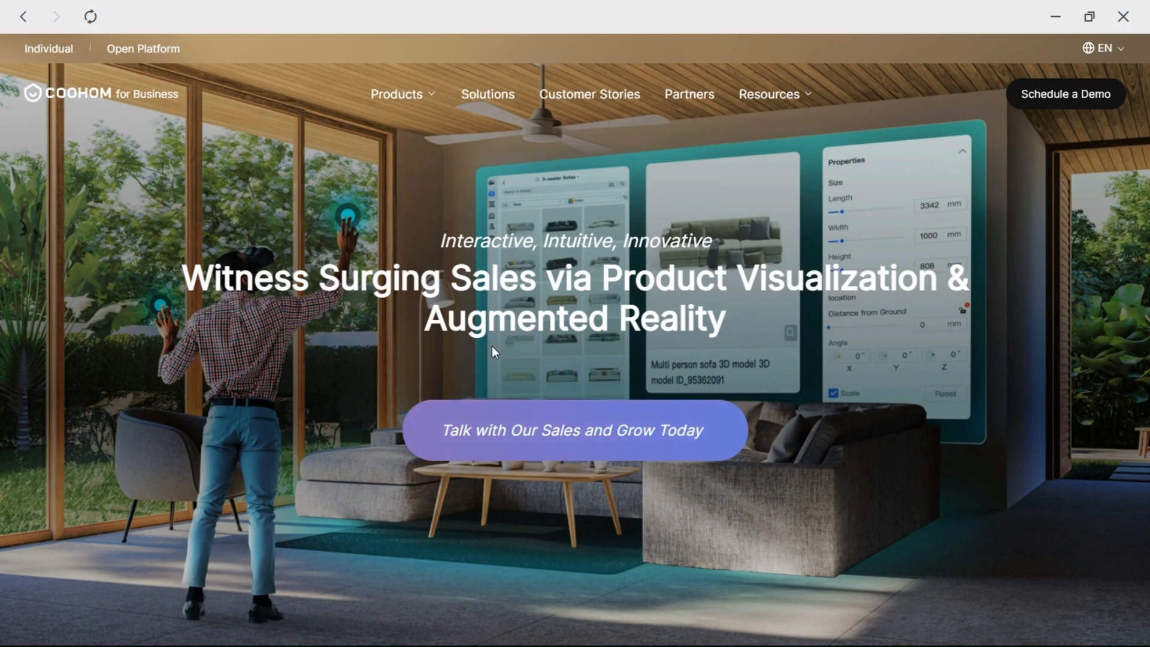
pyautogui.scroll(-3)
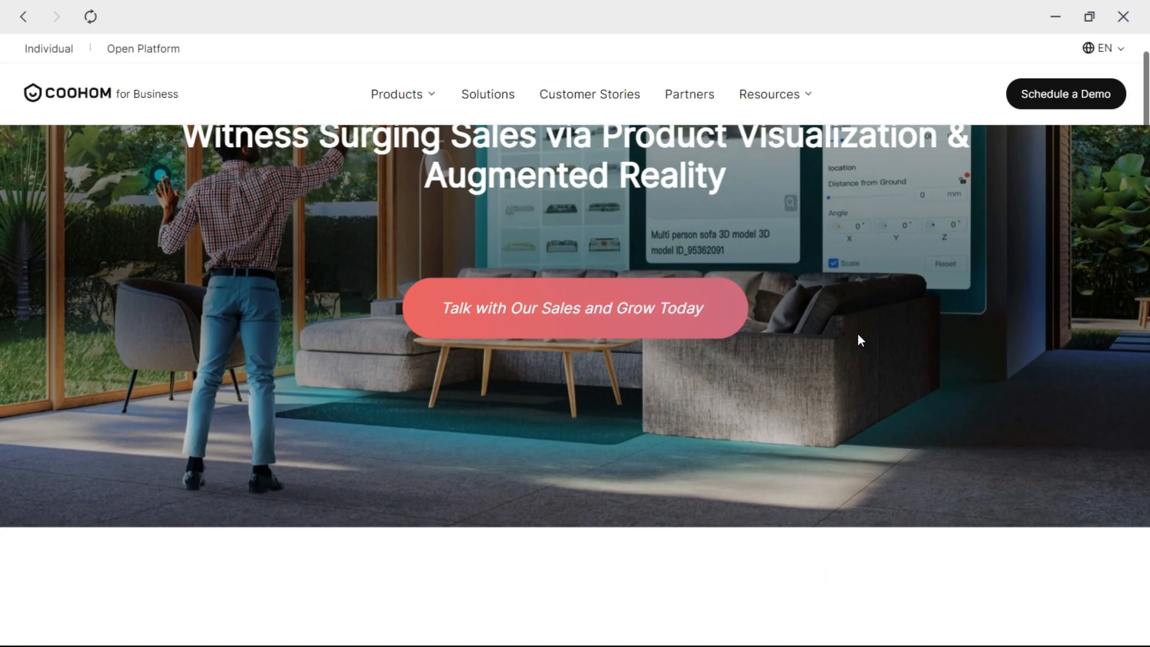
pyautogui.scroll(-3)
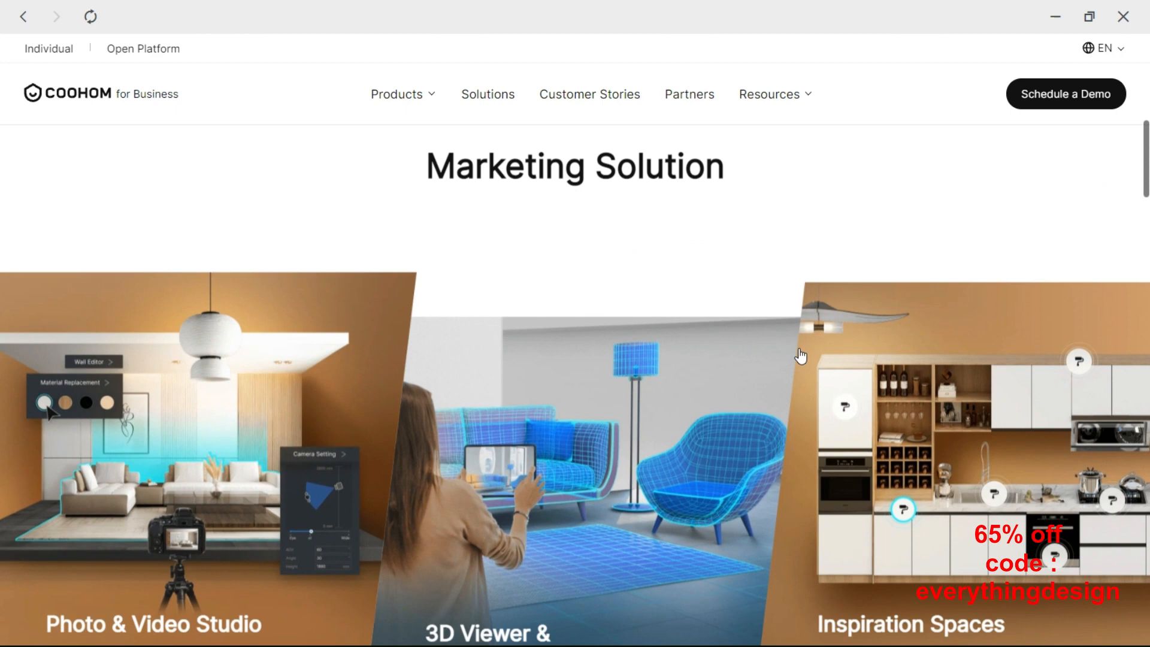
pyautogui.scroll(-3)
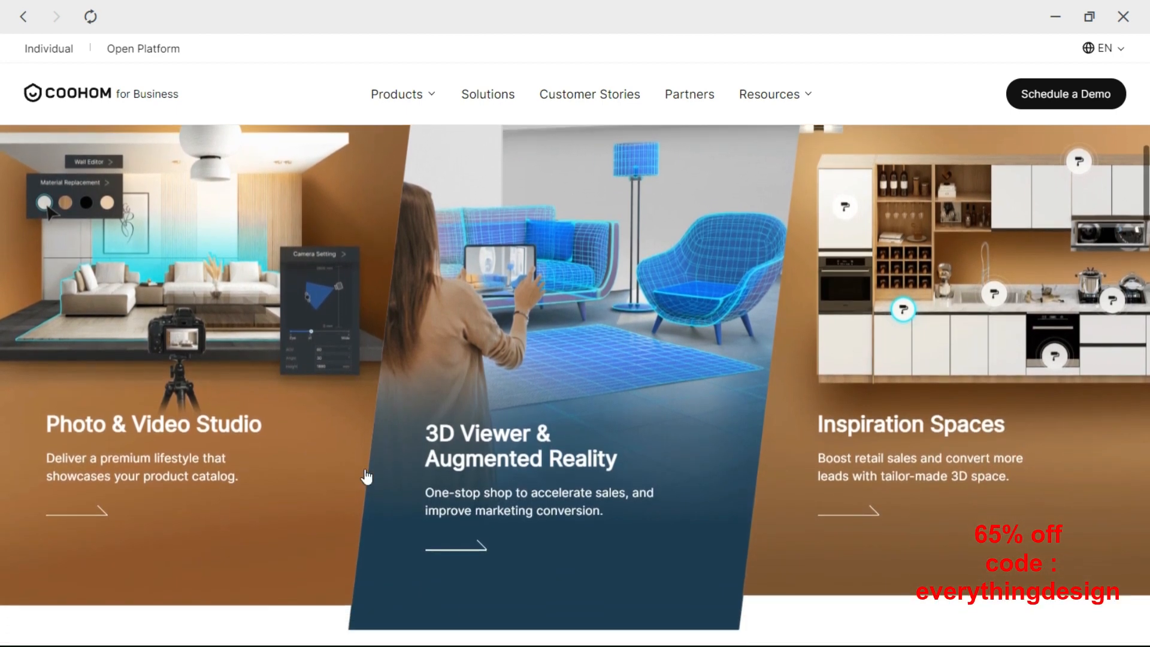
pyautogui.scroll(-3)
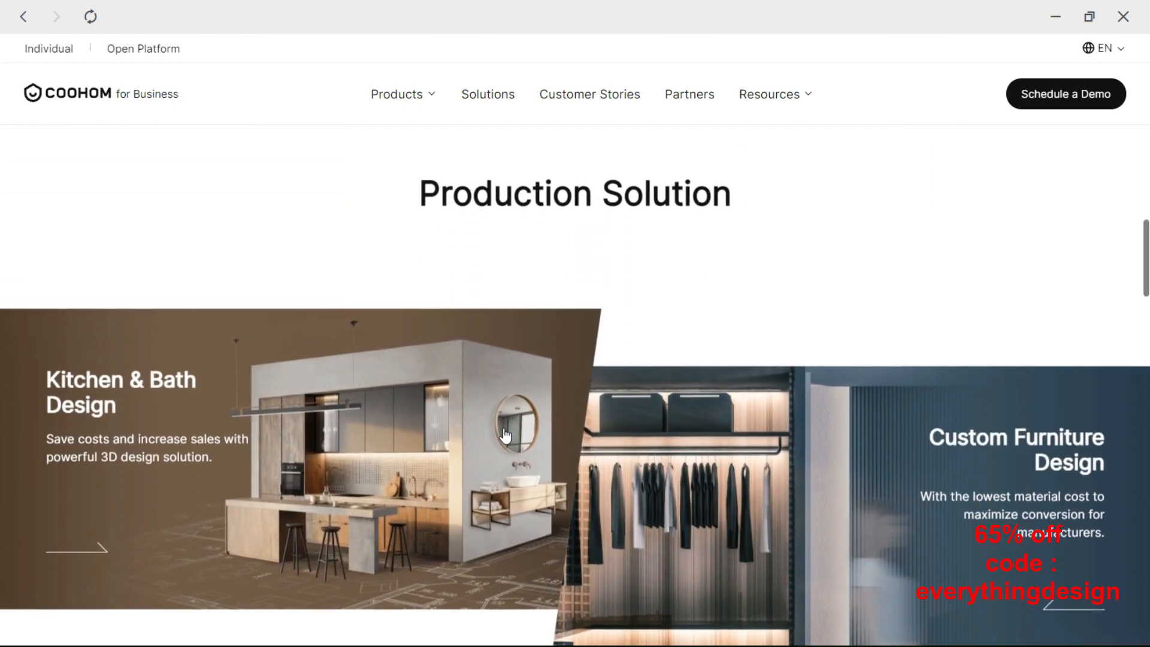
pyautogui.scroll(-3)
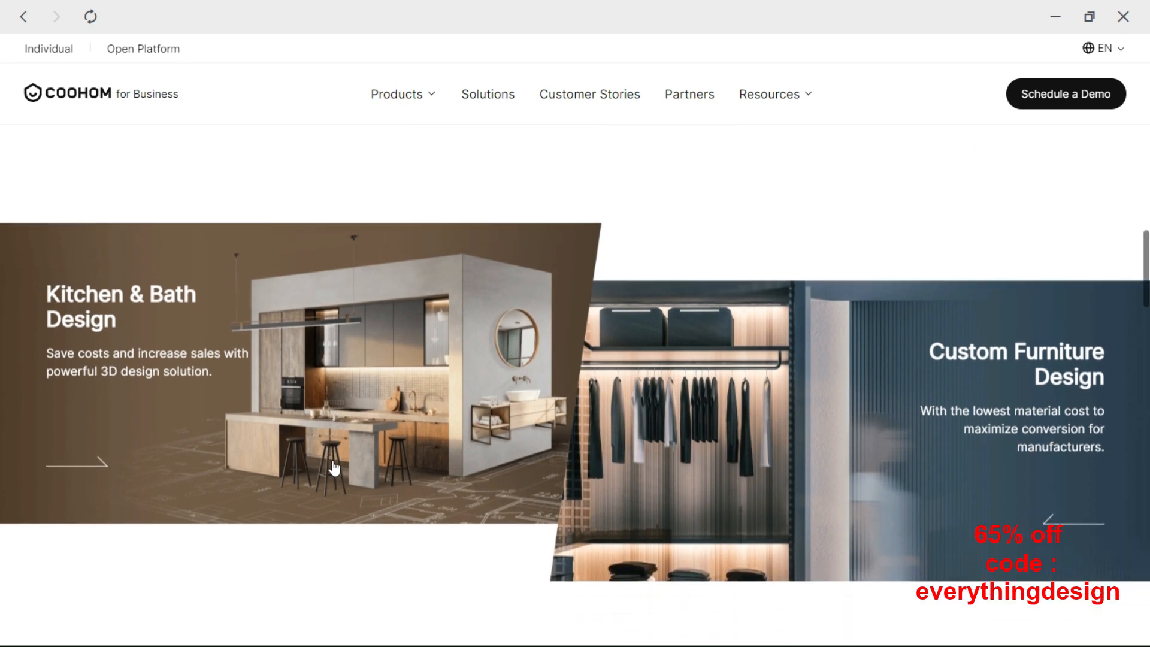
pyautogui.scroll(-3)
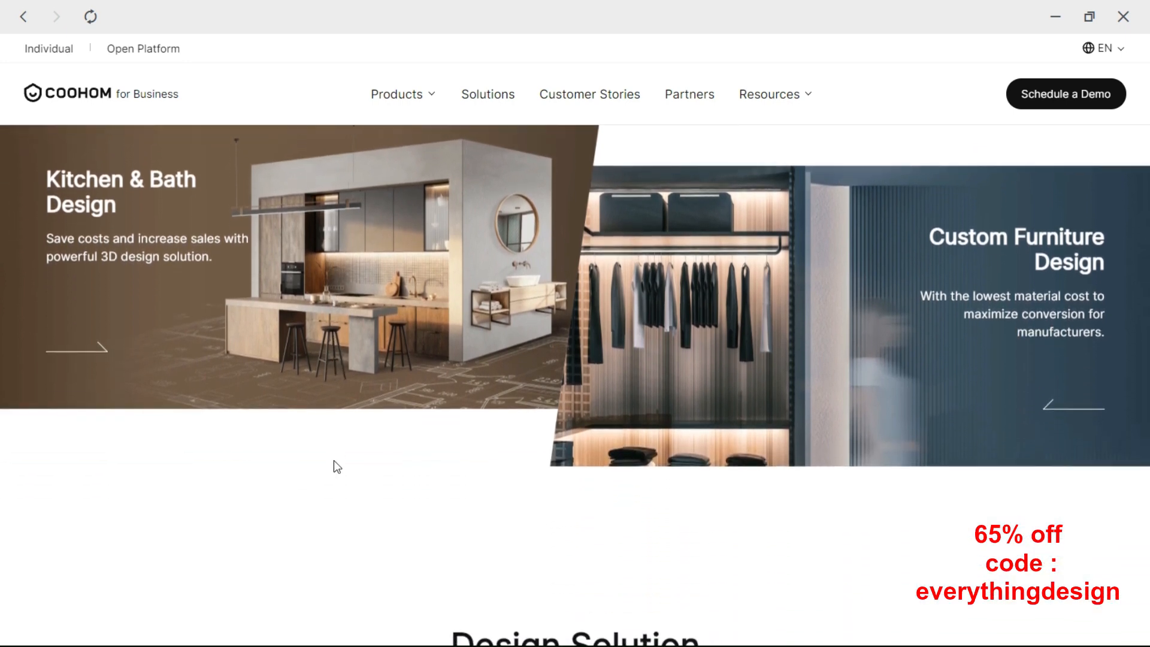
pyautogui.scroll(-3)
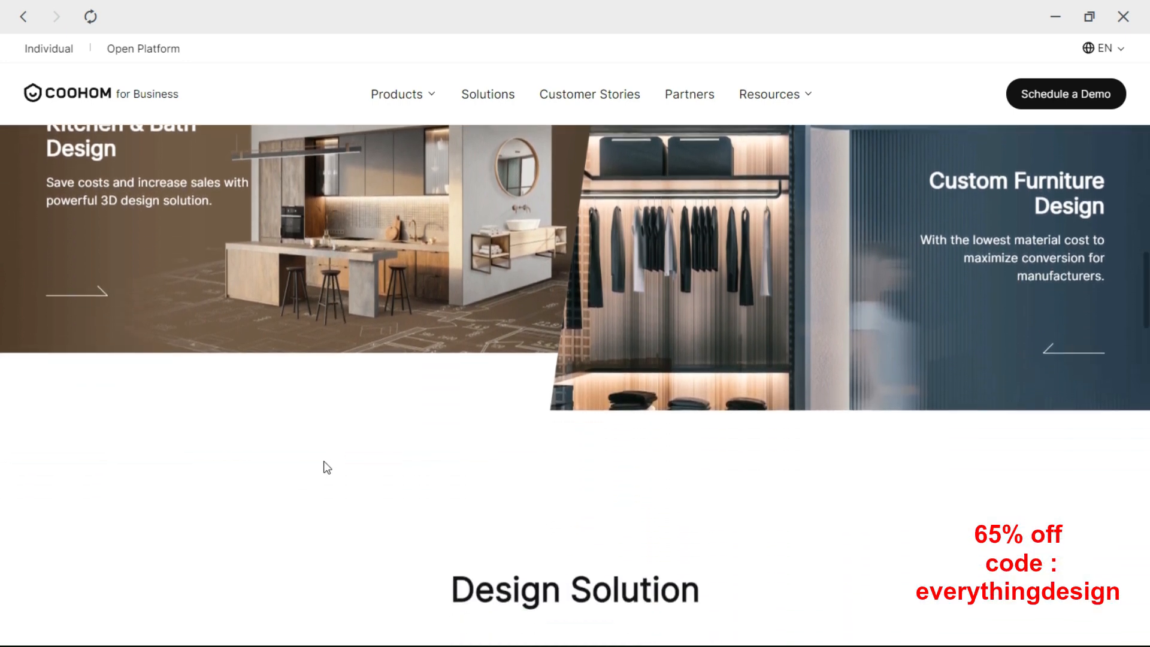
pyautogui.scroll(-3)
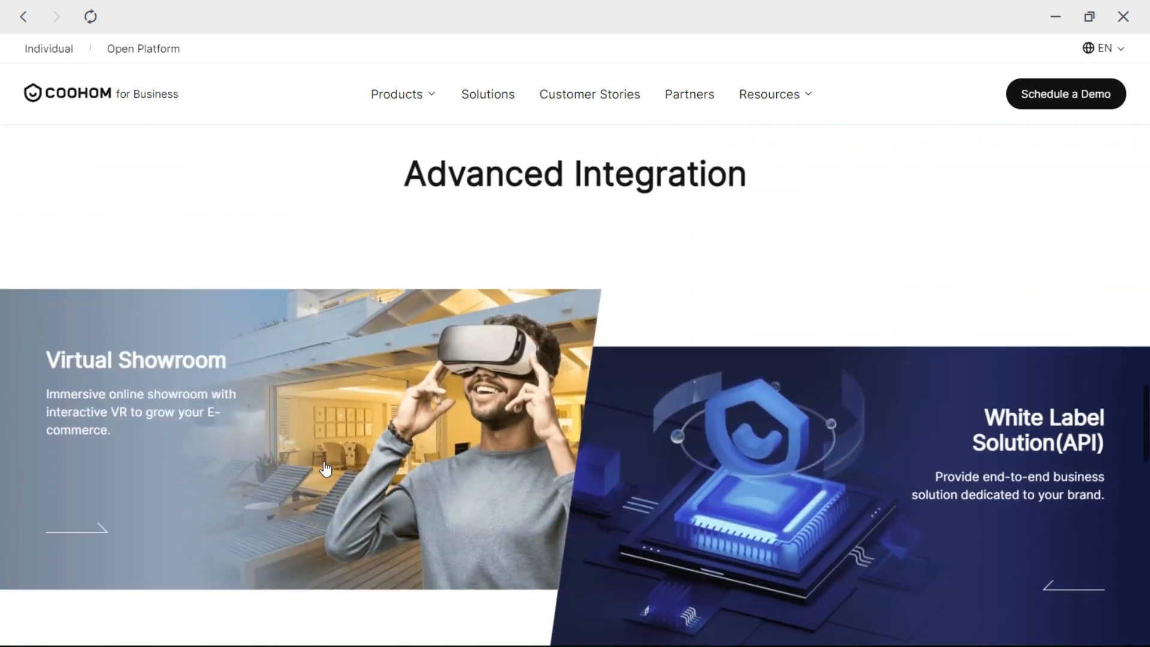
pyautogui.scroll(-3)
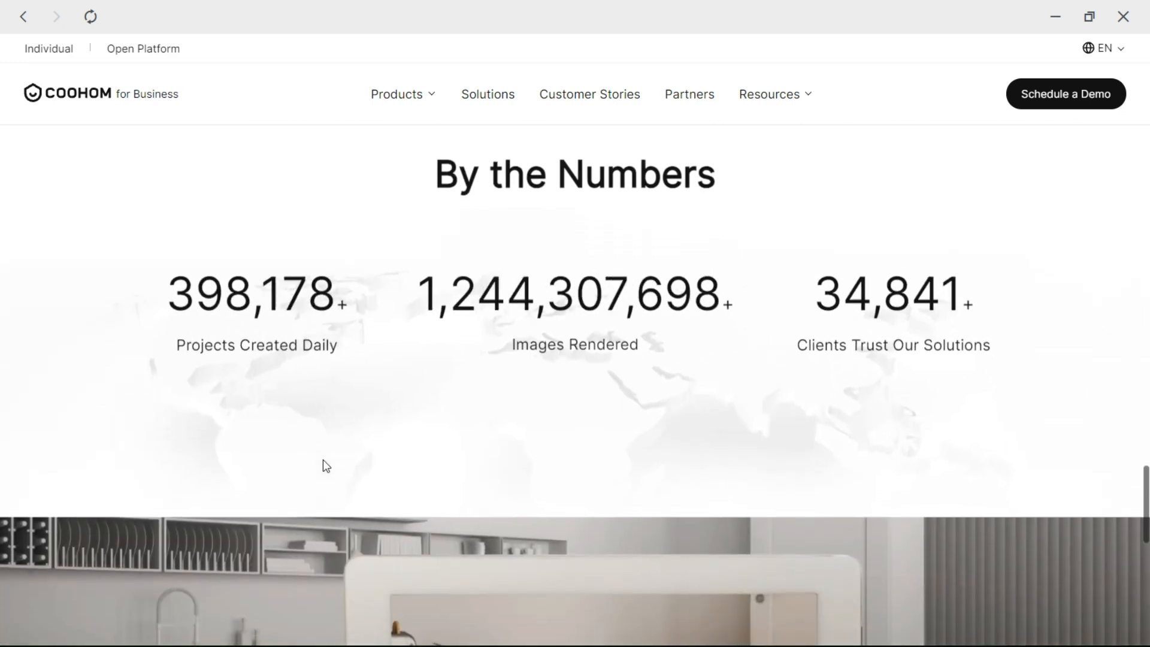
pyautogui.scroll(-3)
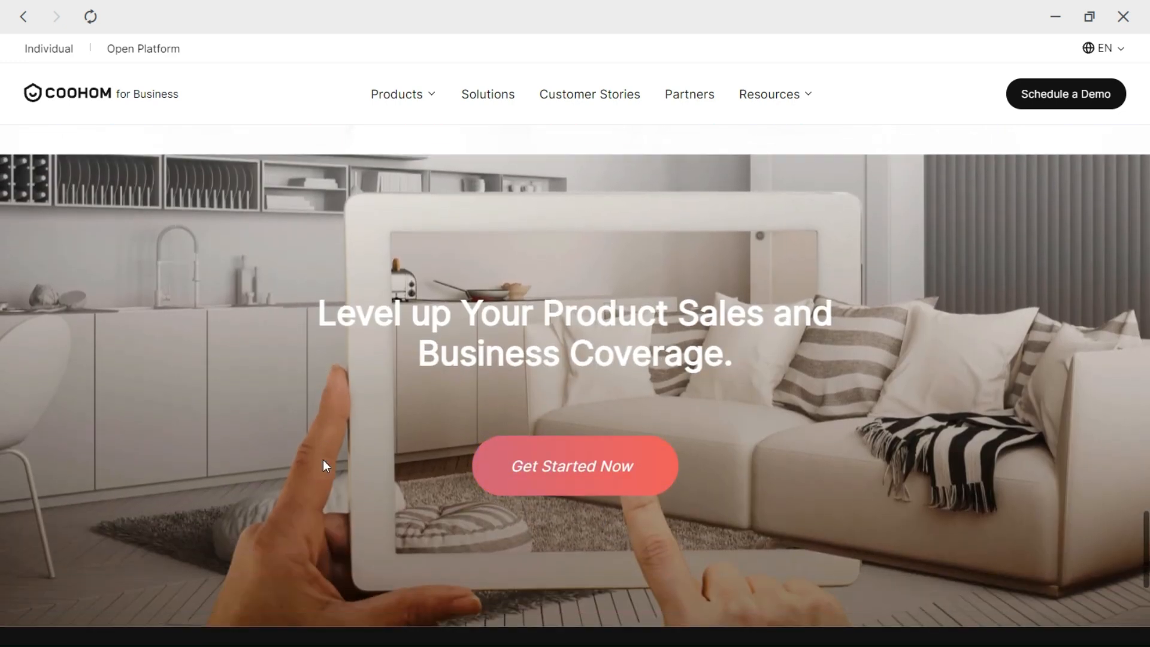
pyautogui.scroll(-3)
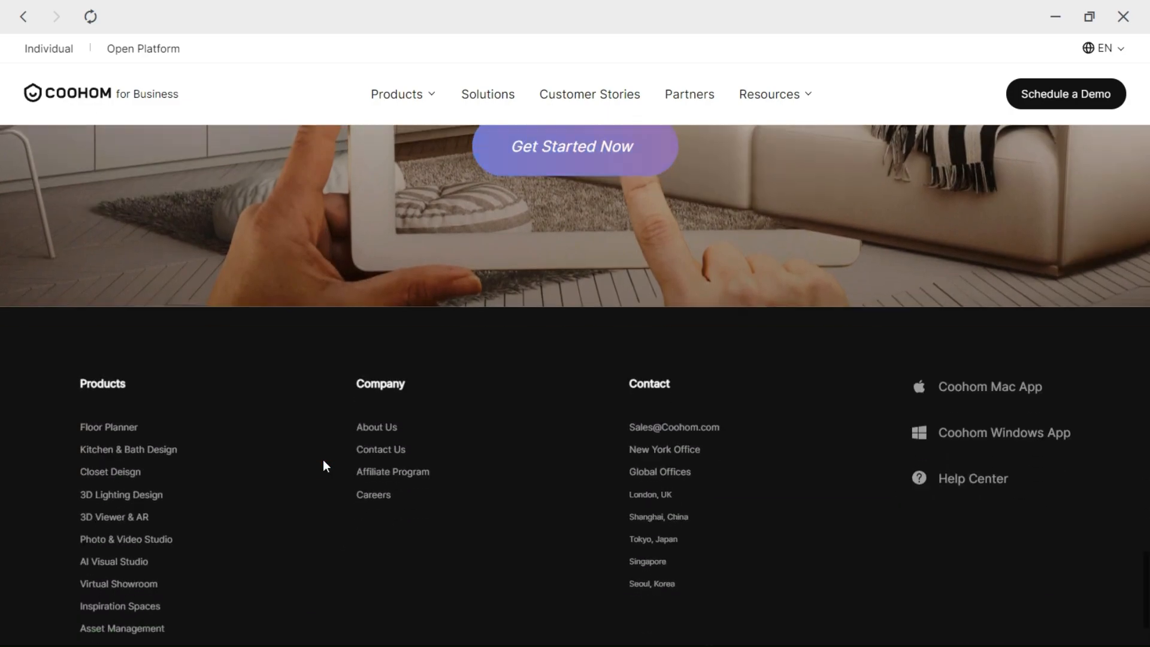
pyautogui.scroll(3)
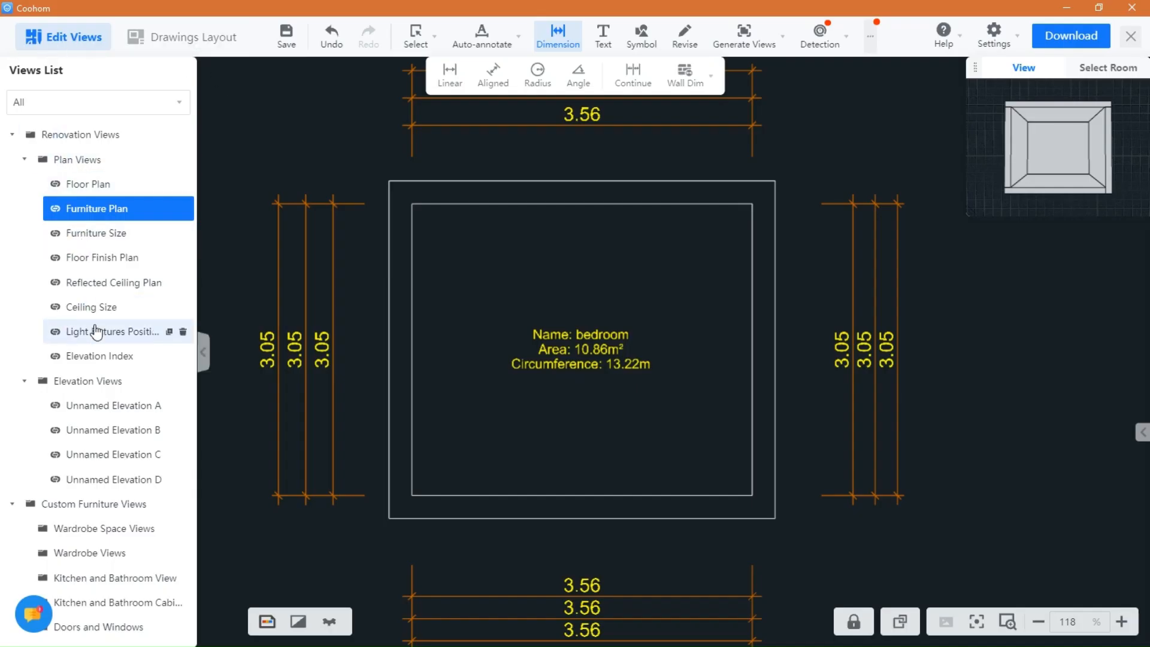
# Choose the selectable item types and switch to Revise mode for annotations.
pyautogui.click(415, 35)
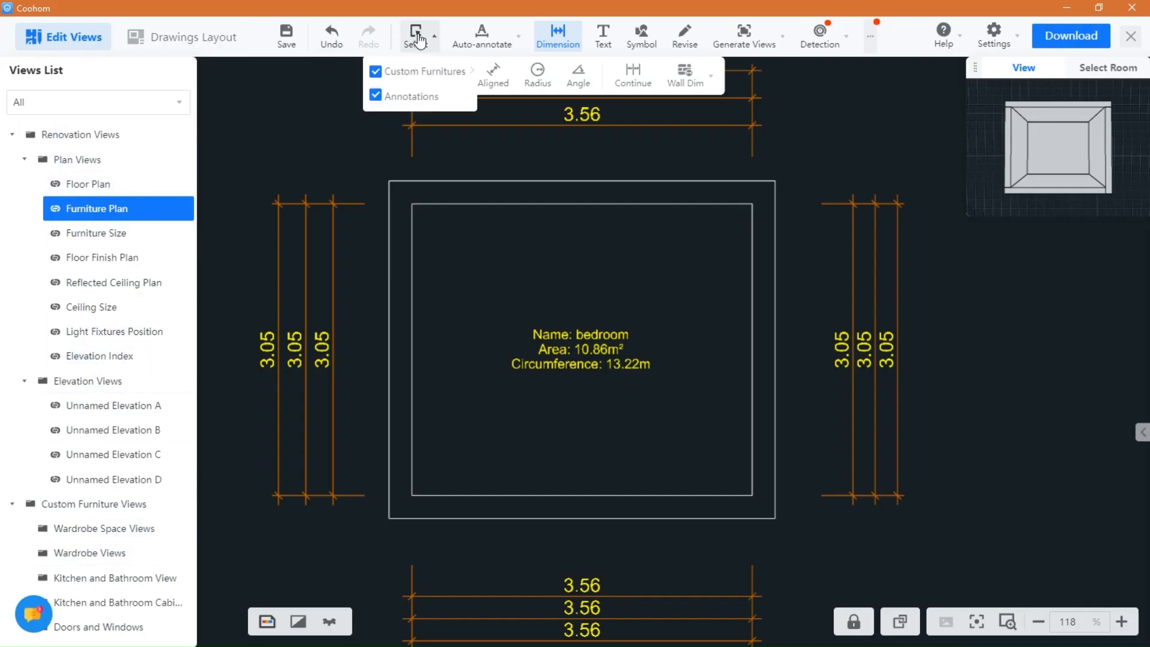
pyautogui.click(375, 71)
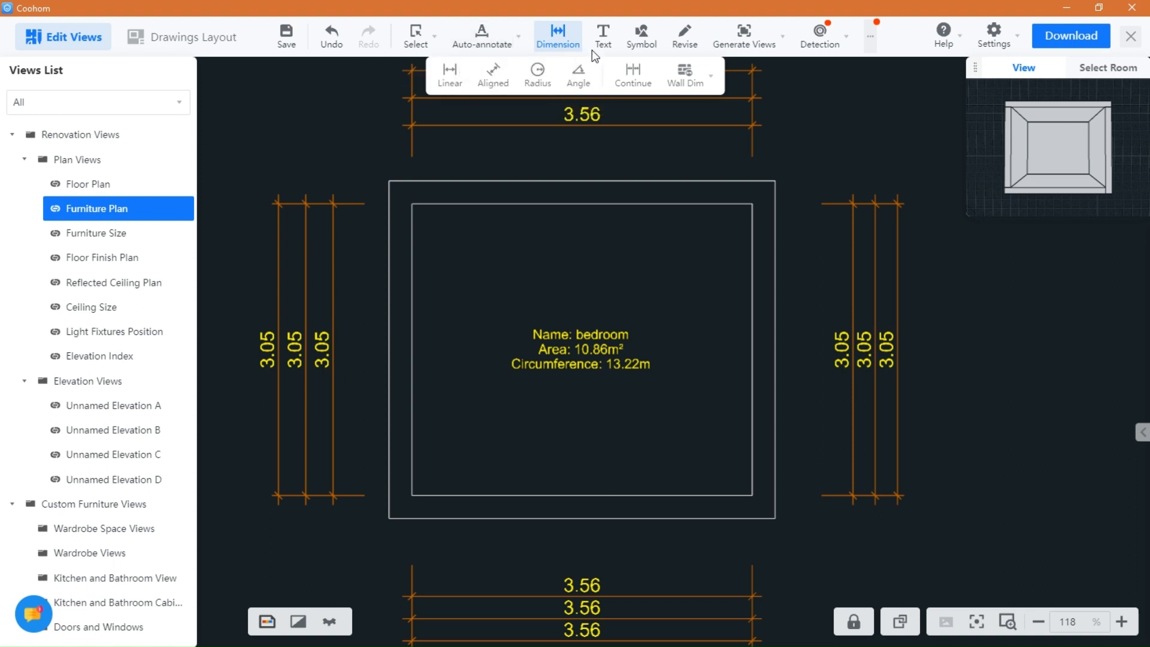
pyautogui.click(684, 35)
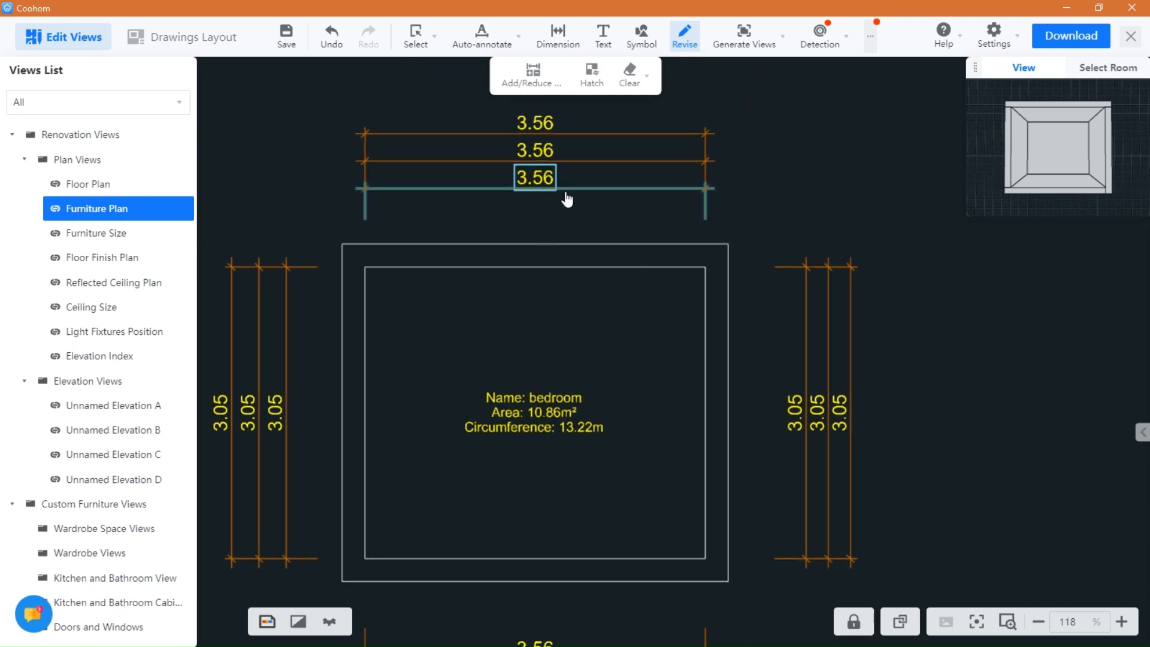
# Select the 3.56 dimension to show its style and precision settings; the project saves.
pyautogui.click(534, 177)
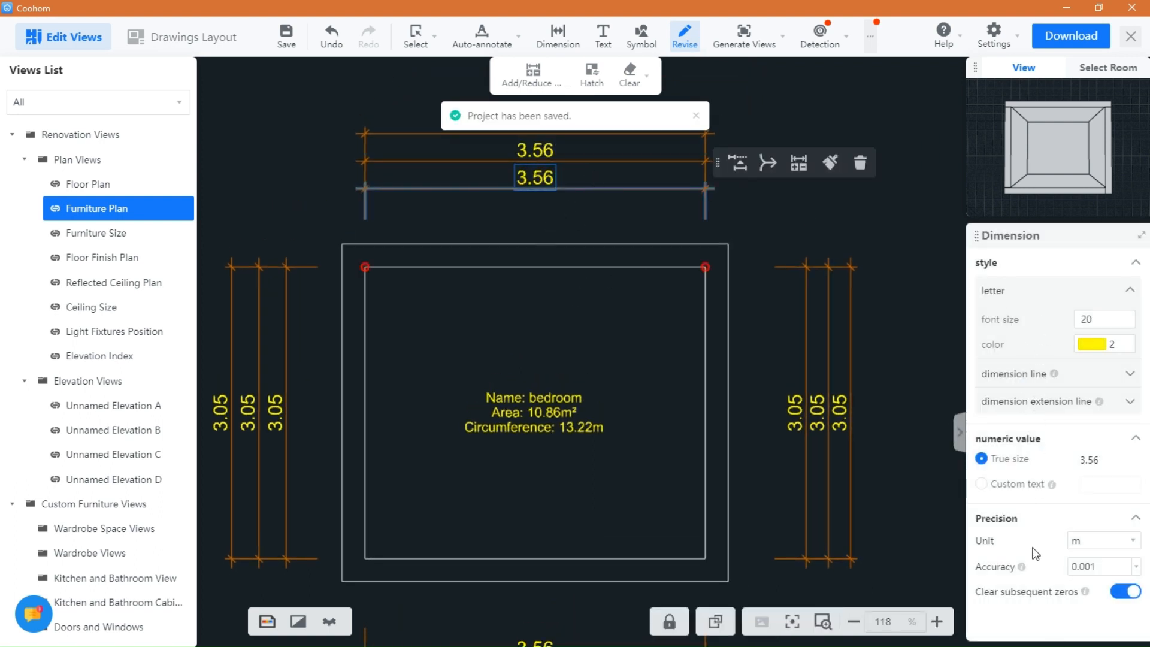
pyautogui.click(743, 35)
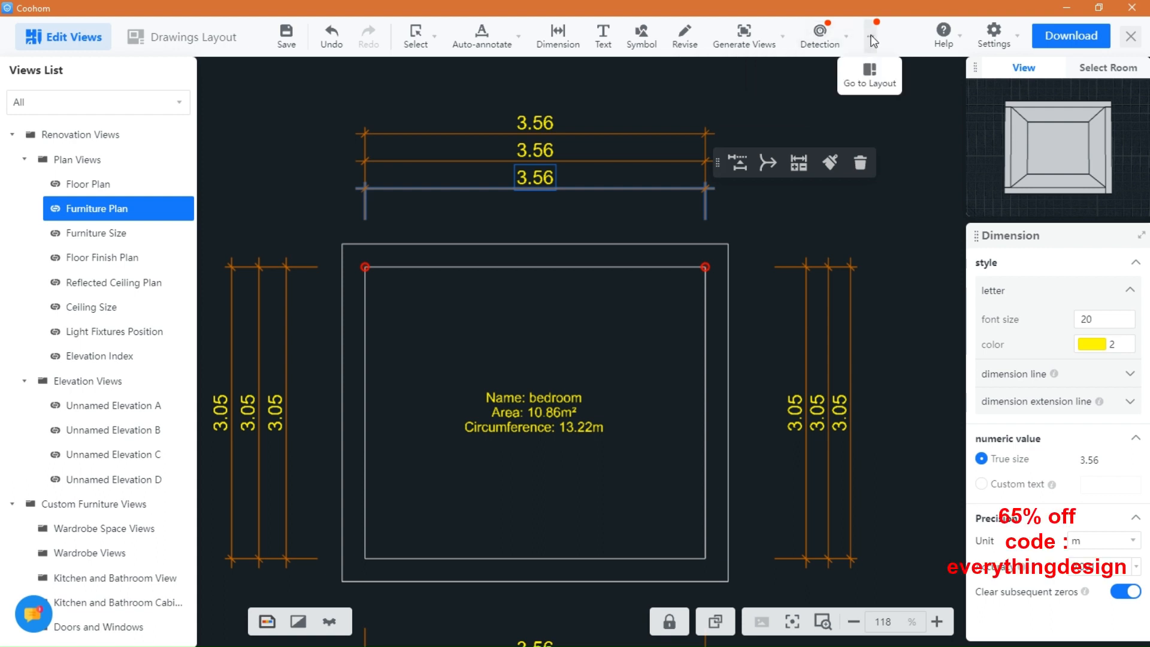
pyautogui.moveTo(550, 262)
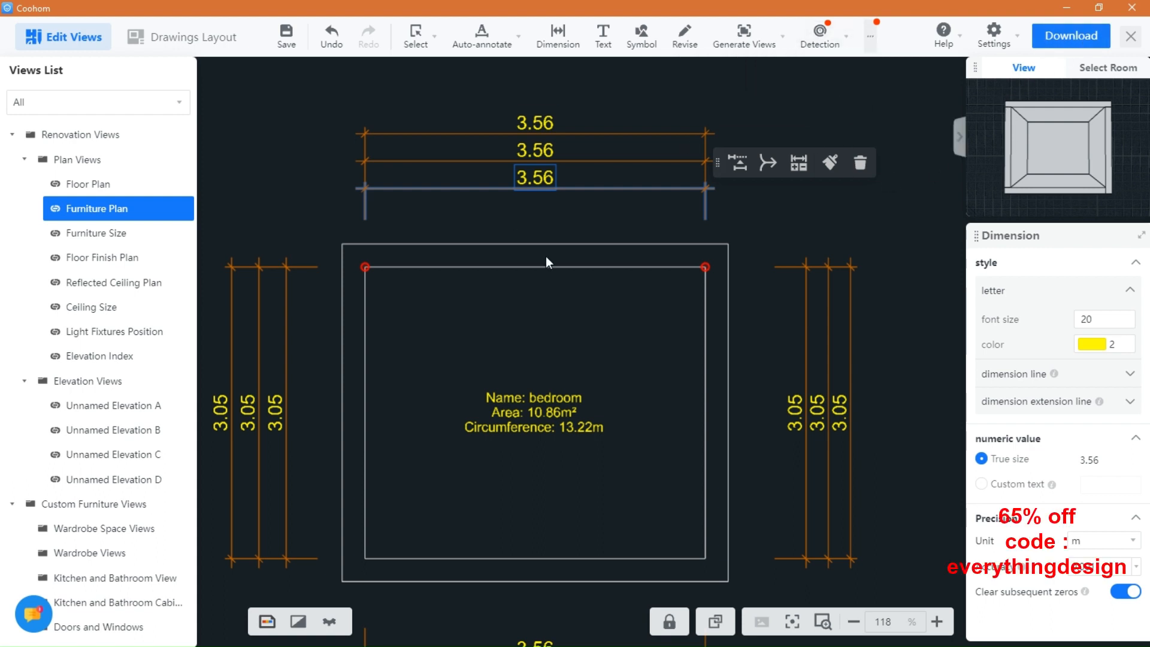
pyautogui.click(266, 622)
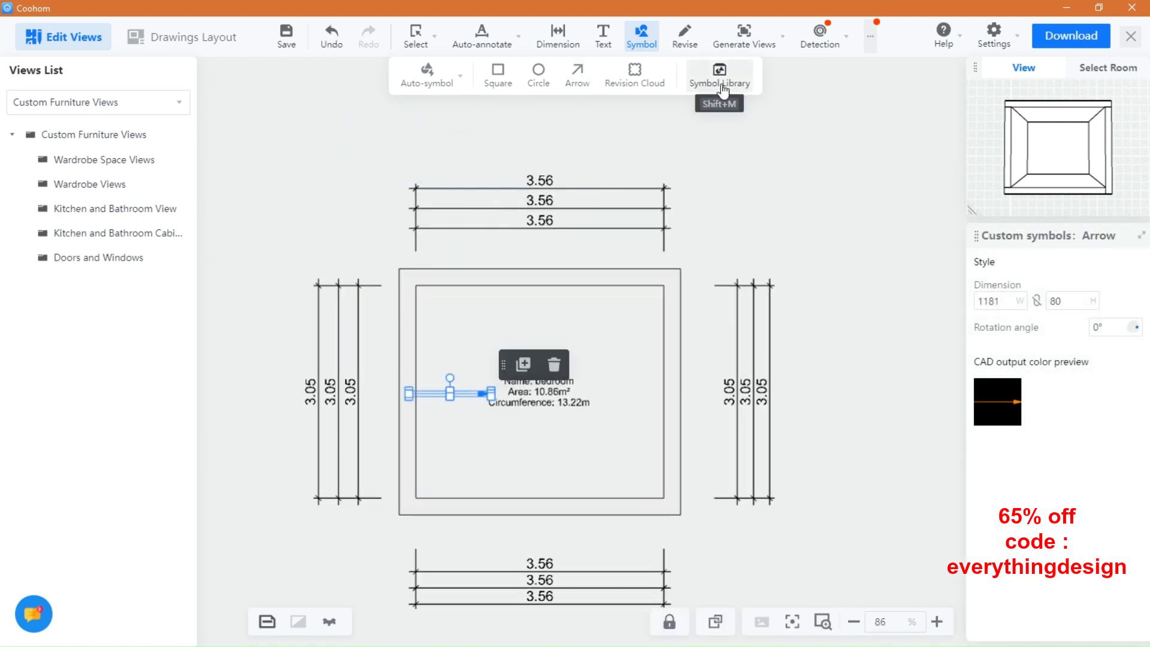
# Place a Glass pattern symbol from the Symbol Library on the bedroom's top wall.
pyautogui.click(719, 73)
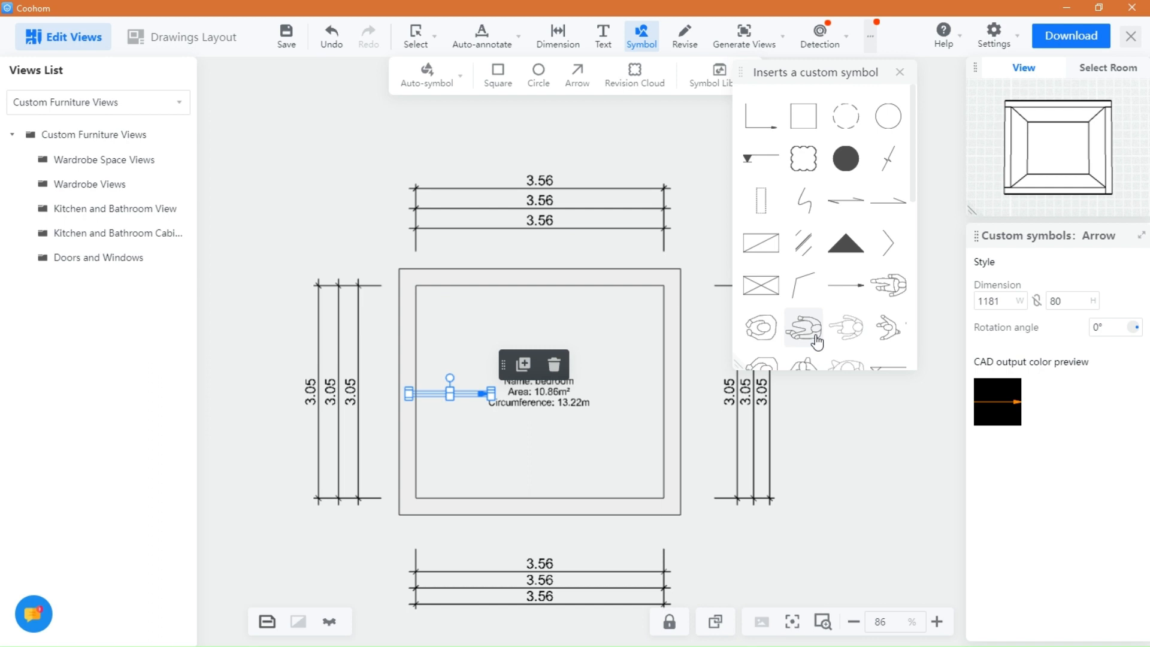
pyautogui.moveTo(801, 243)
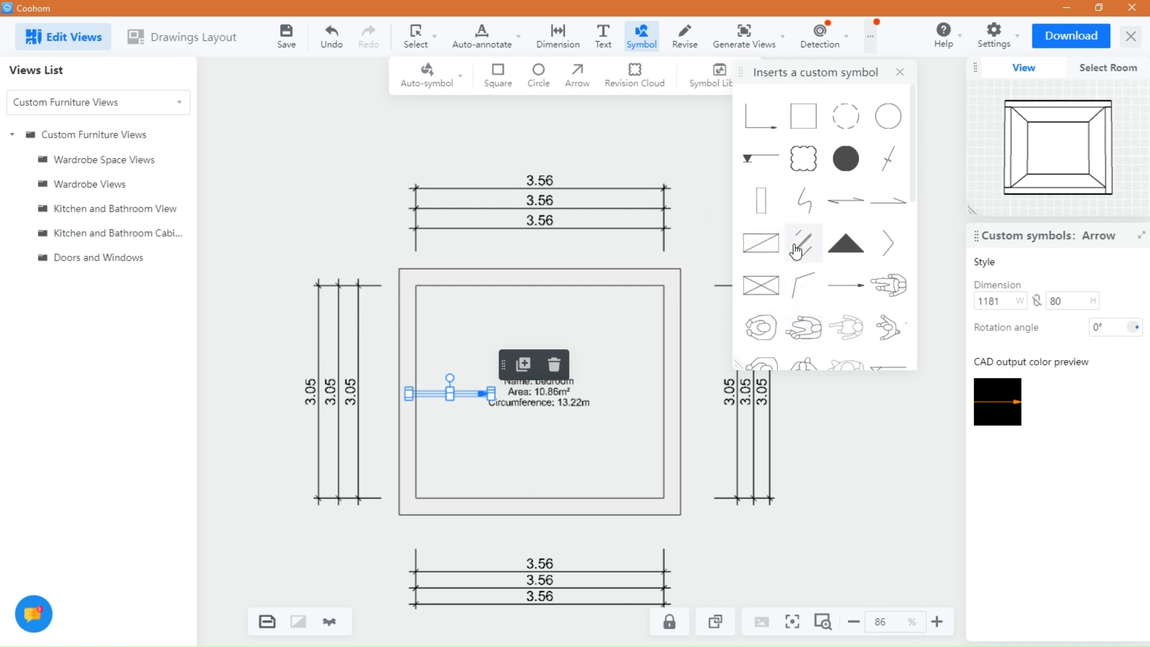
pyautogui.moveTo(844, 116)
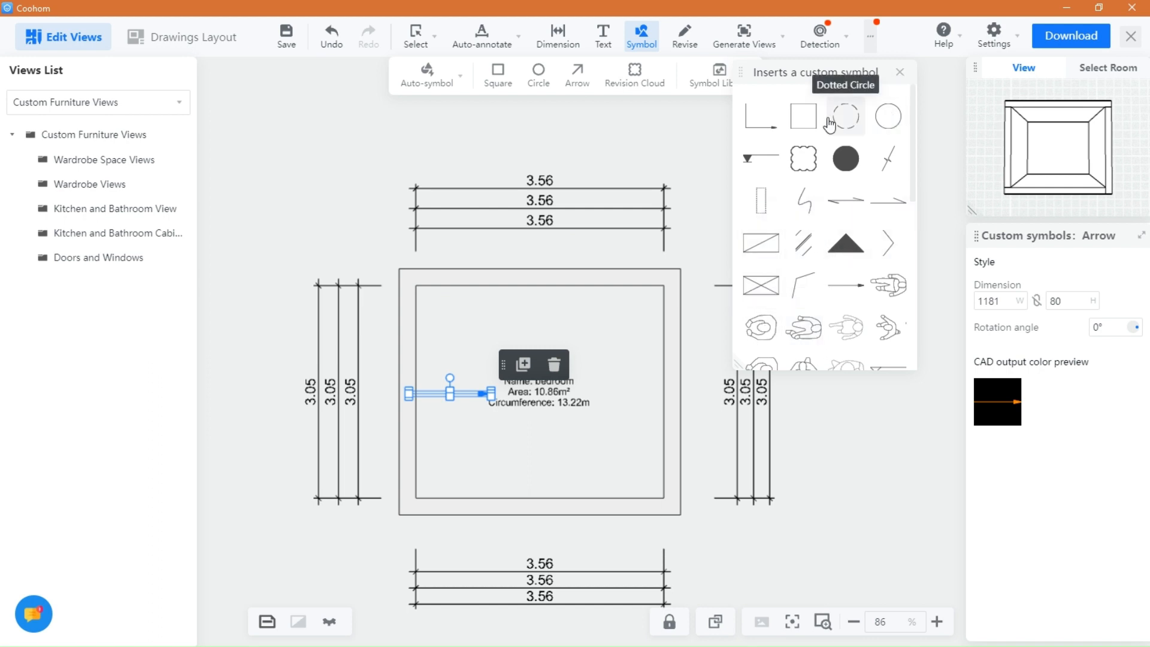
pyautogui.moveTo(888, 215)
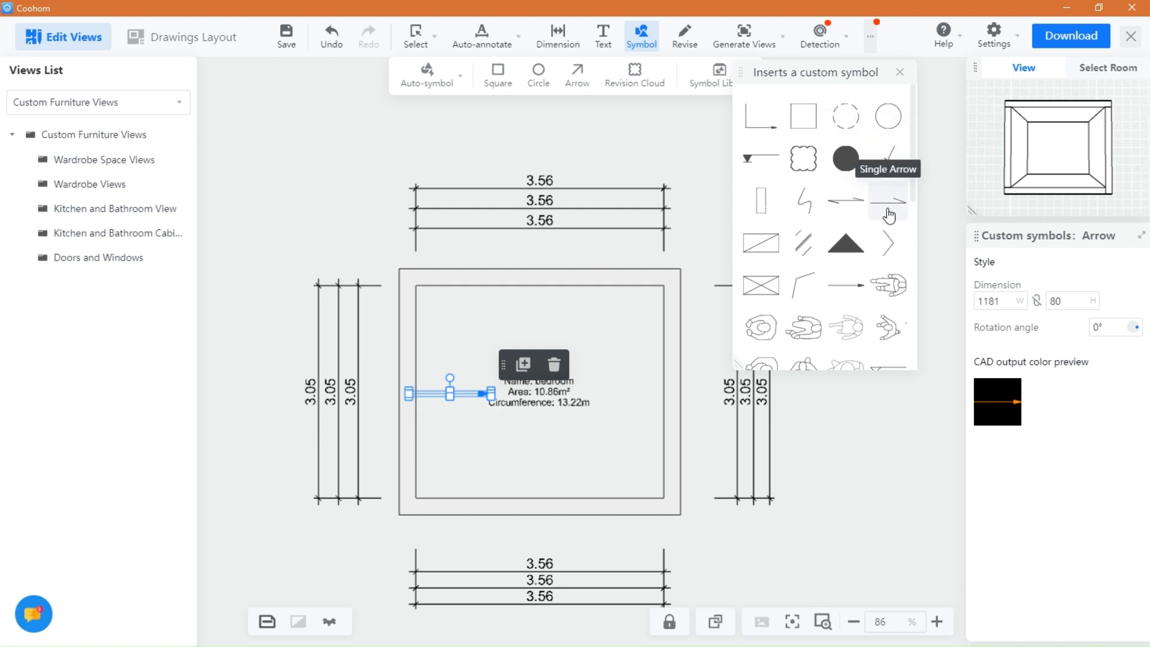
pyautogui.moveTo(802, 248)
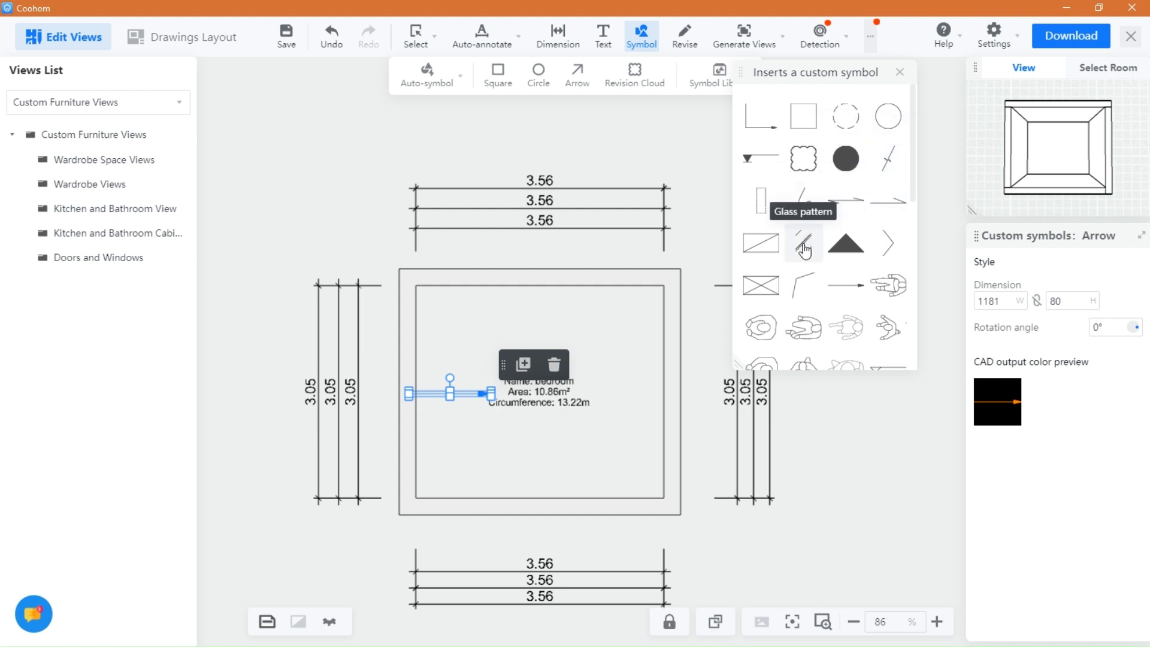
pyautogui.click(802, 243)
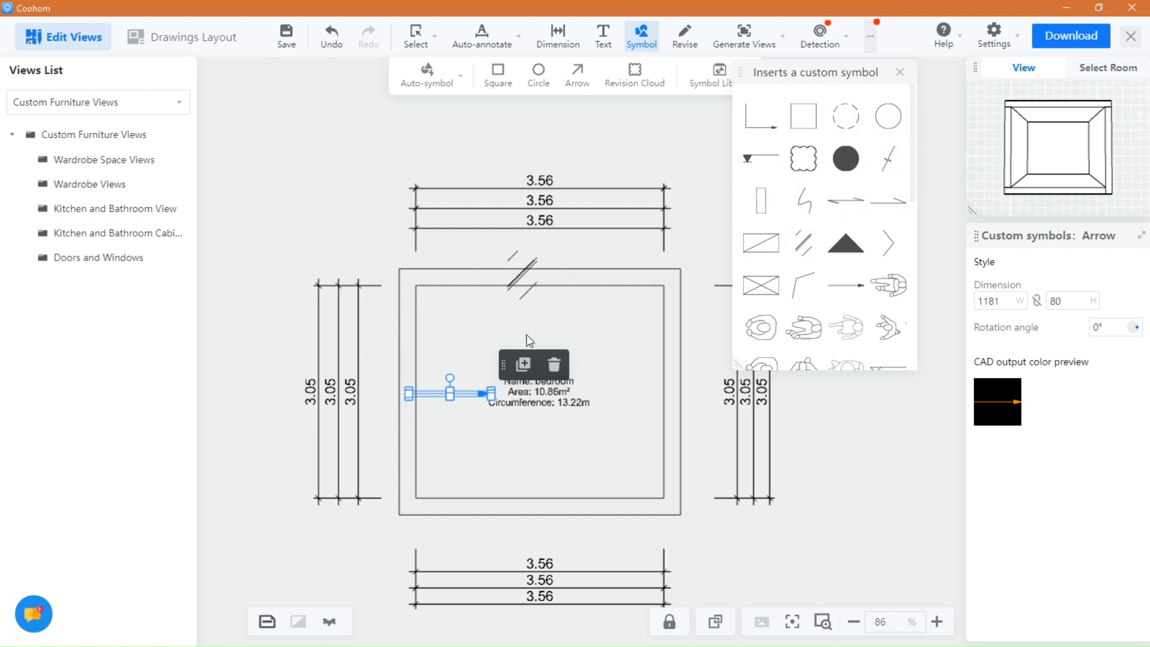
pyautogui.click(328, 621)
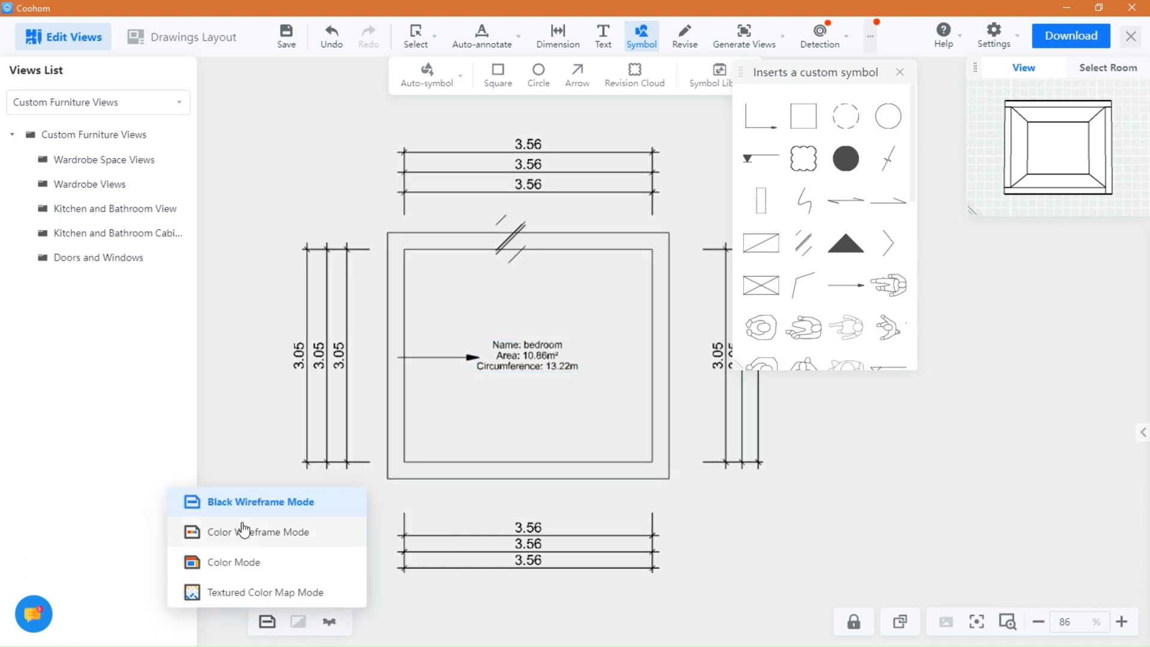
# Switch to Color Wireframe Mode with Professional dark colors, then head to the drawings layout.
pyautogui.click(261, 530)
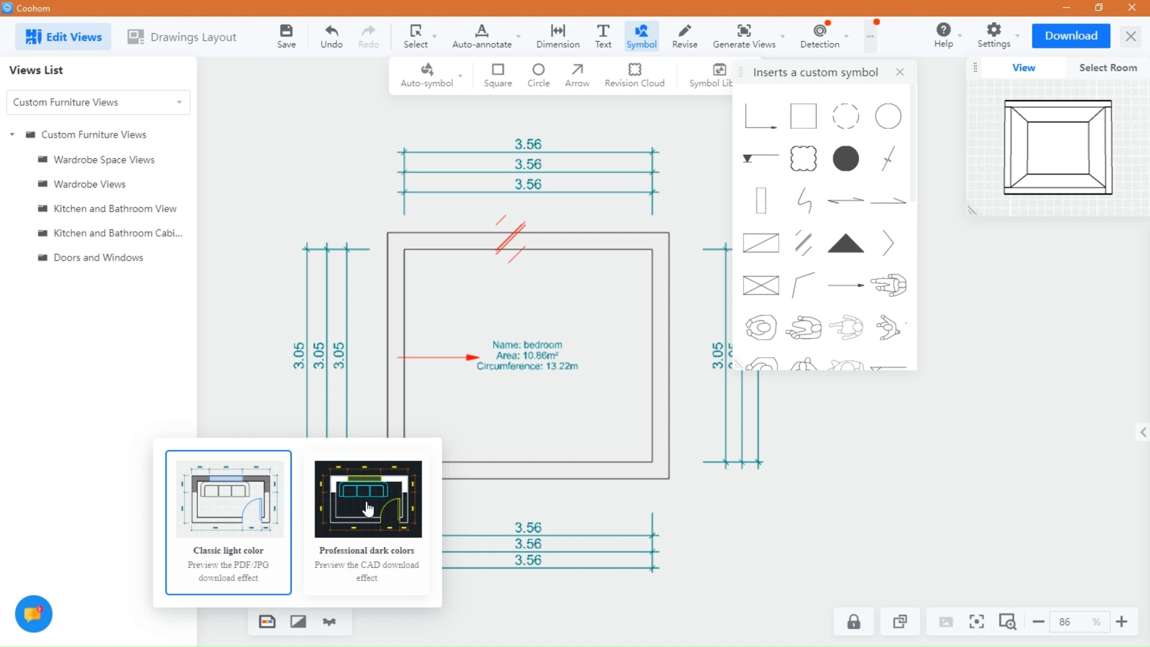
pyautogui.click(366, 499)
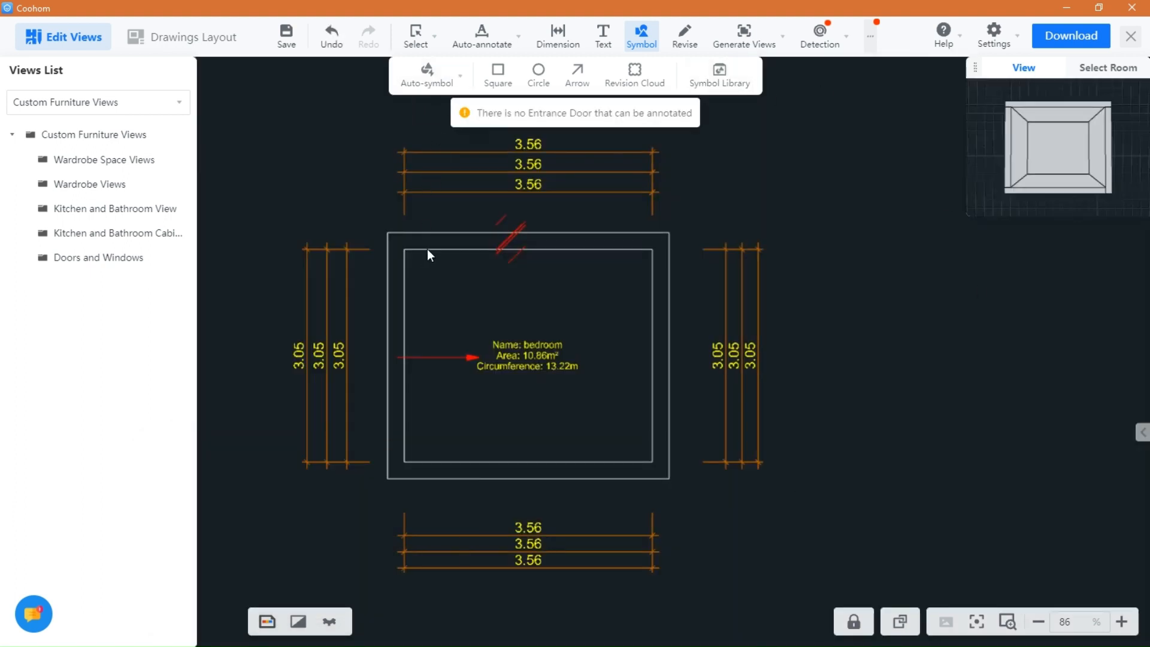
pyautogui.click(439, 358)
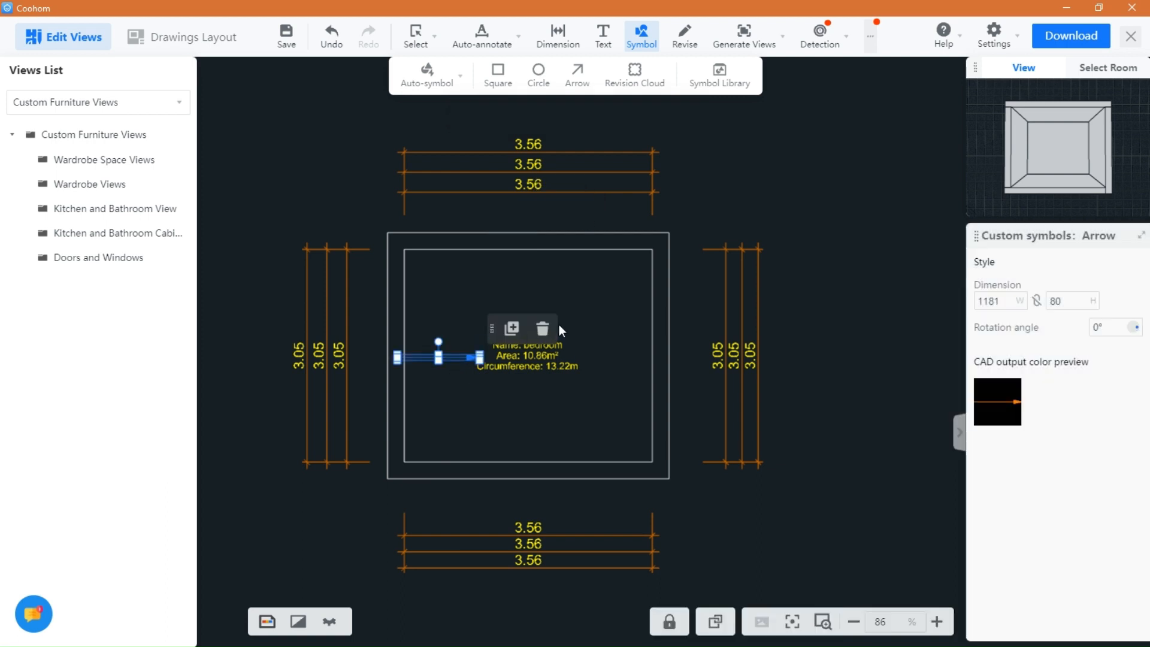
pyautogui.click(192, 36)
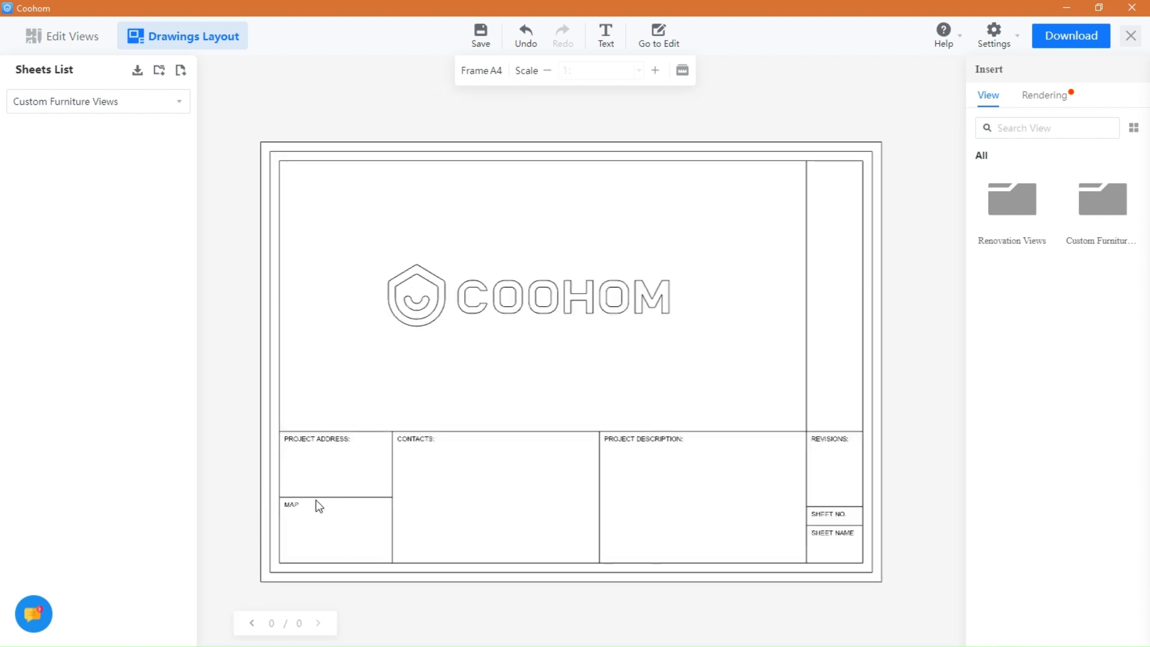
# In the drawings layout, pick the Sheets category from the Sheets List.
pyautogui.click(992, 35)
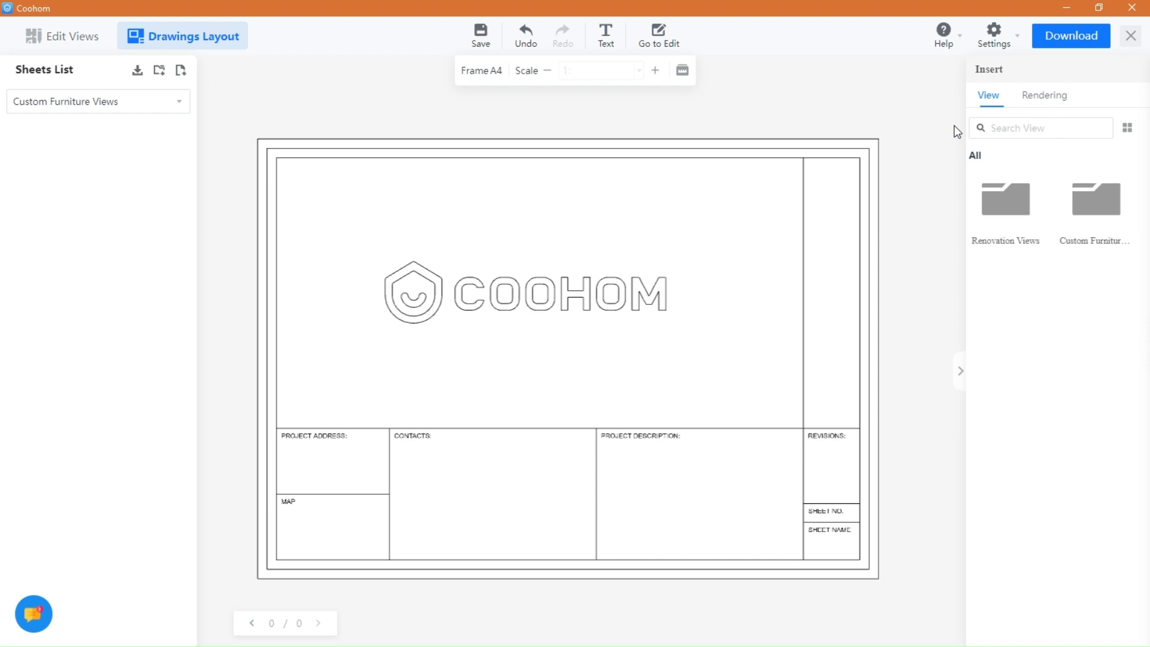
pyautogui.click(97, 100)
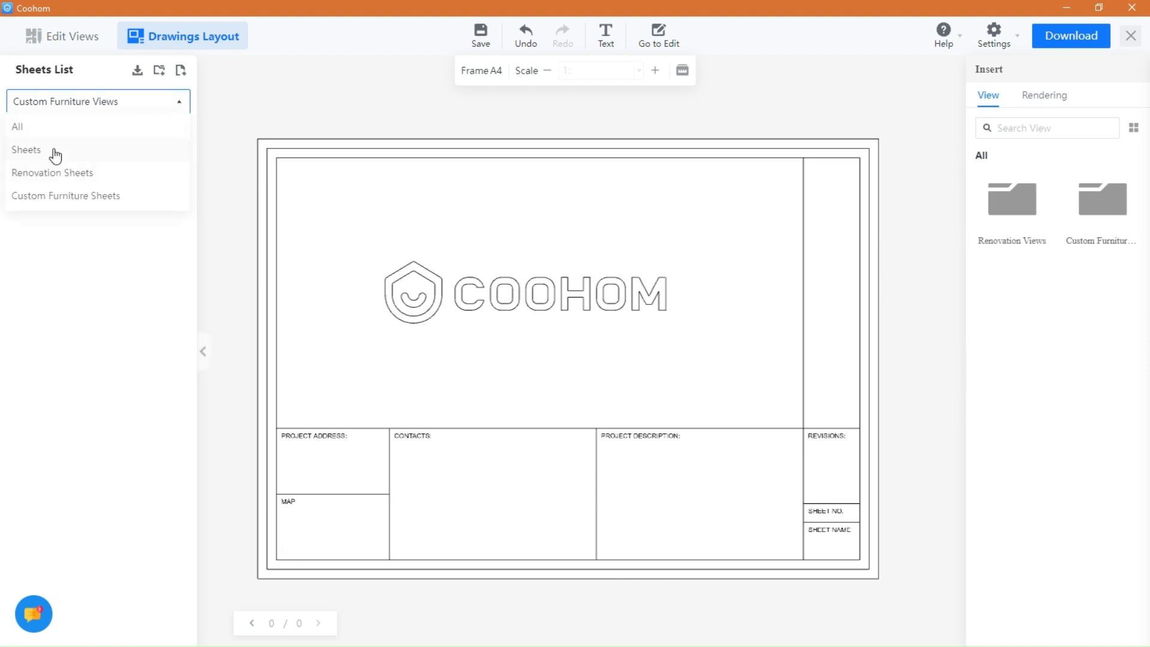
pyautogui.click(25, 150)
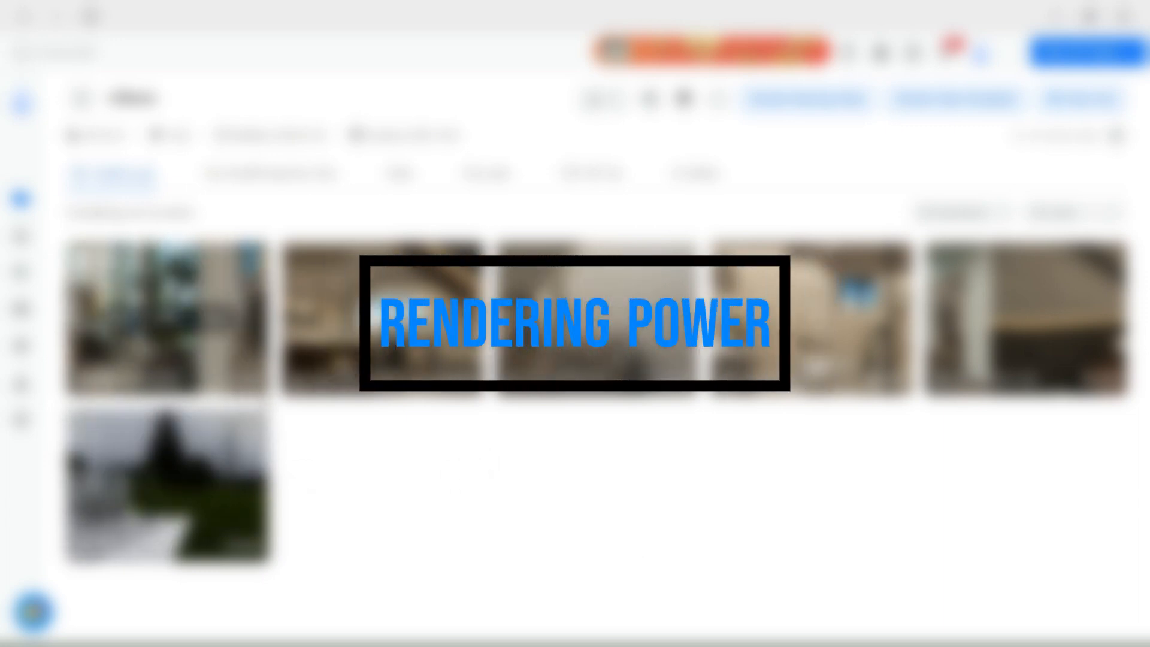
# Start the Outdoors rendered video from the project's Video tab.
pyautogui.click(399, 172)
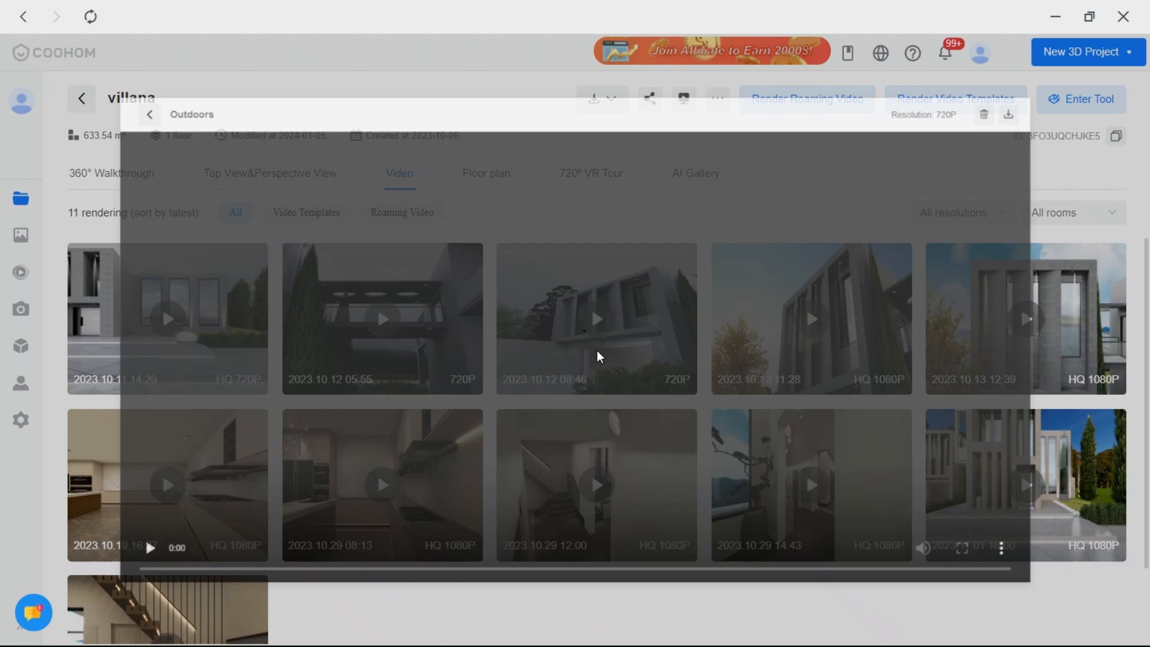
pyautogui.click(596, 319)
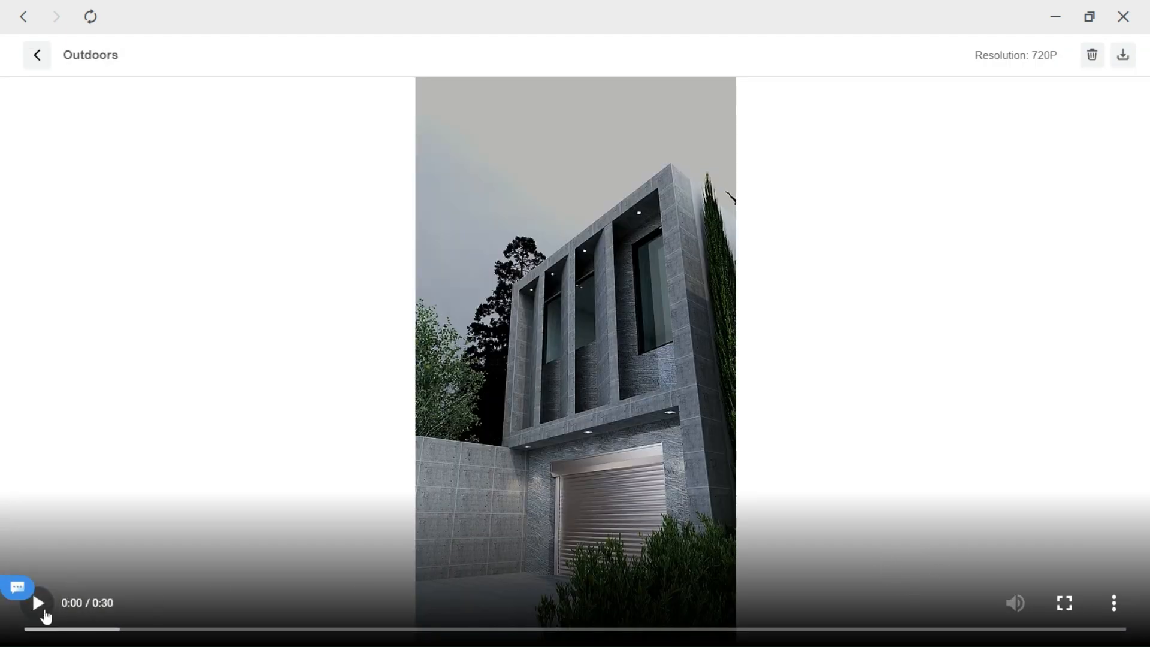
pyautogui.click(37, 602)
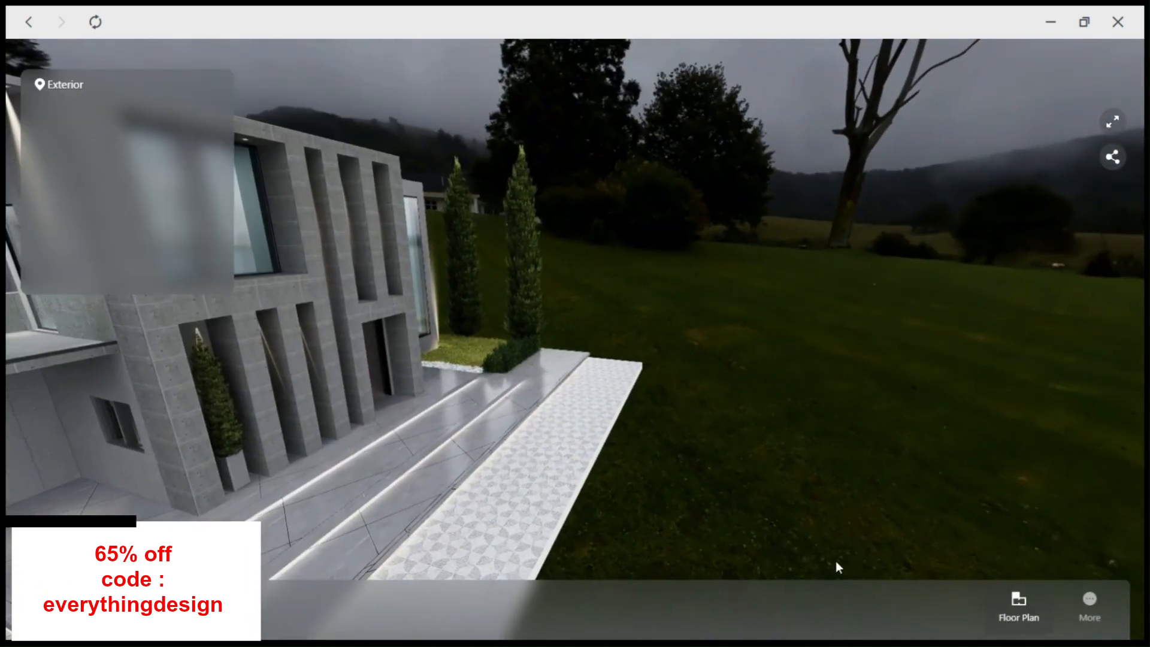
# Switch to the Exterior panorama in the 360 Walkthrough tour.
pyautogui.click(1018, 605)
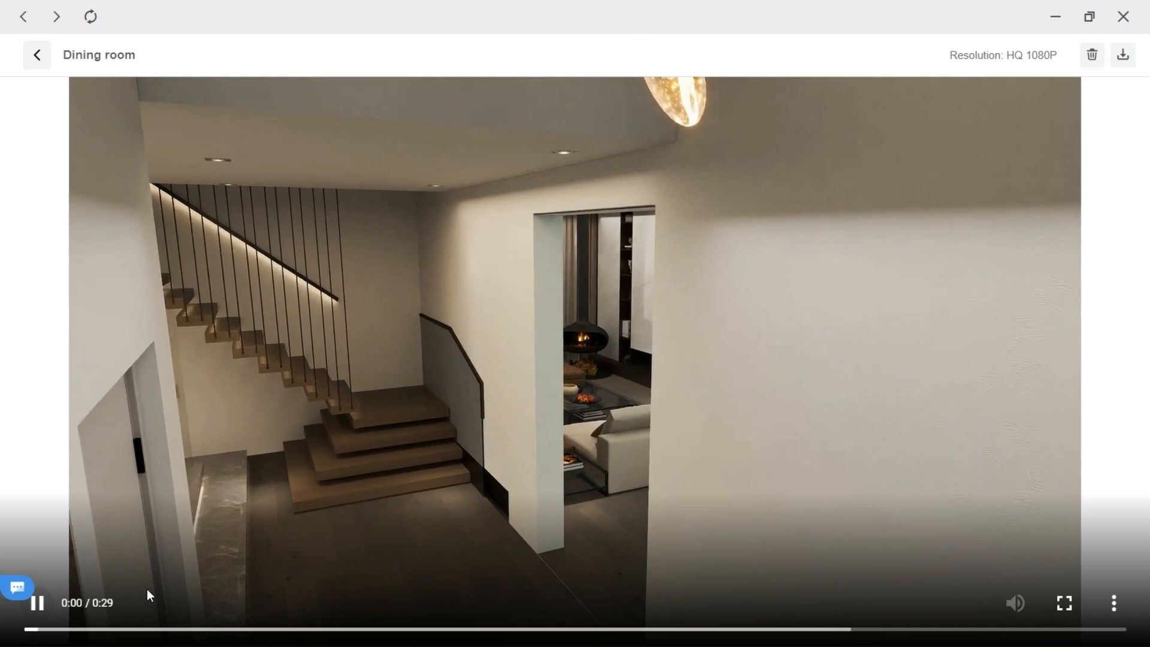
# Watch the Dining room video full screen, then return to the project videos.
pyautogui.click(1064, 602)
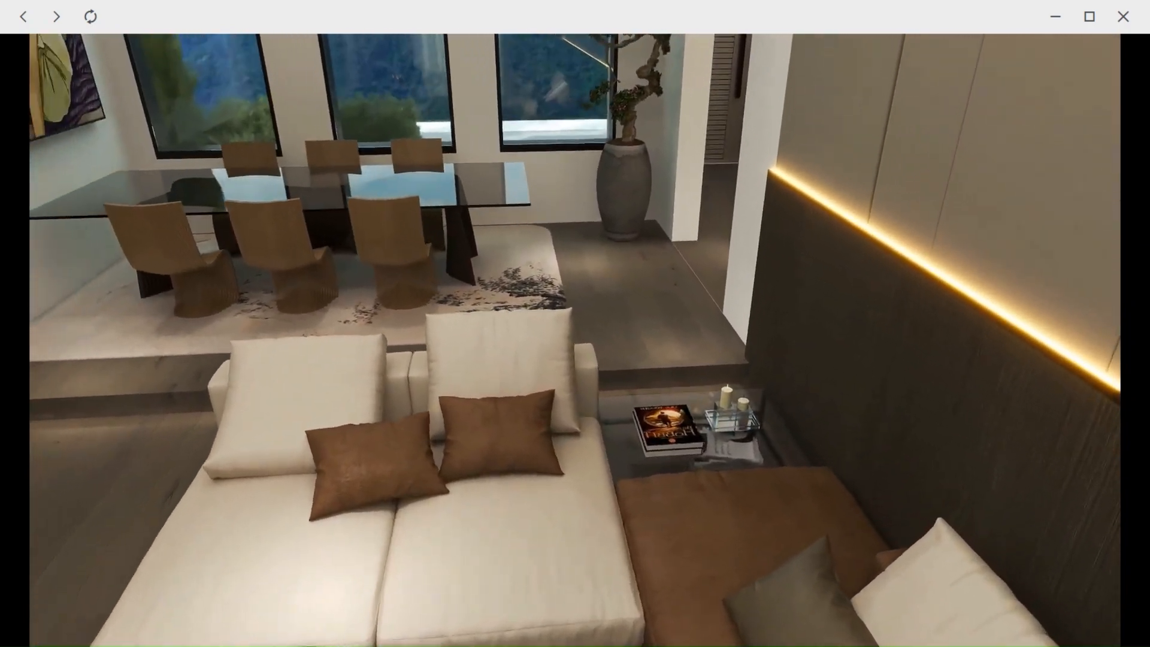
pyautogui.click(56, 15)
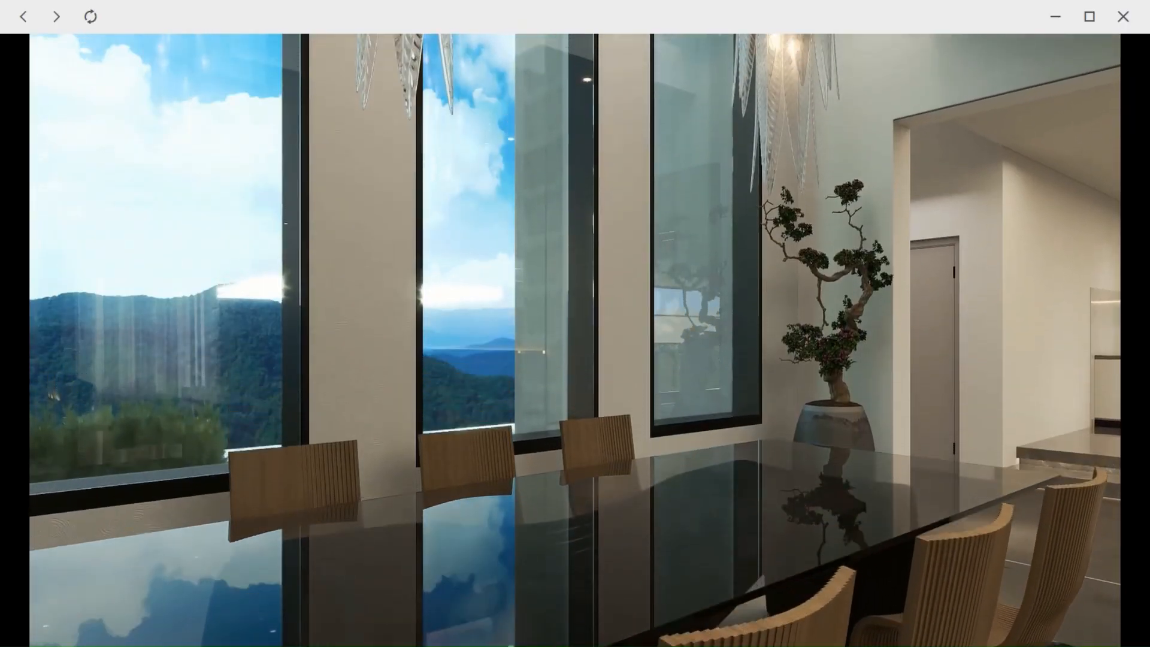
pyautogui.click(56, 15)
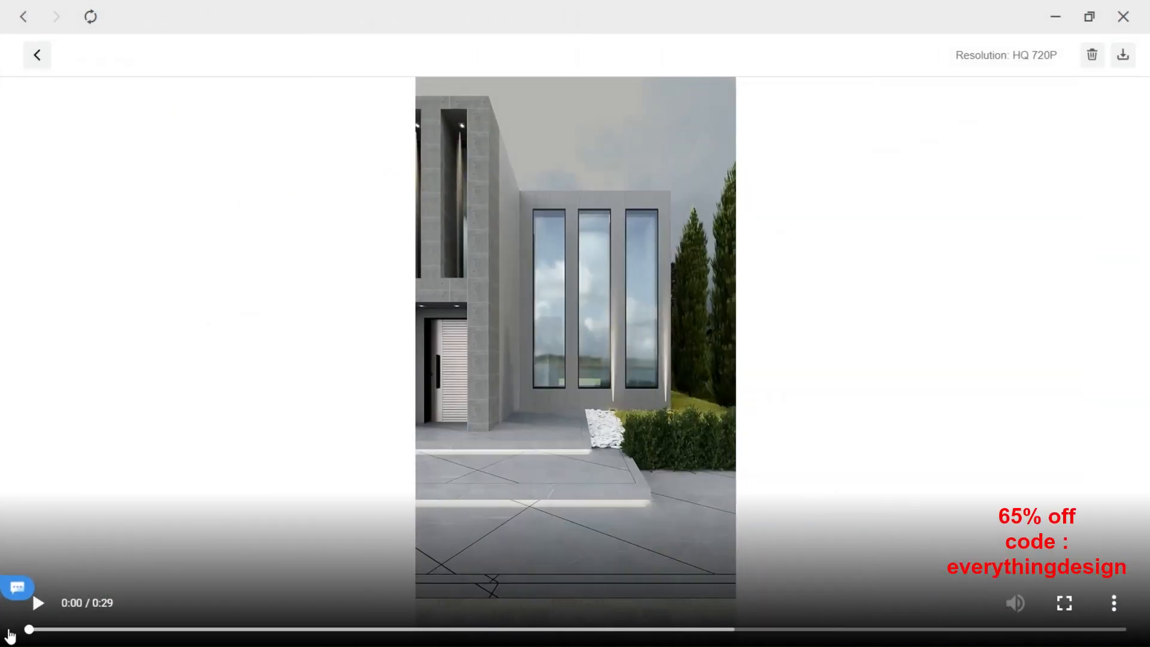
# Play the HQ 720P front-entrance video and expand it to full screen.
pyautogui.click(37, 602)
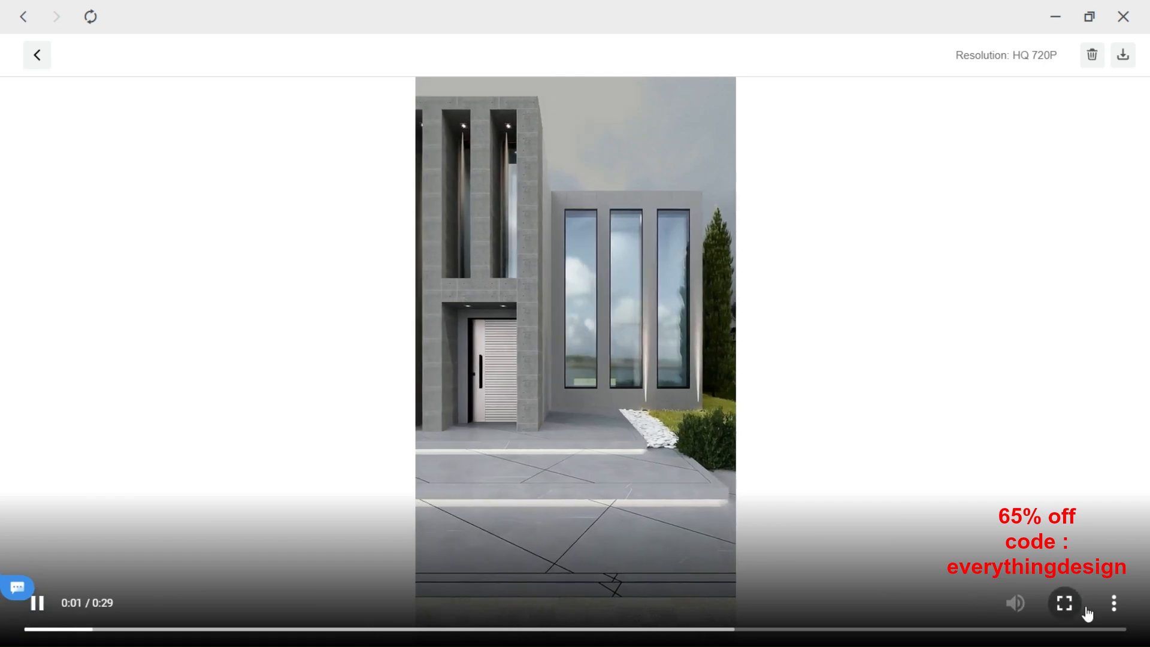
pyautogui.click(1063, 602)
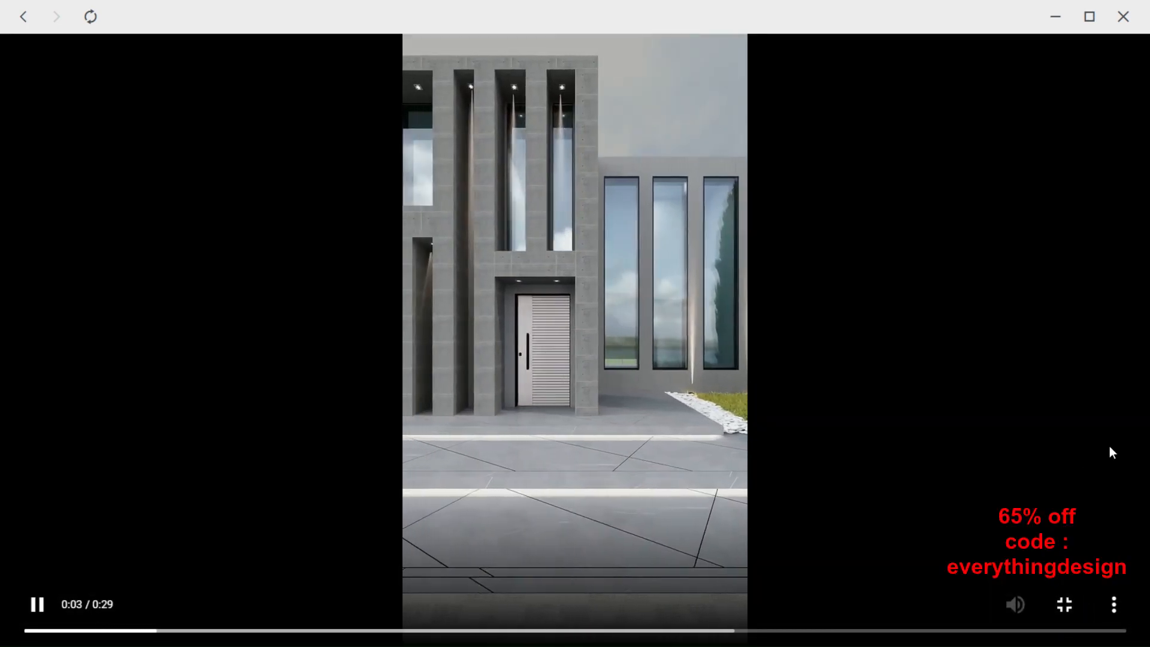